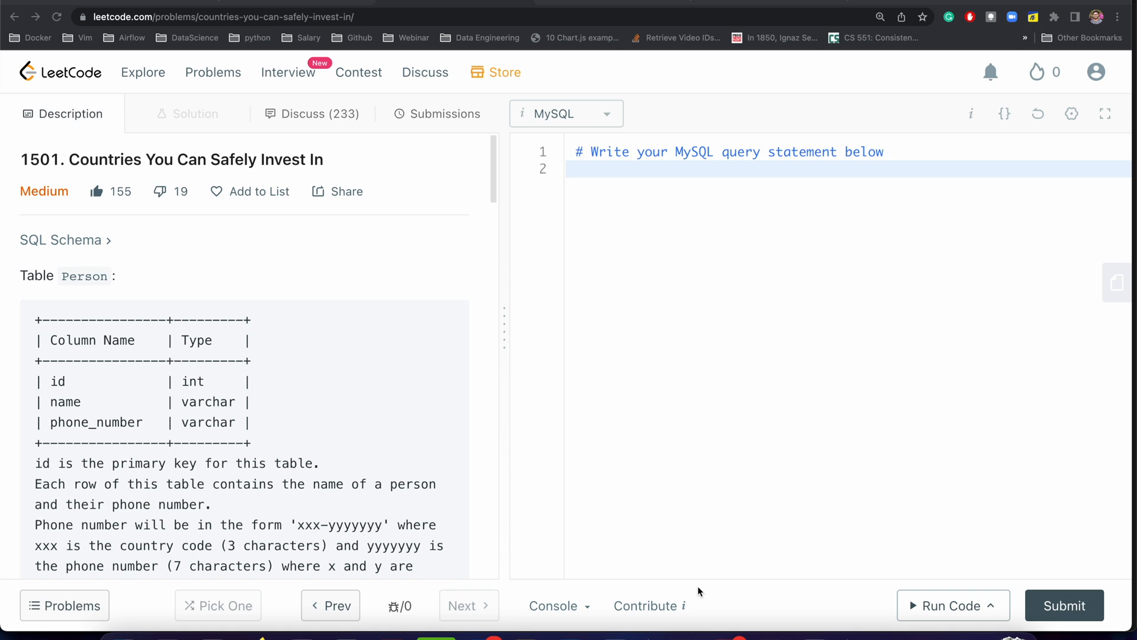
mouse_move(673, 592)
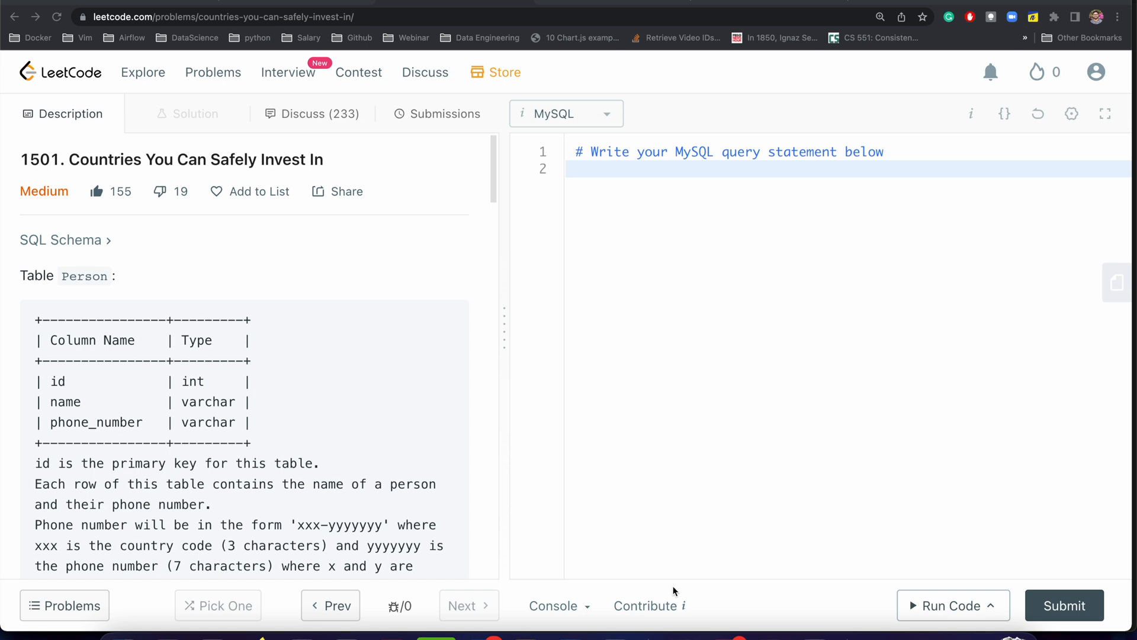
mouse_move(404, 512)
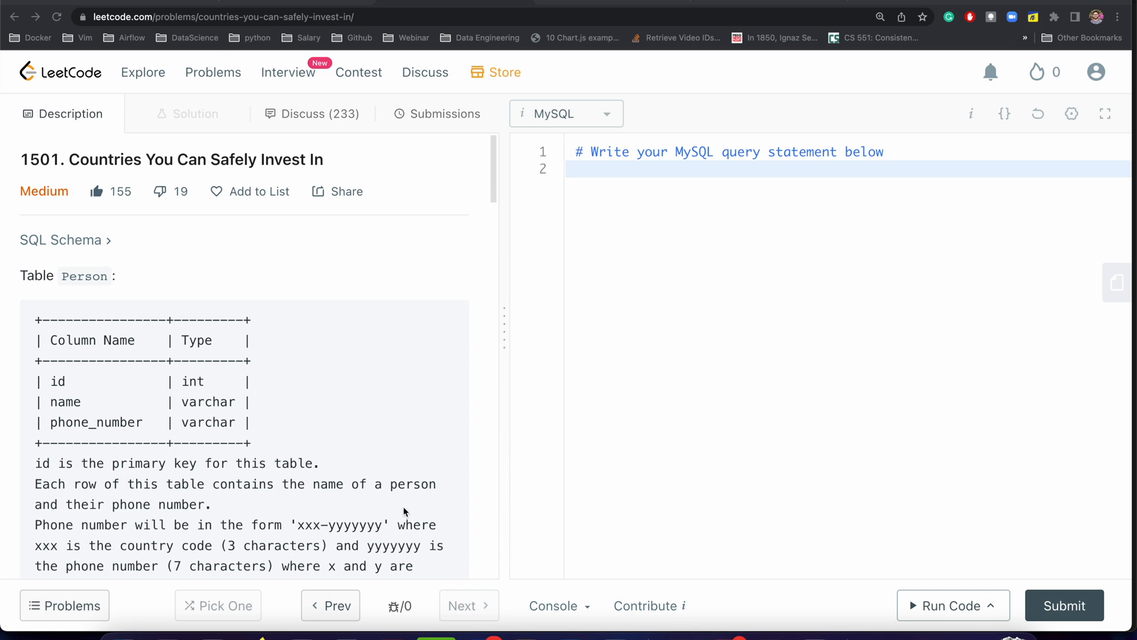
Scroll past the Person and Country table schemas down to the Calls table schema
scroll("down", 3)
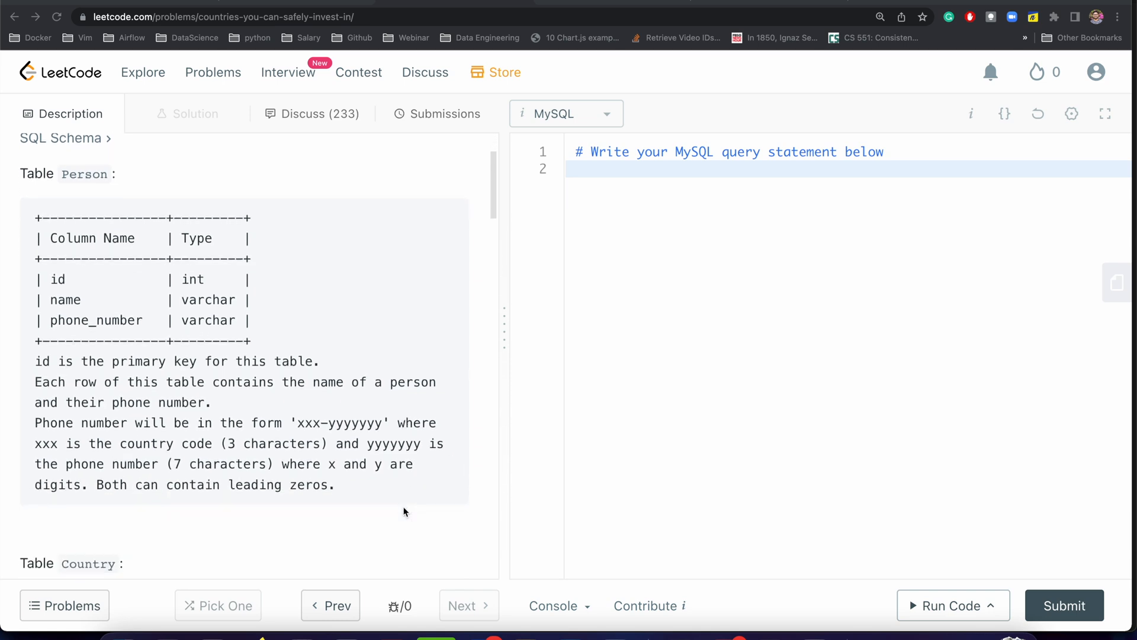
scroll("down", 3)
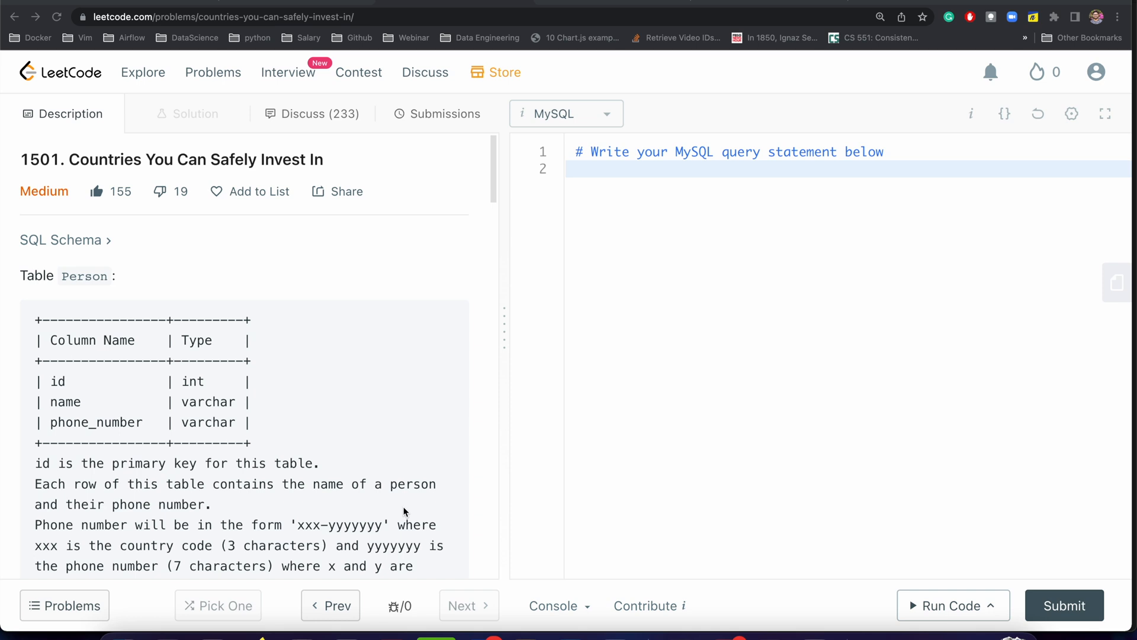
scroll("down", 3)
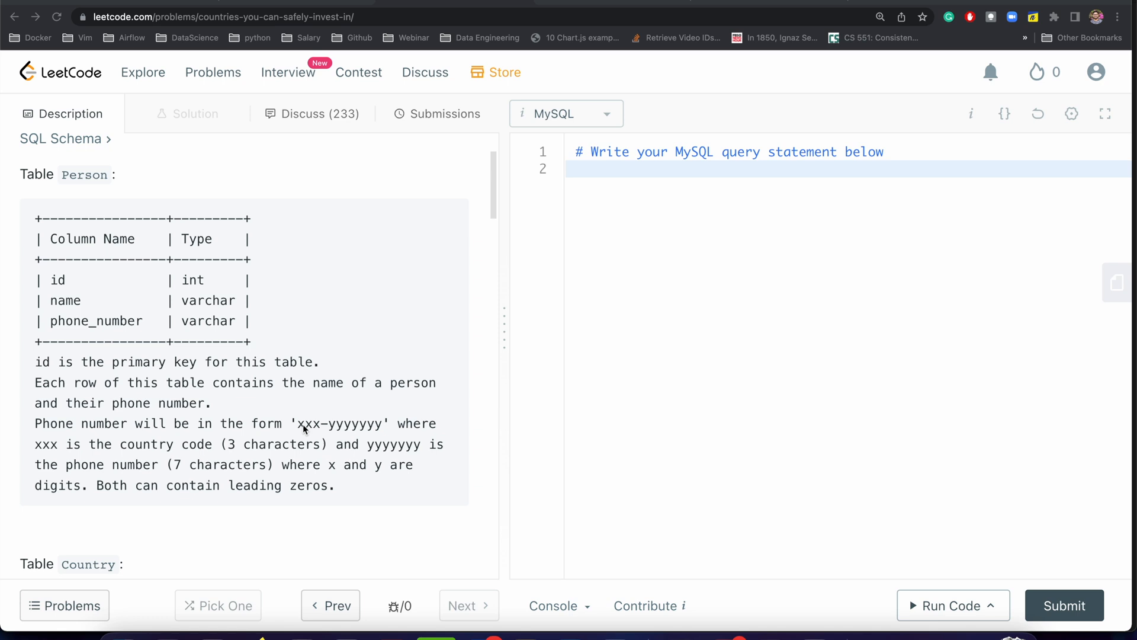
mouse_move(307, 433)
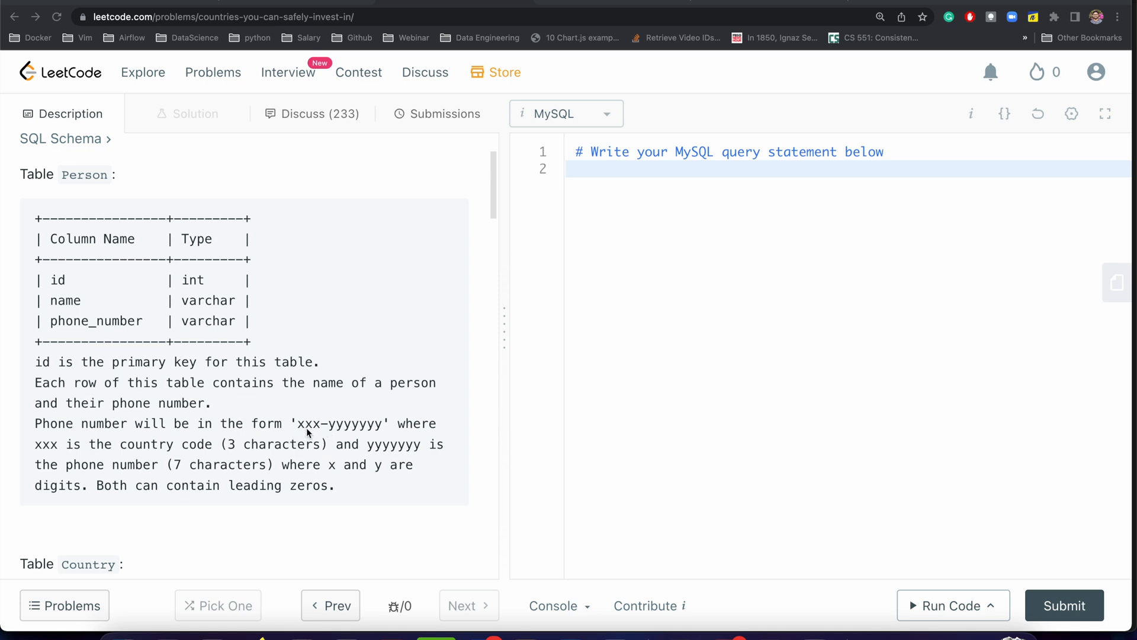
mouse_move(313, 429)
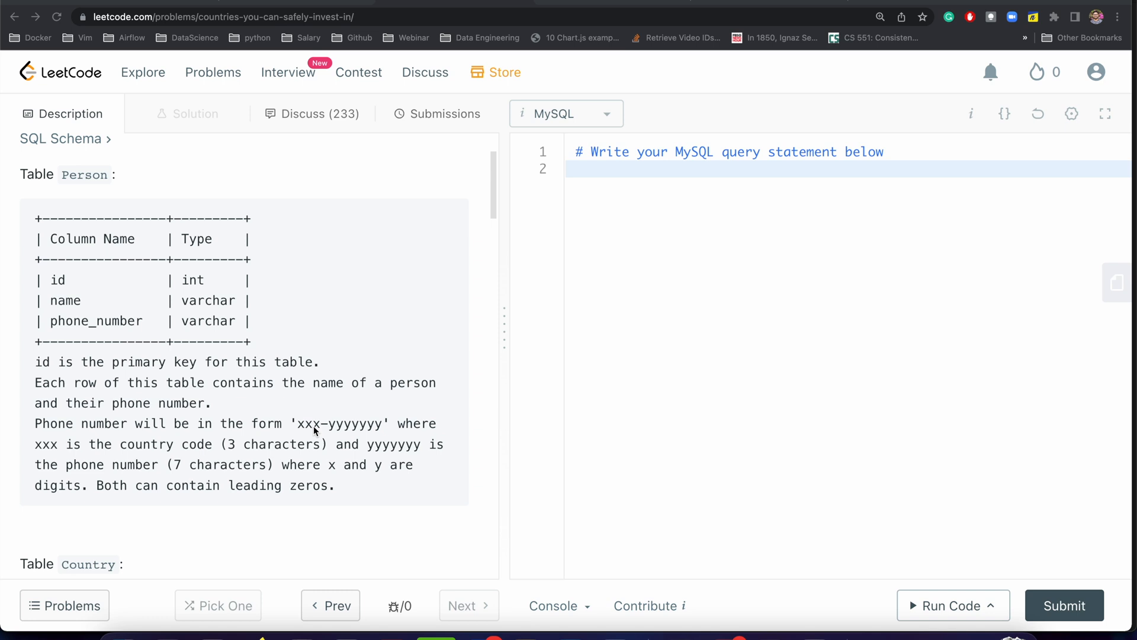
scroll("down", 3)
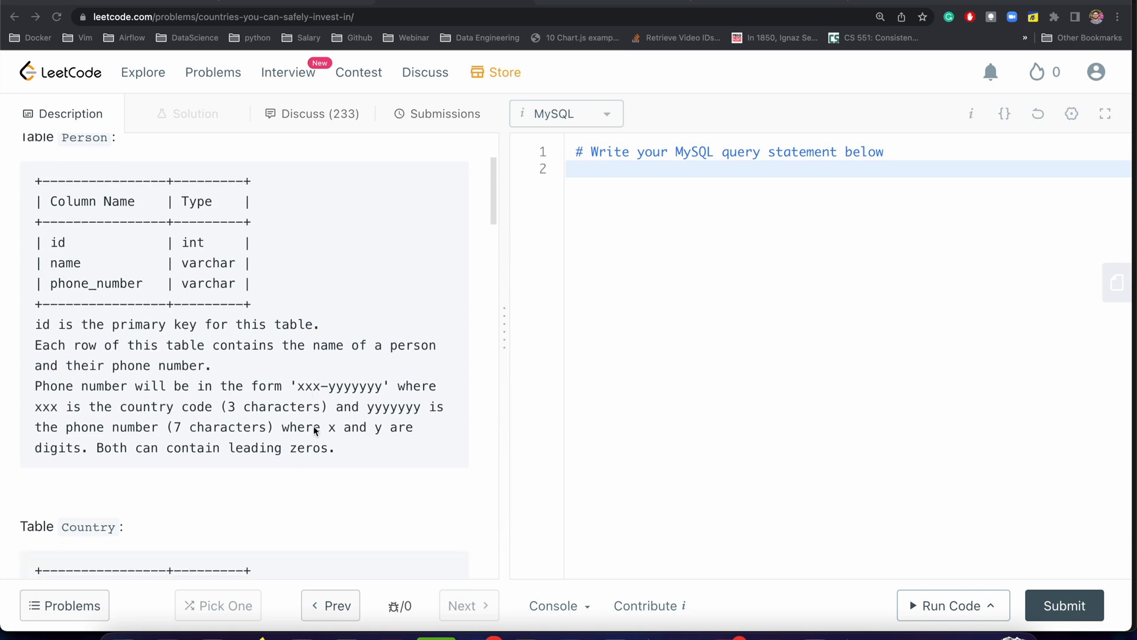
scroll("down", 3)
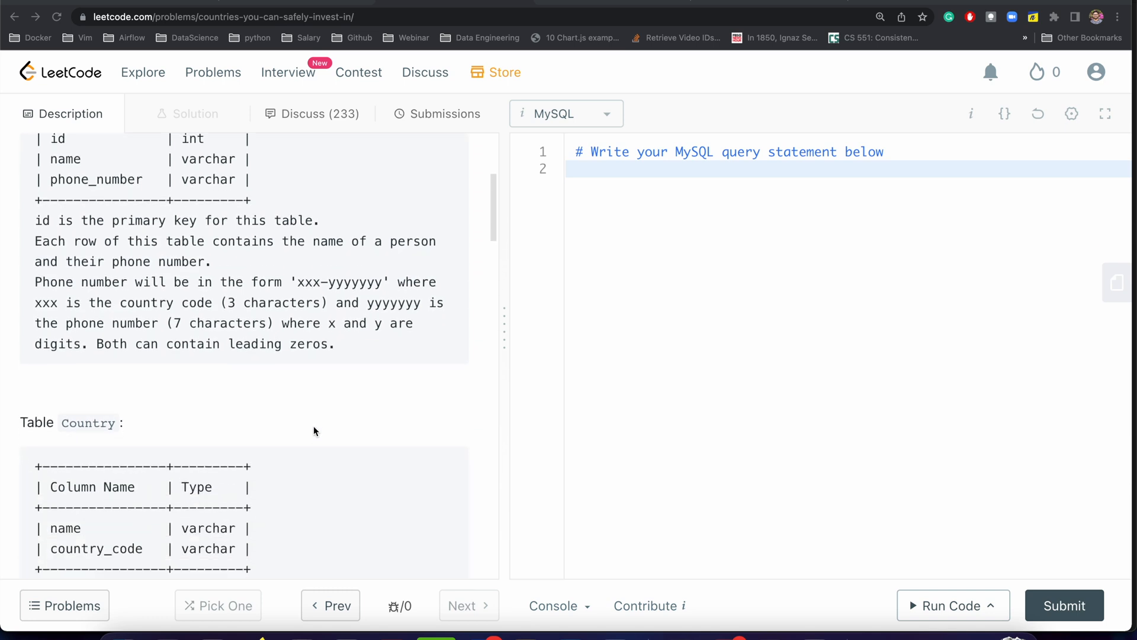
scroll("down", 3)
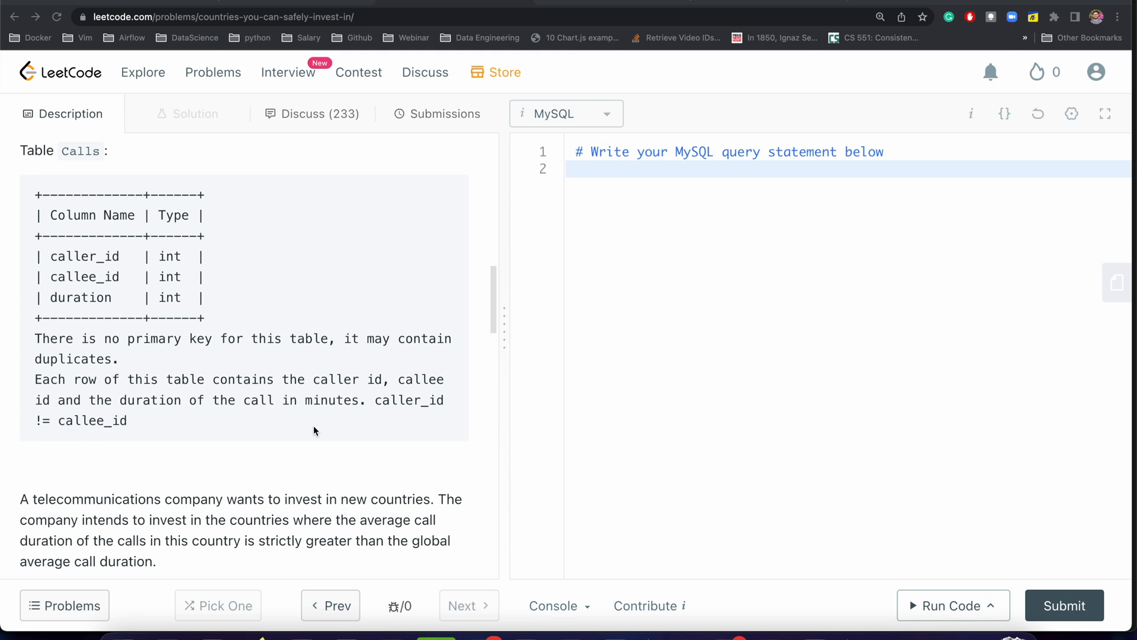
Scroll to the 'Write an SQL query' statement about countries to invest in, any order
scroll("down", 3)
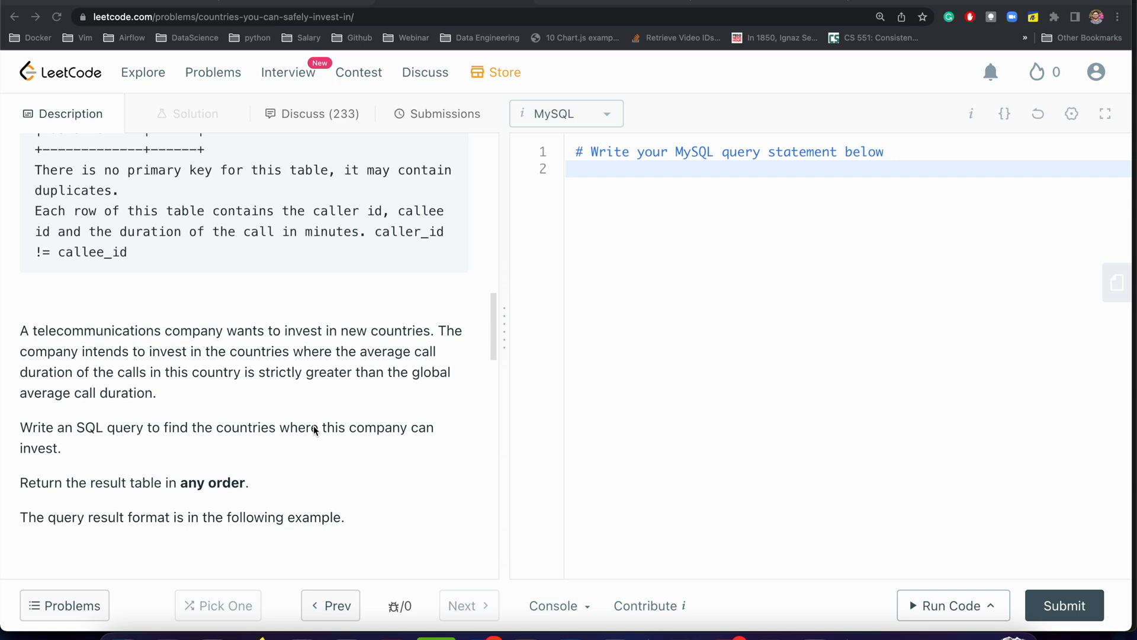
Scroll through Example 1's Person, Country and Calls data to the expected output Peru
scroll("down", 3)
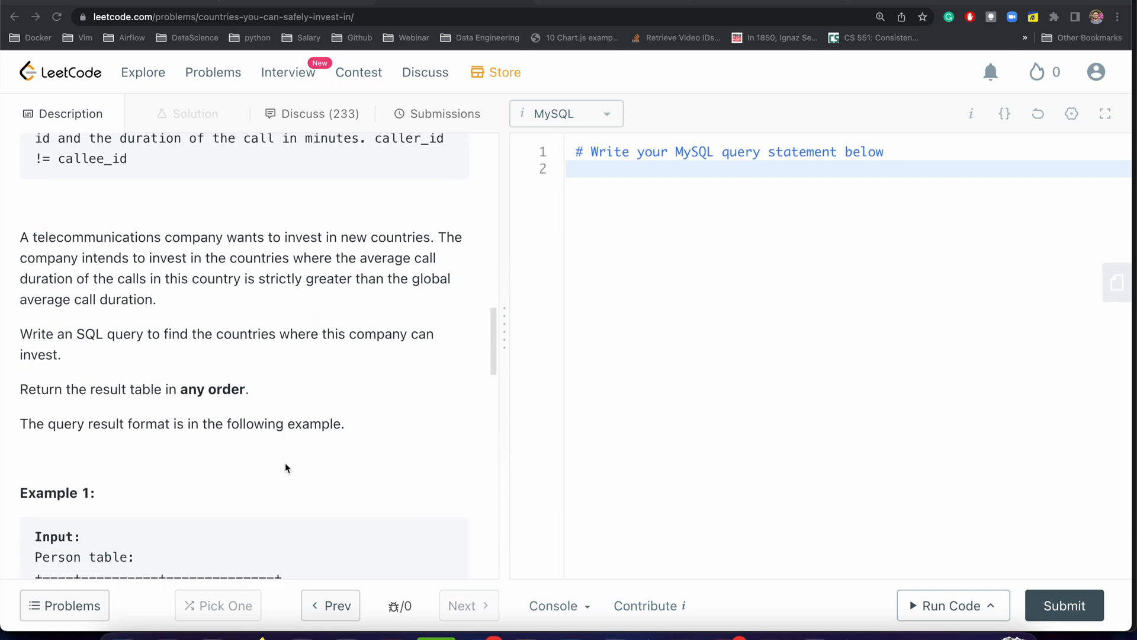
scroll("down", 3)
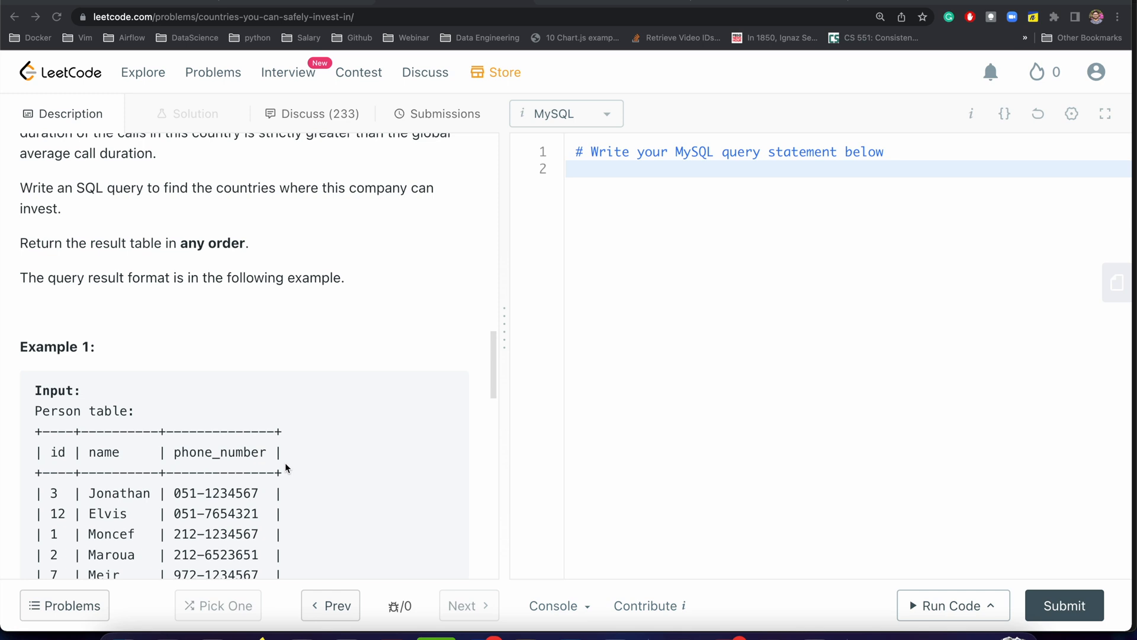
scroll("down", 3)
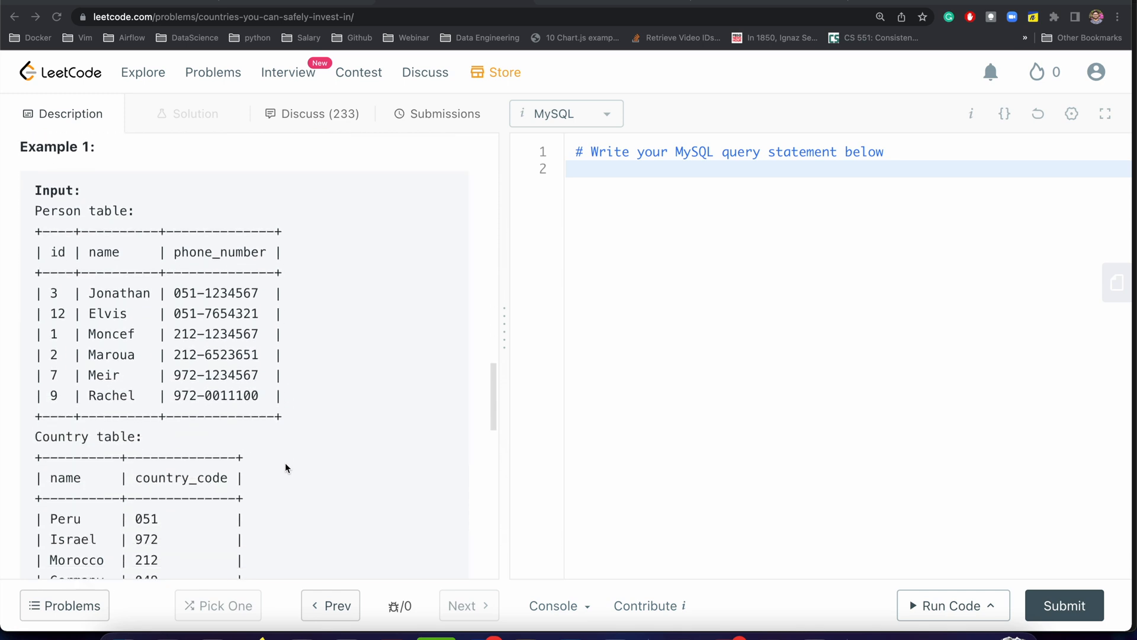
scroll("down", 3)
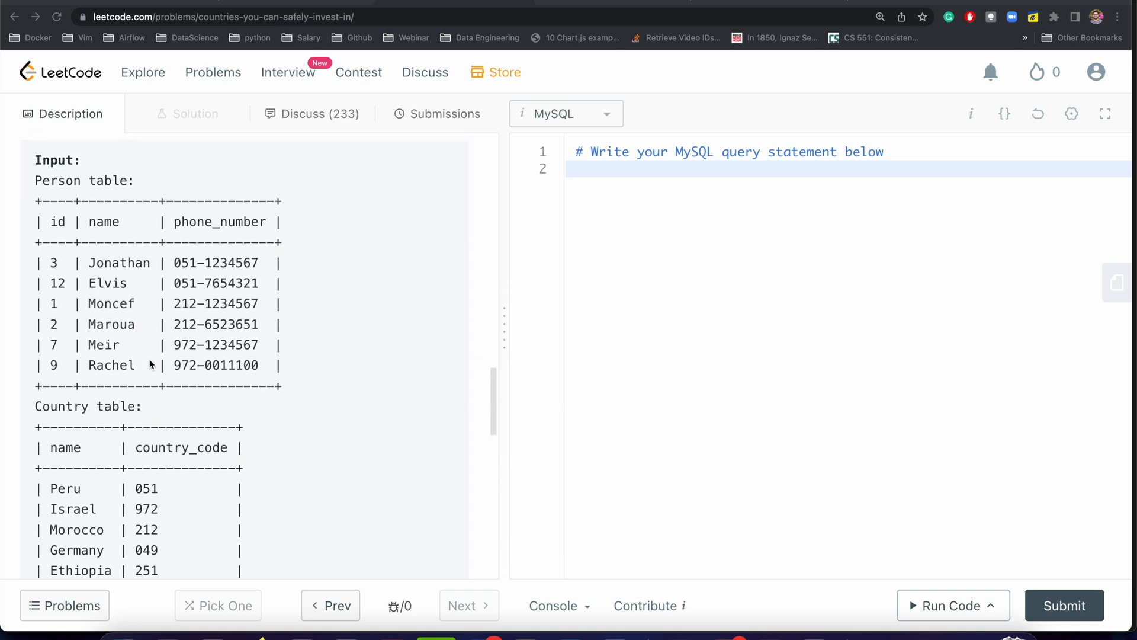
scroll("down", 3)
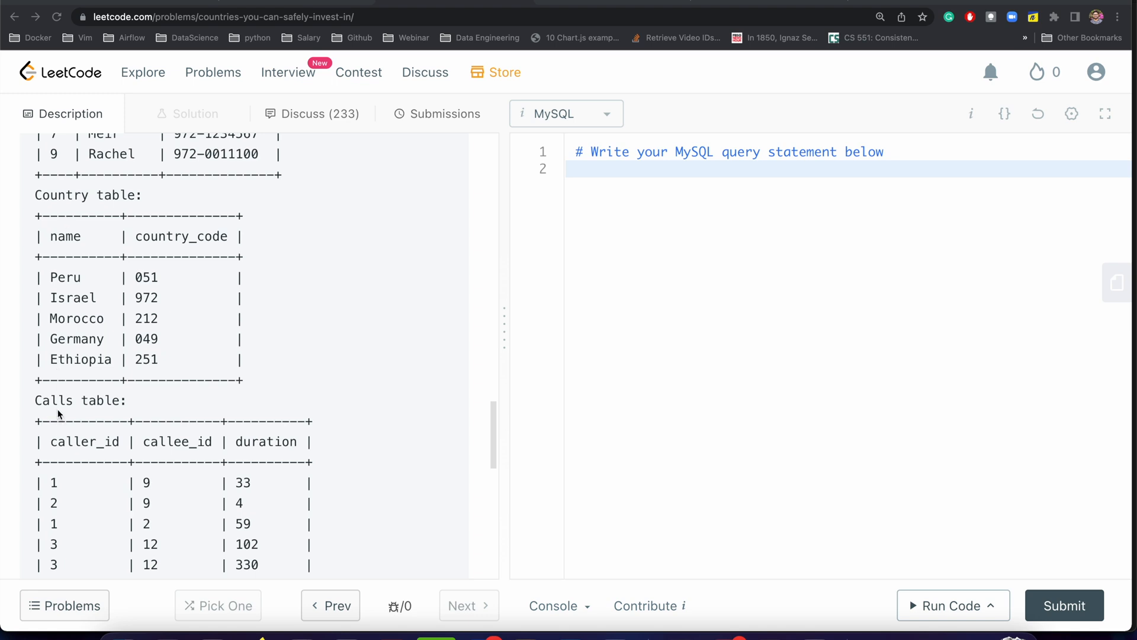
mouse_move(77, 221)
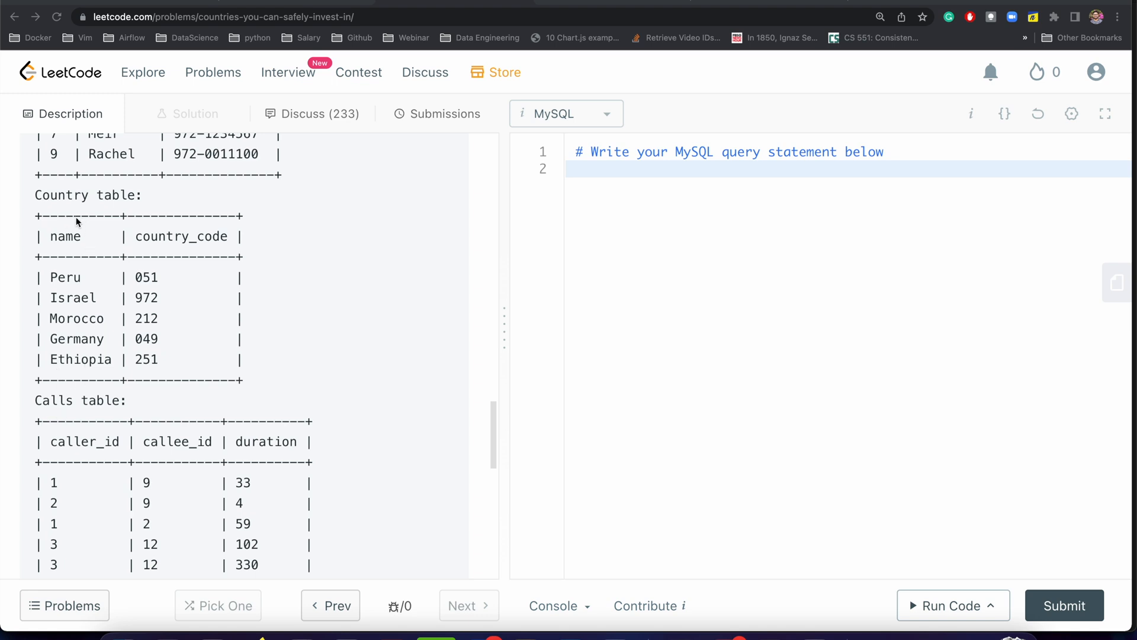
mouse_move(104, 440)
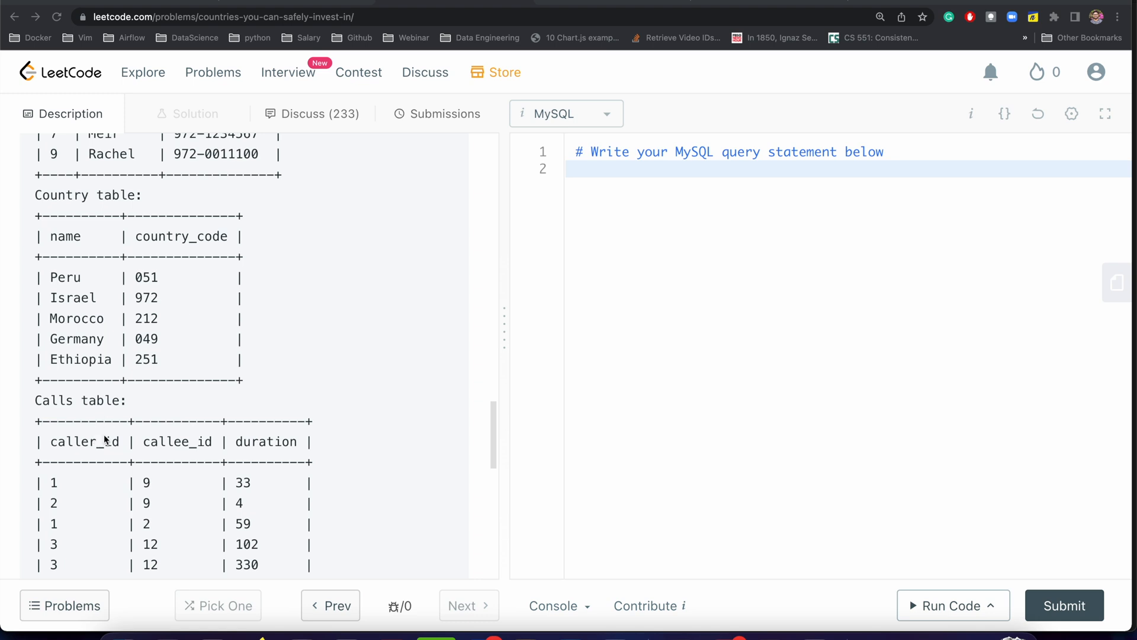
mouse_move(219, 211)
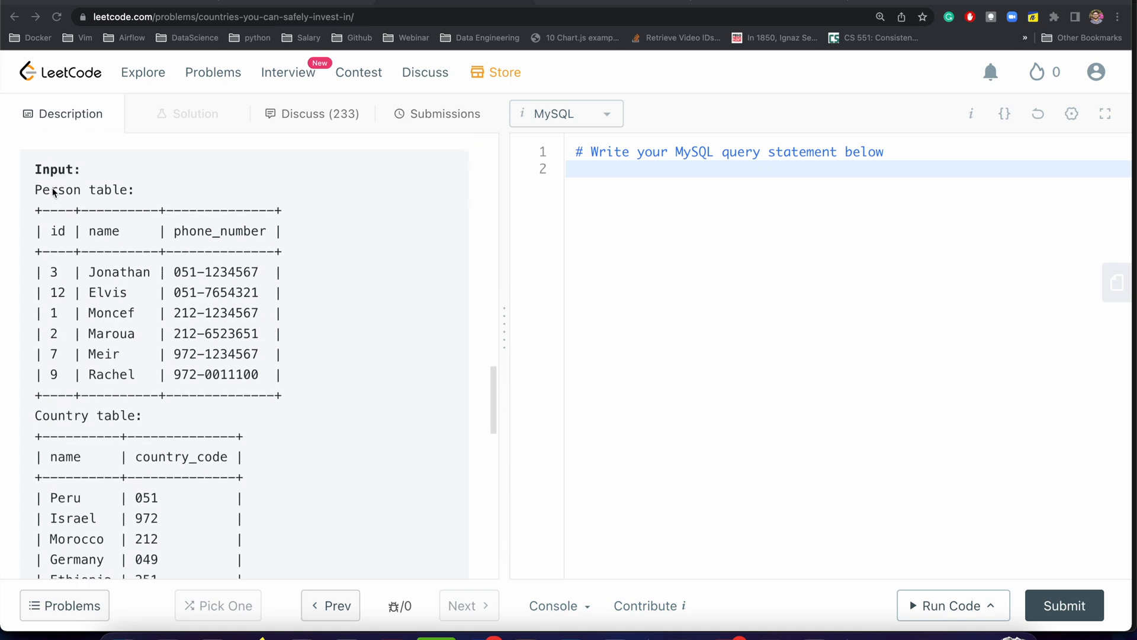
scroll("down", 3)
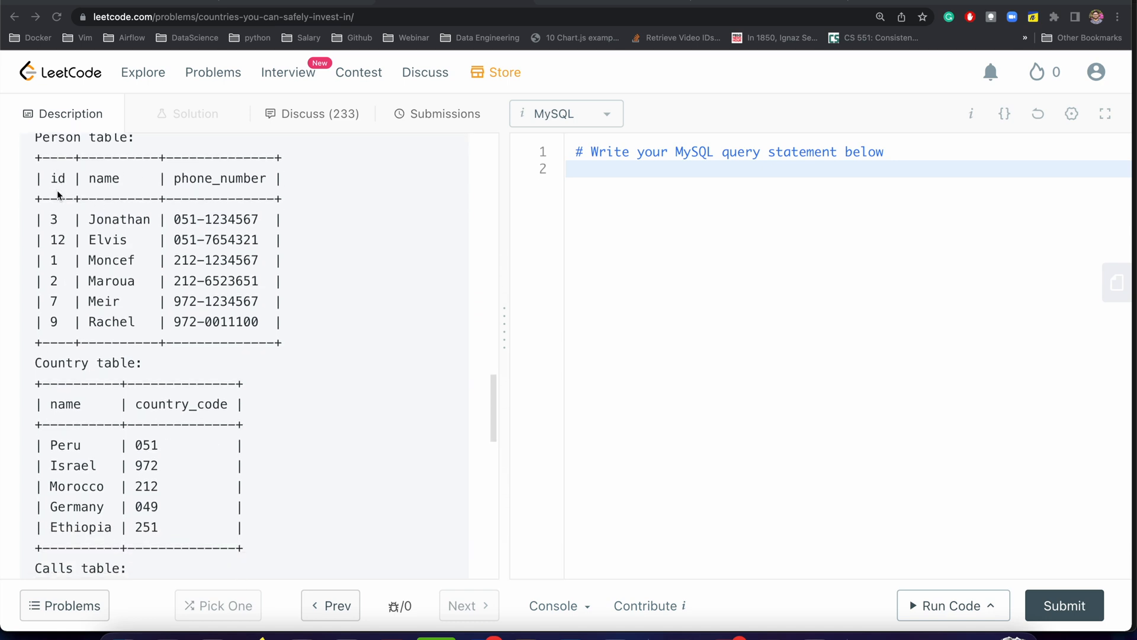
scroll("down", 3)
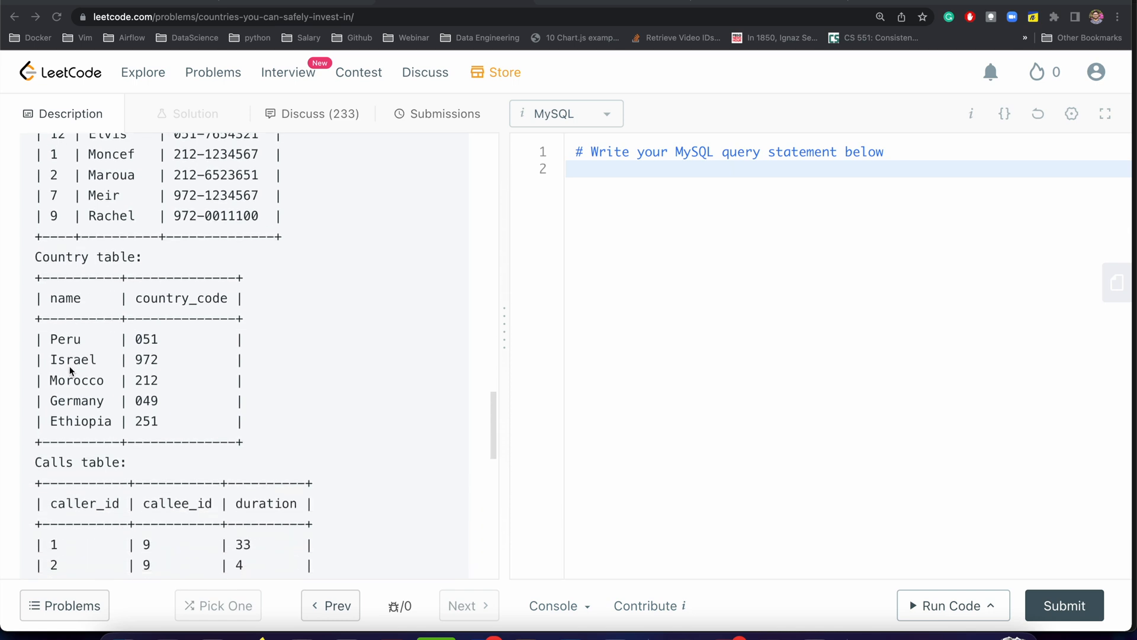
scroll("down", 3)
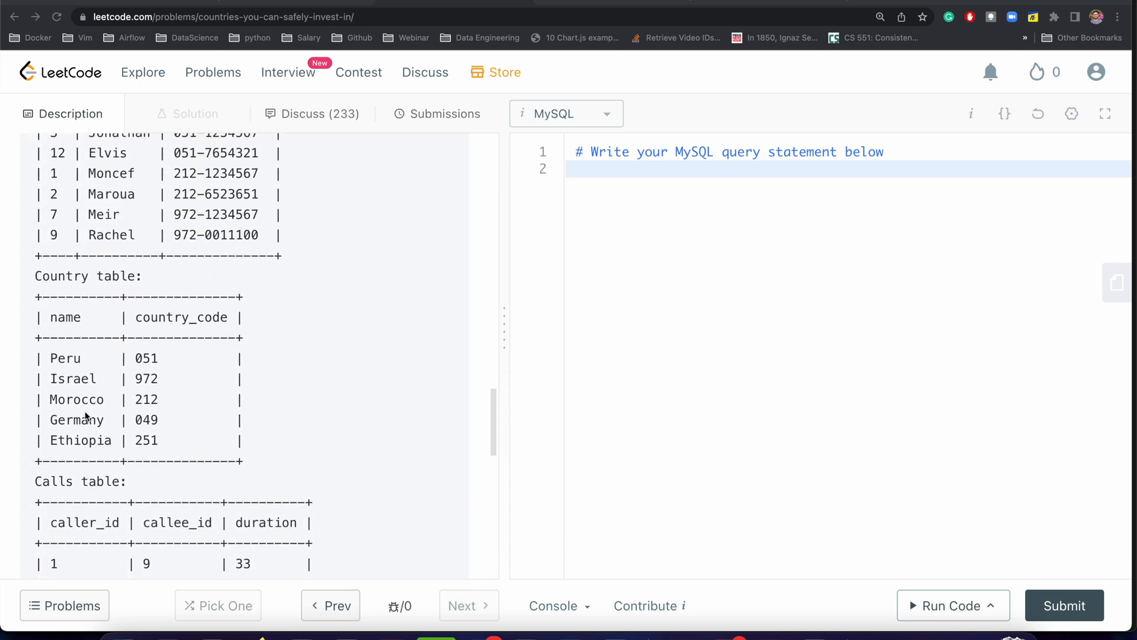
scroll("down", 3)
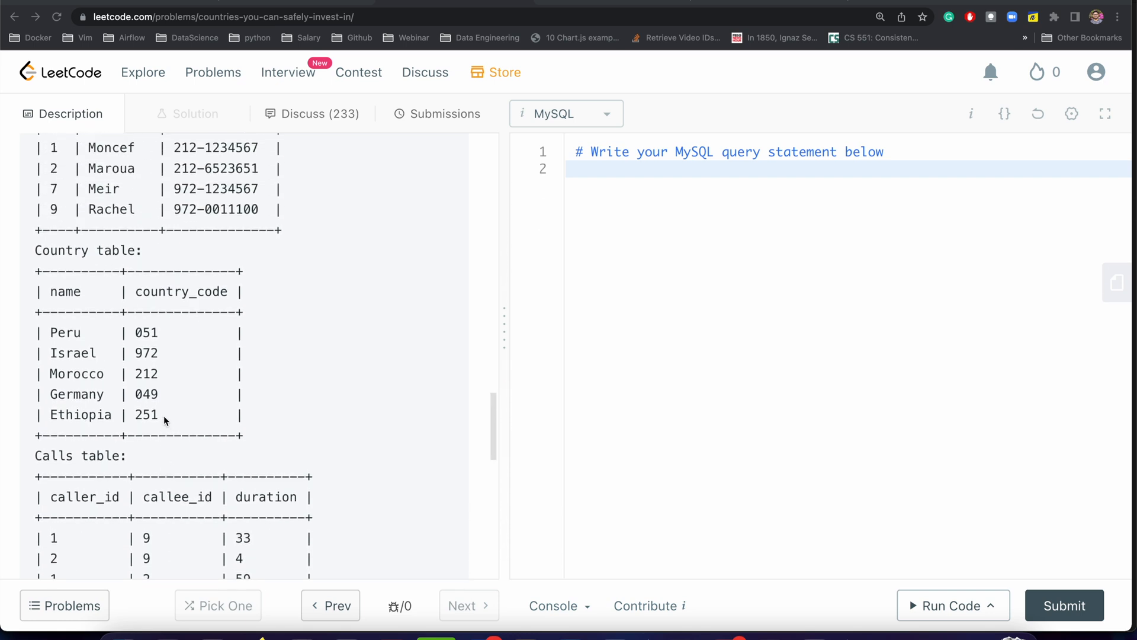
scroll("down", 3)
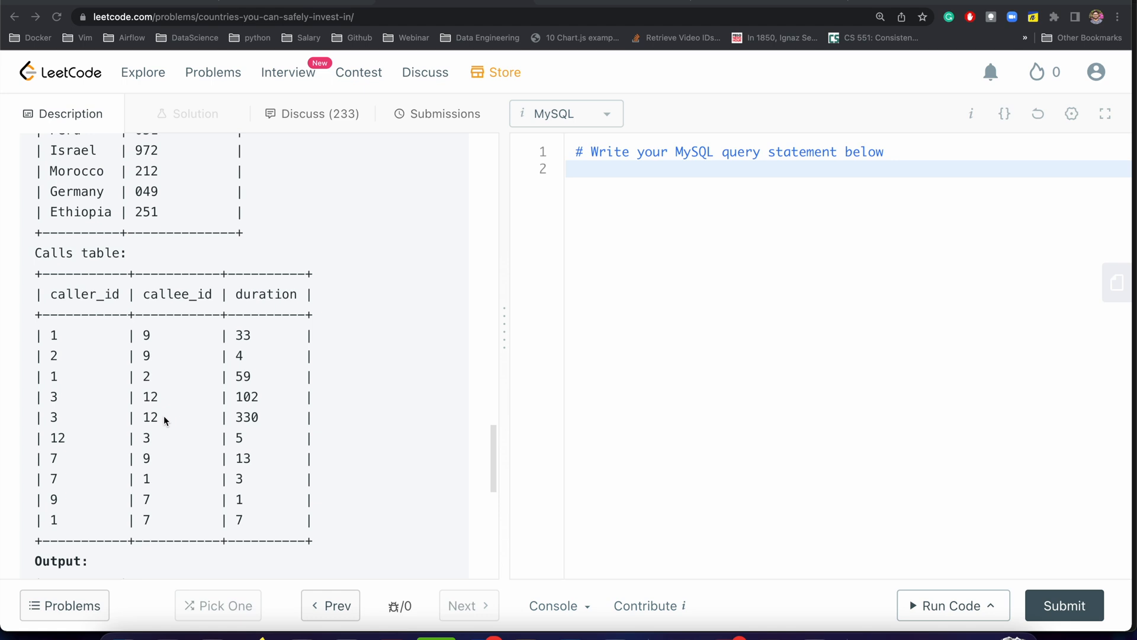
scroll("down", 3)
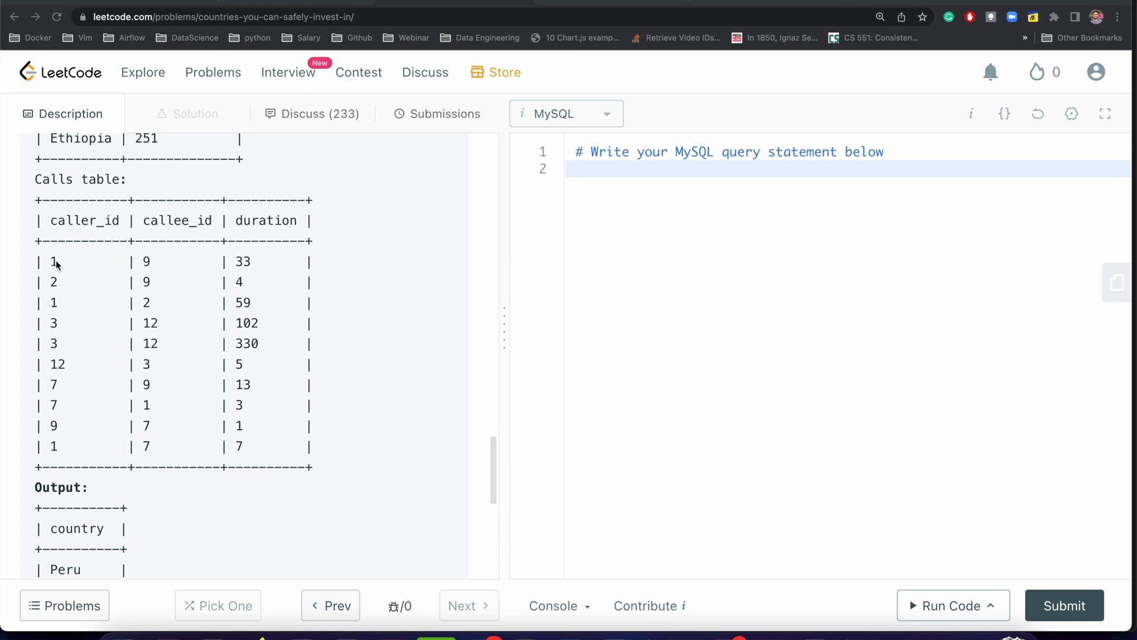
mouse_move(203, 223)
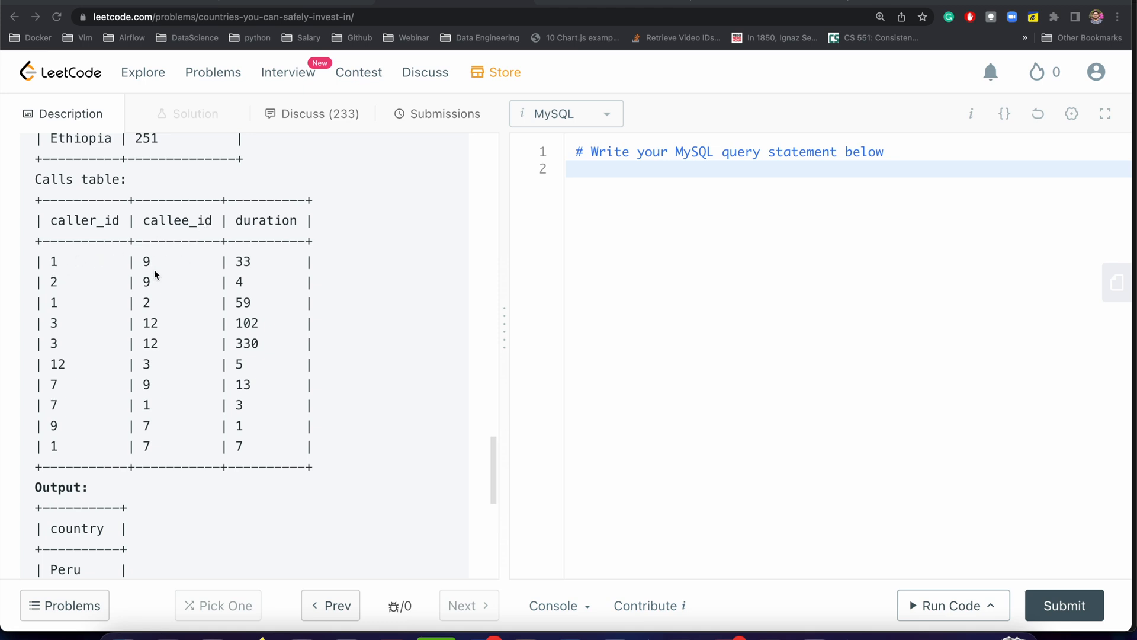
mouse_move(159, 259)
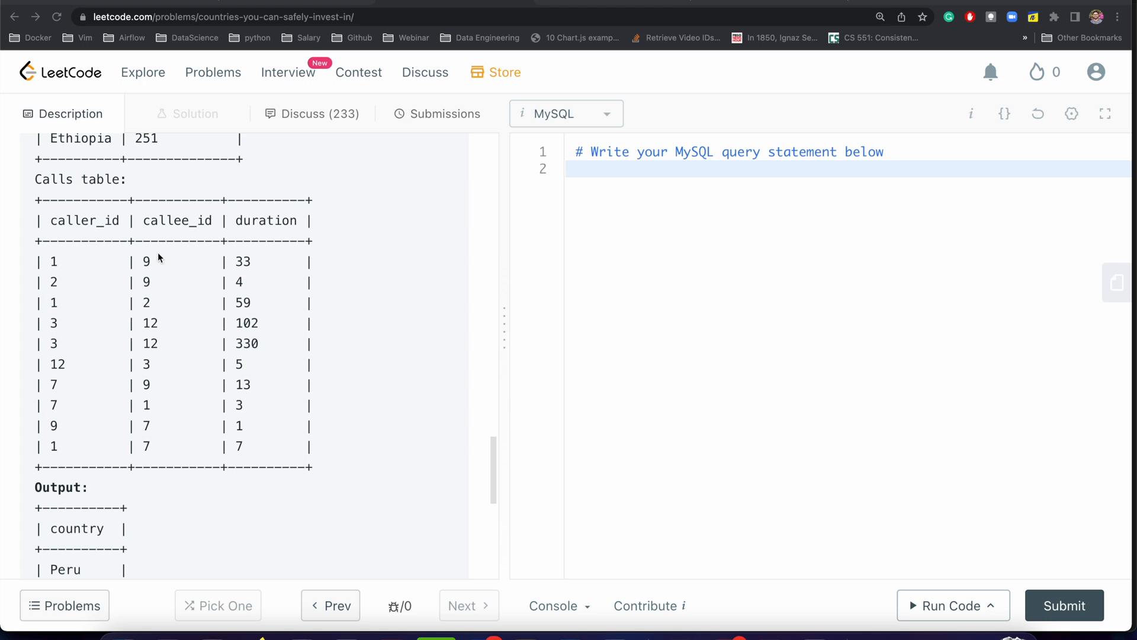
scroll("down", 3)
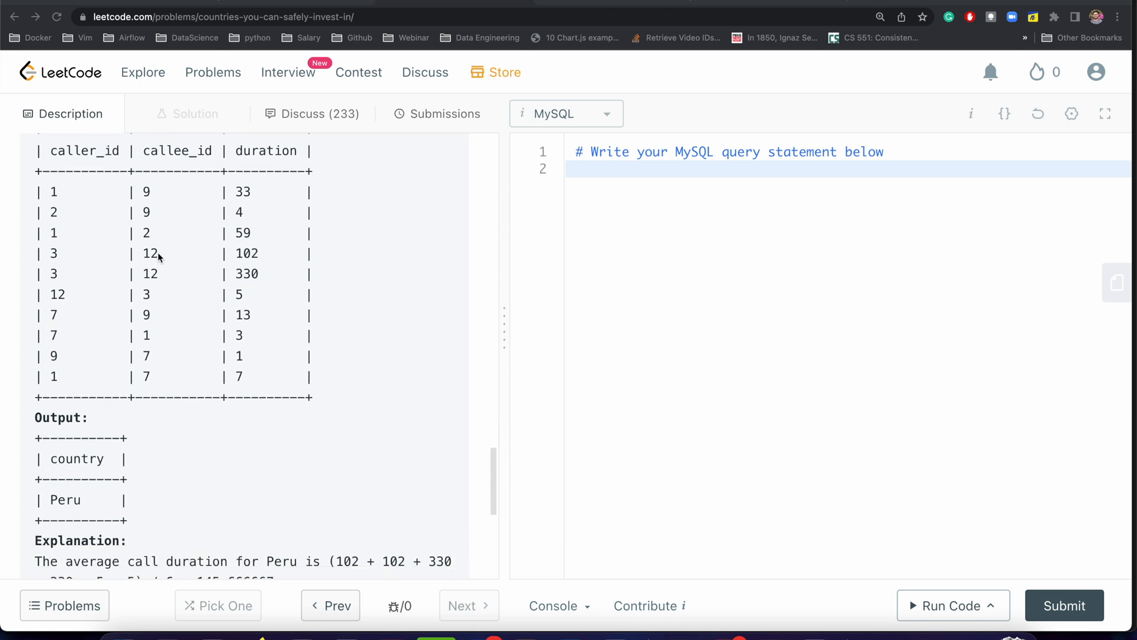
scroll("down", 3)
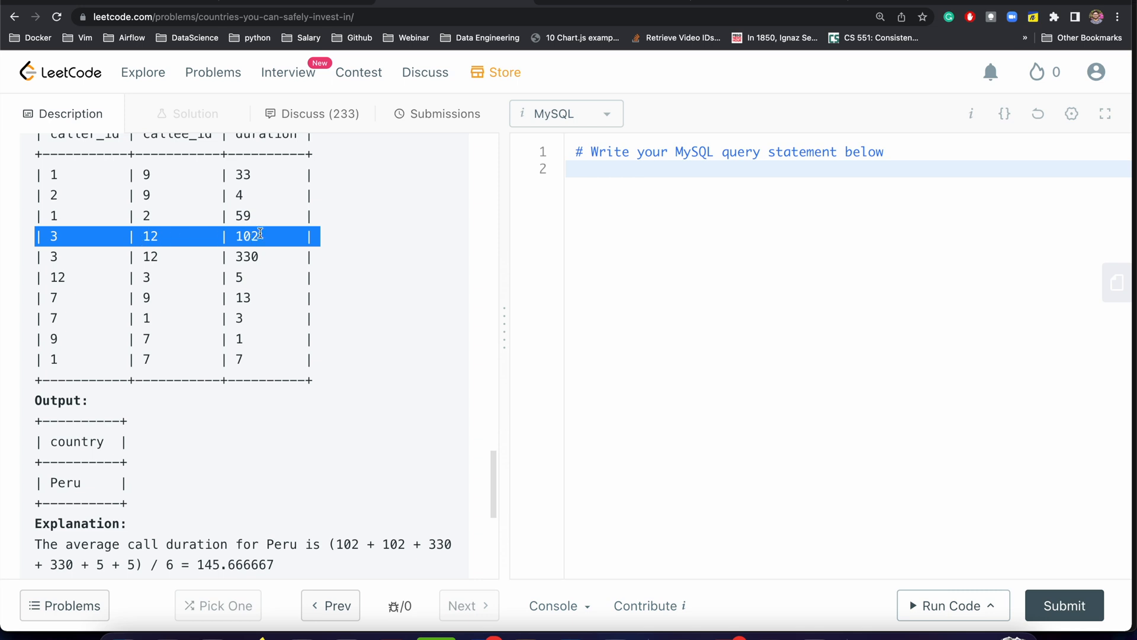
scroll("down", 3)
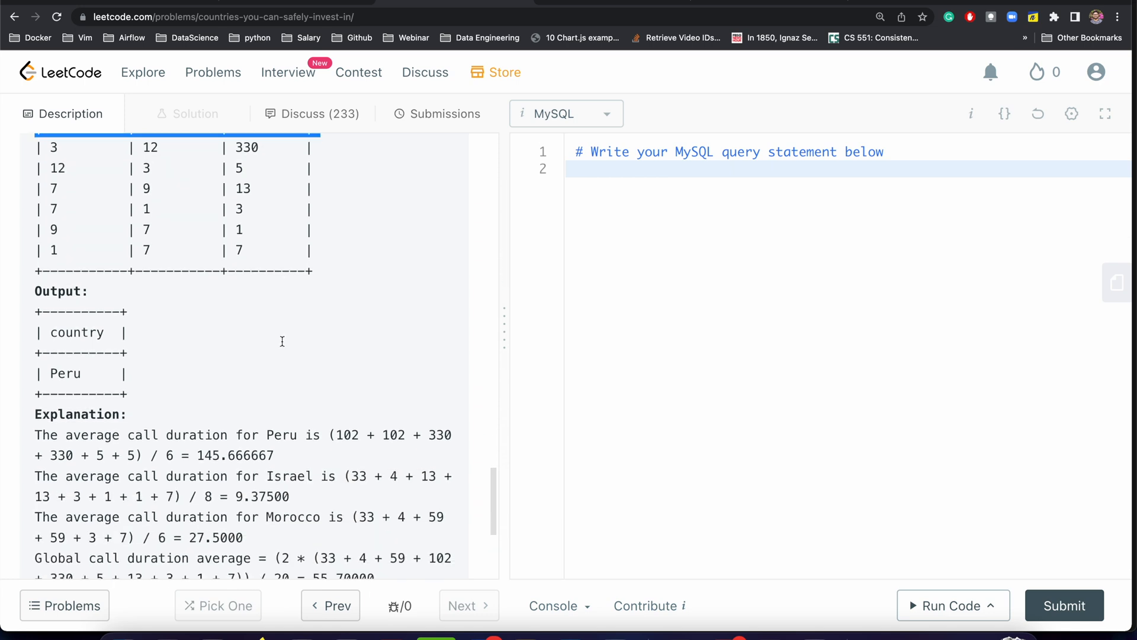
mouse_move(59, 468)
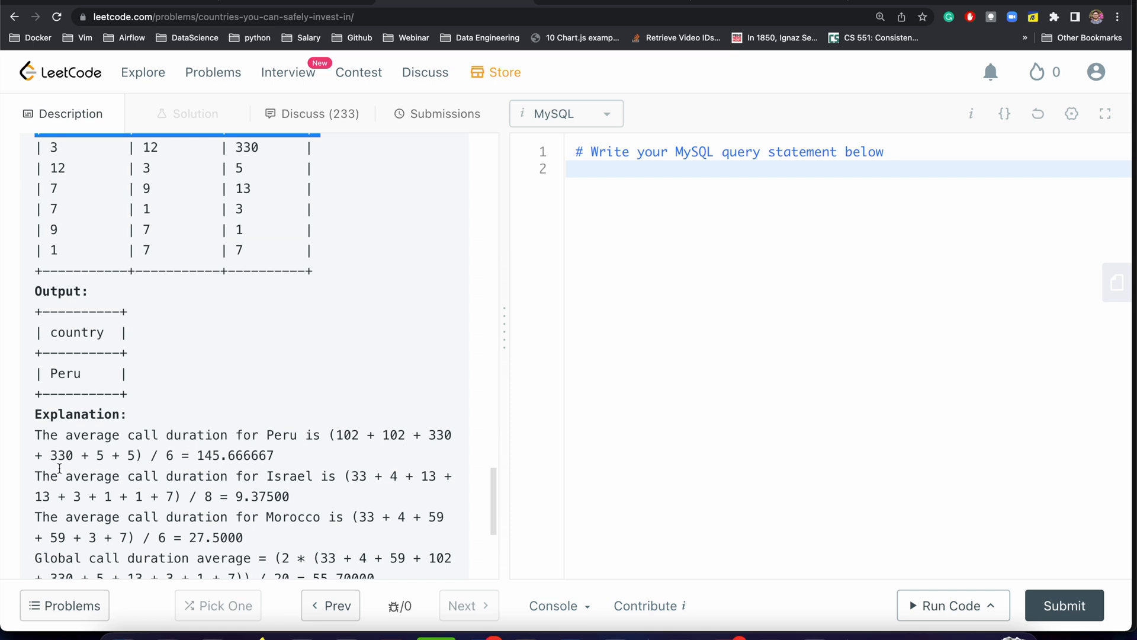
mouse_move(113, 468)
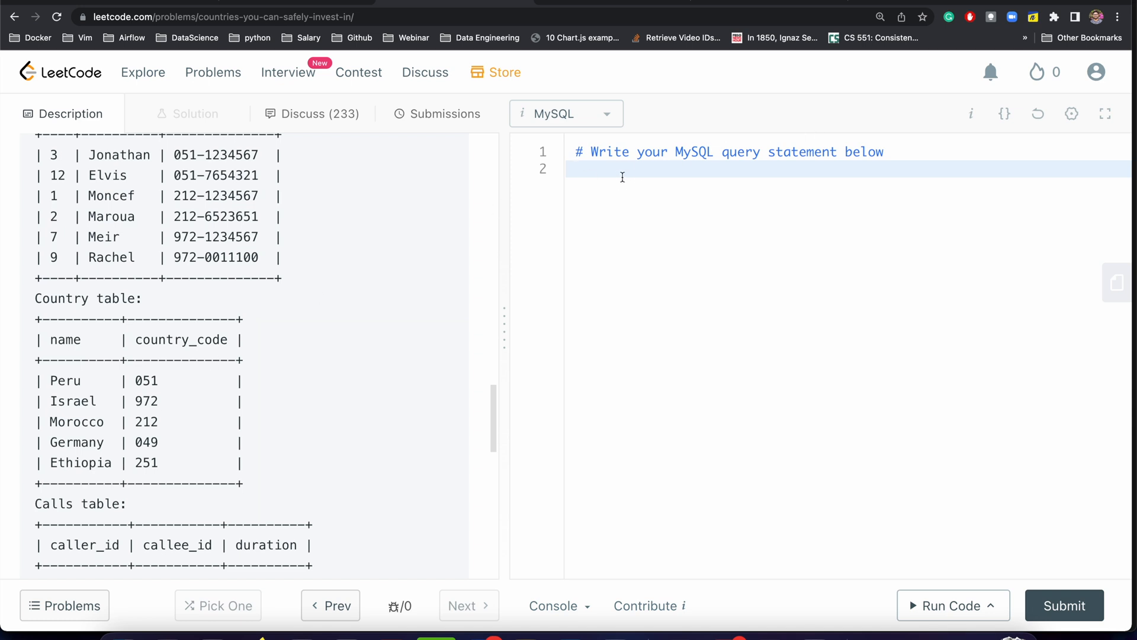
Begin the MySQL query with 'select * from person as p'
type("select")
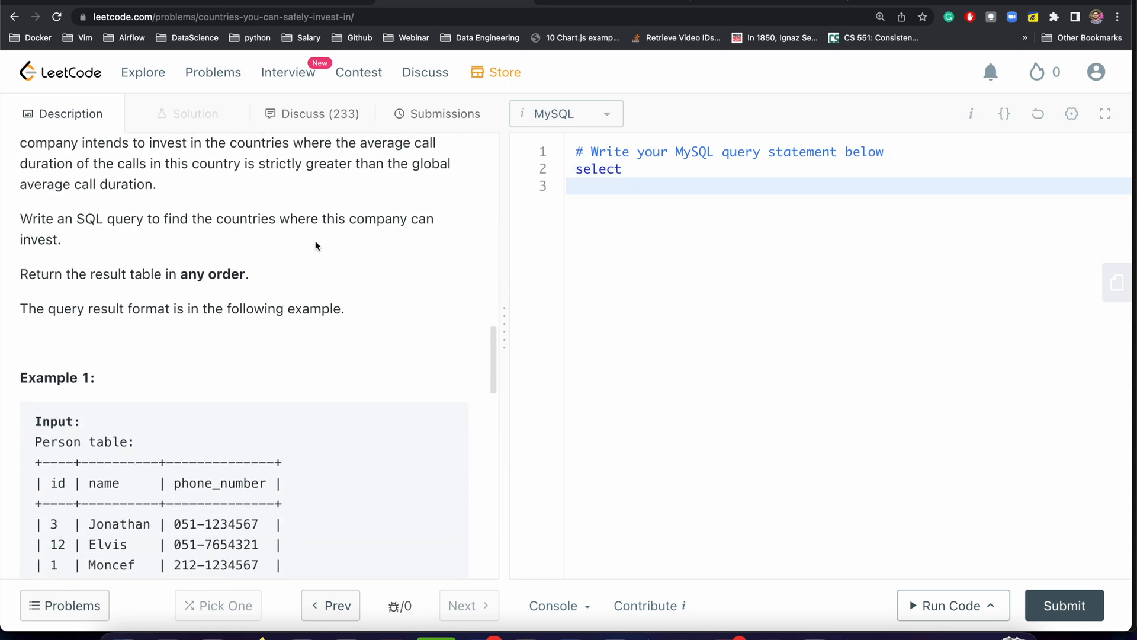
type("p.")
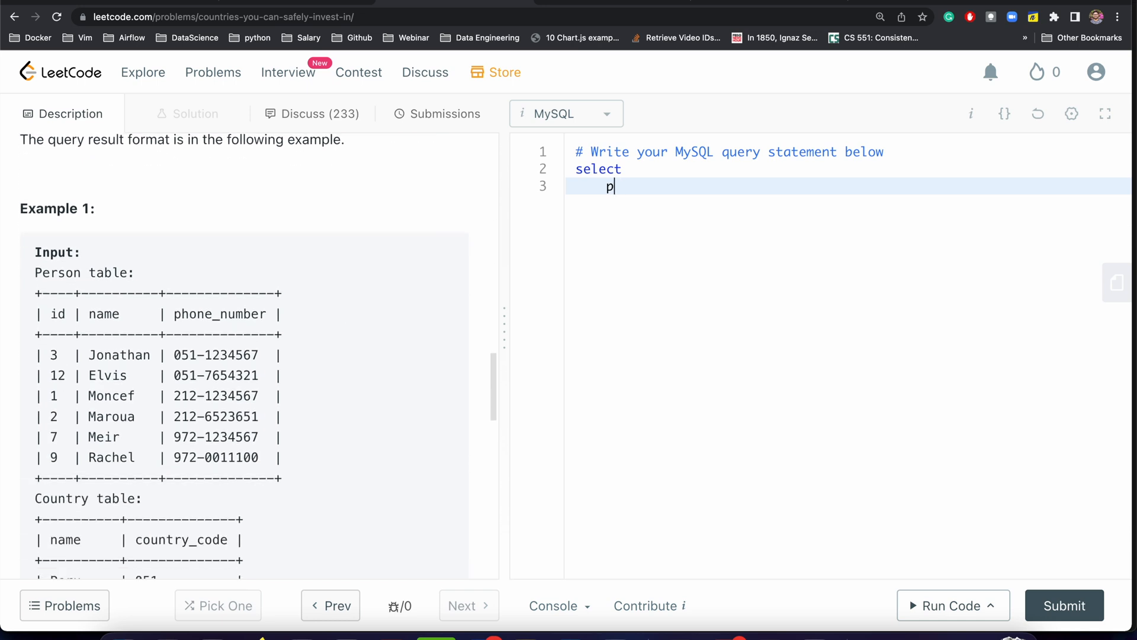
type("*")
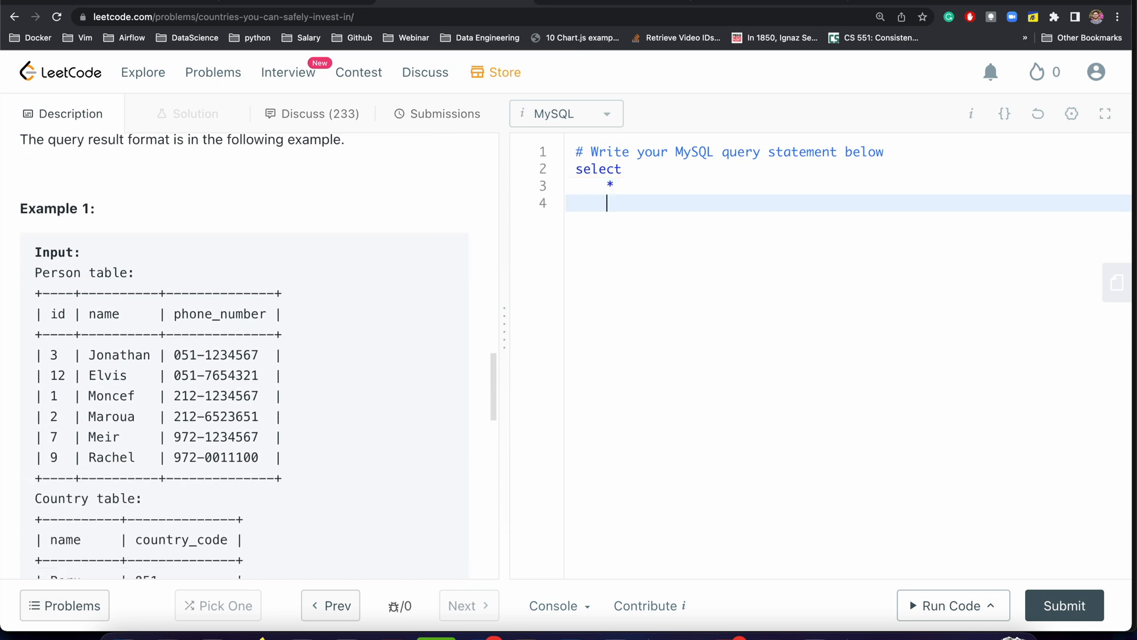
type("from")
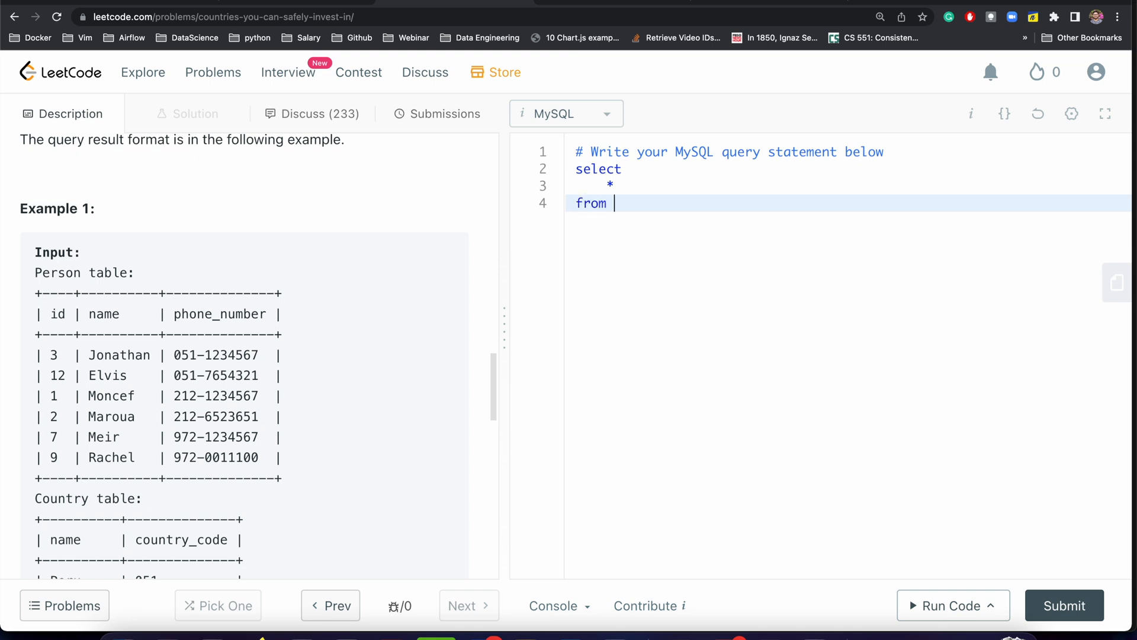
type("person as")
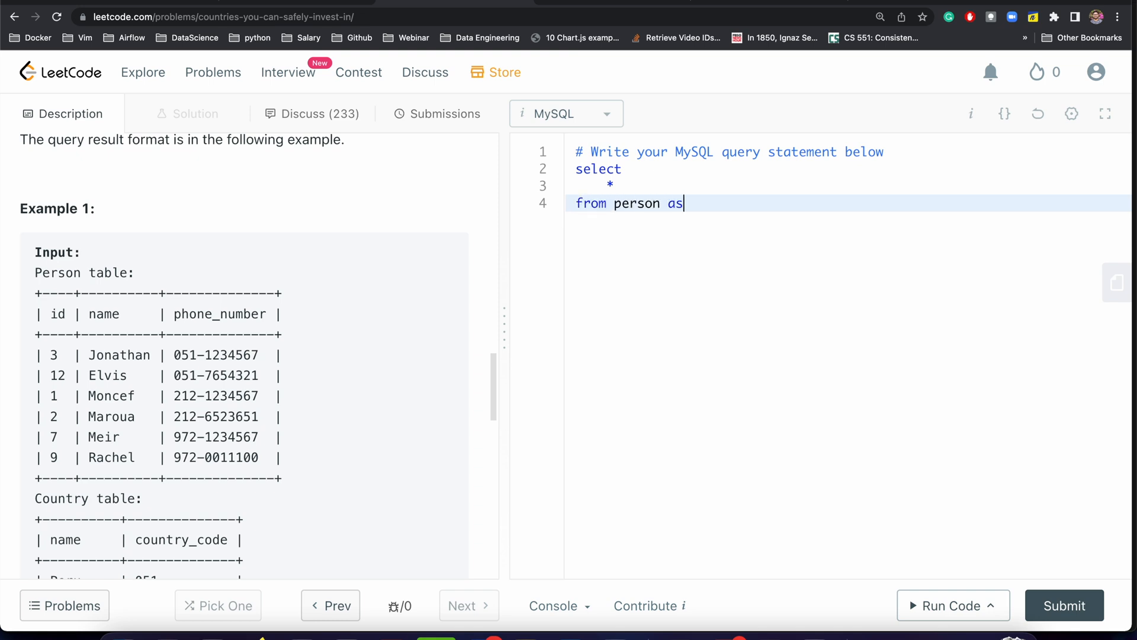
type("p")
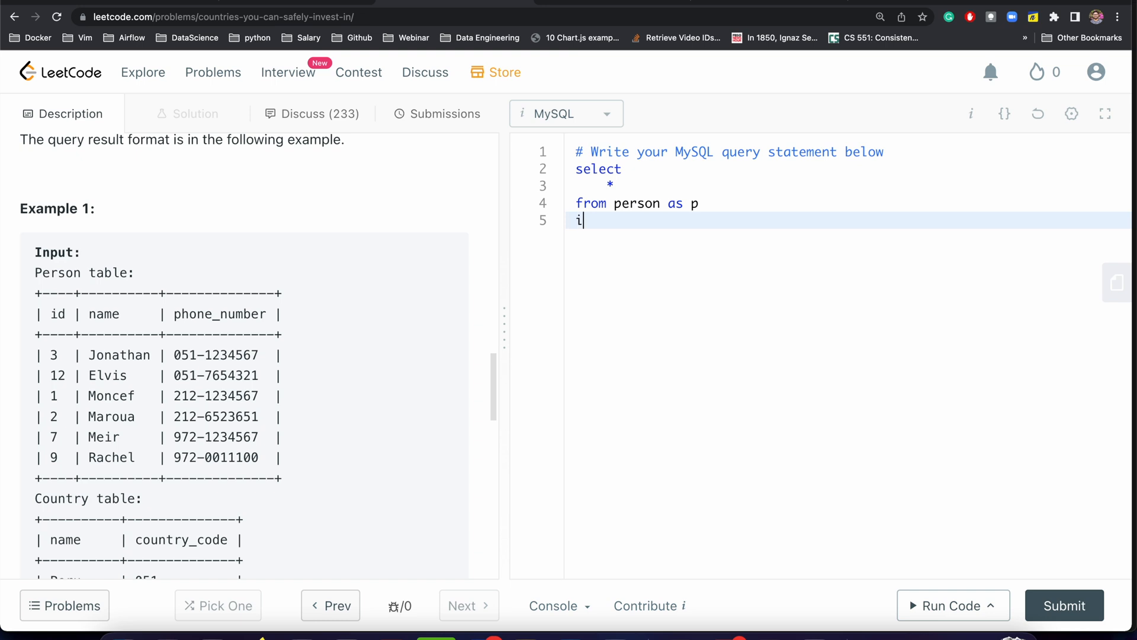
Add 'inner join country as cn on cn.country_code =' to the query
type("nner")
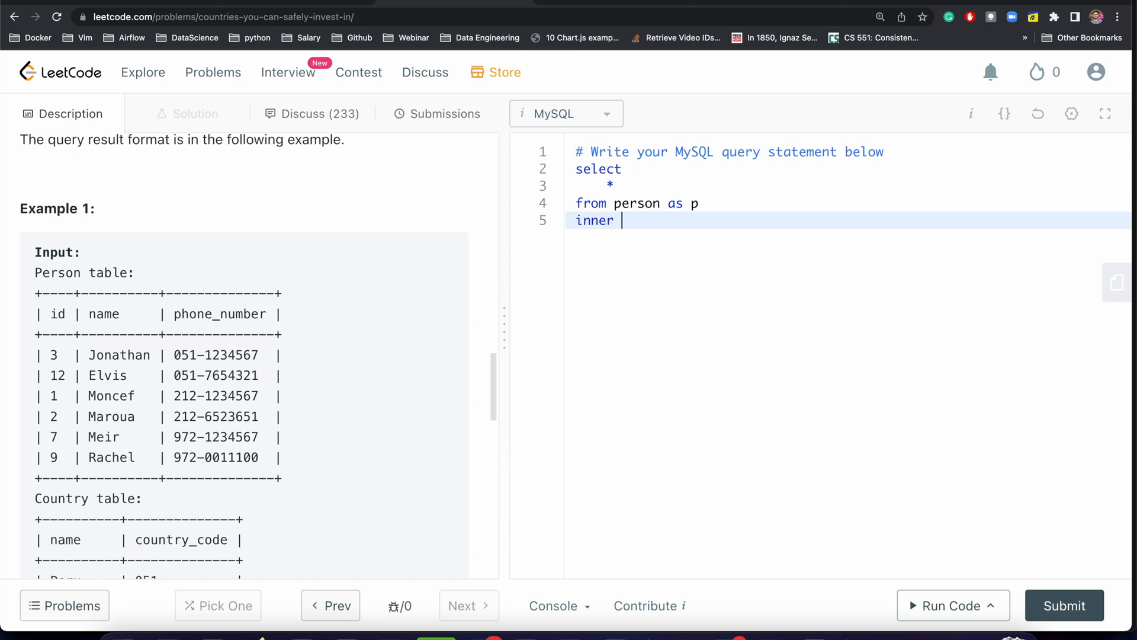
type("join co")
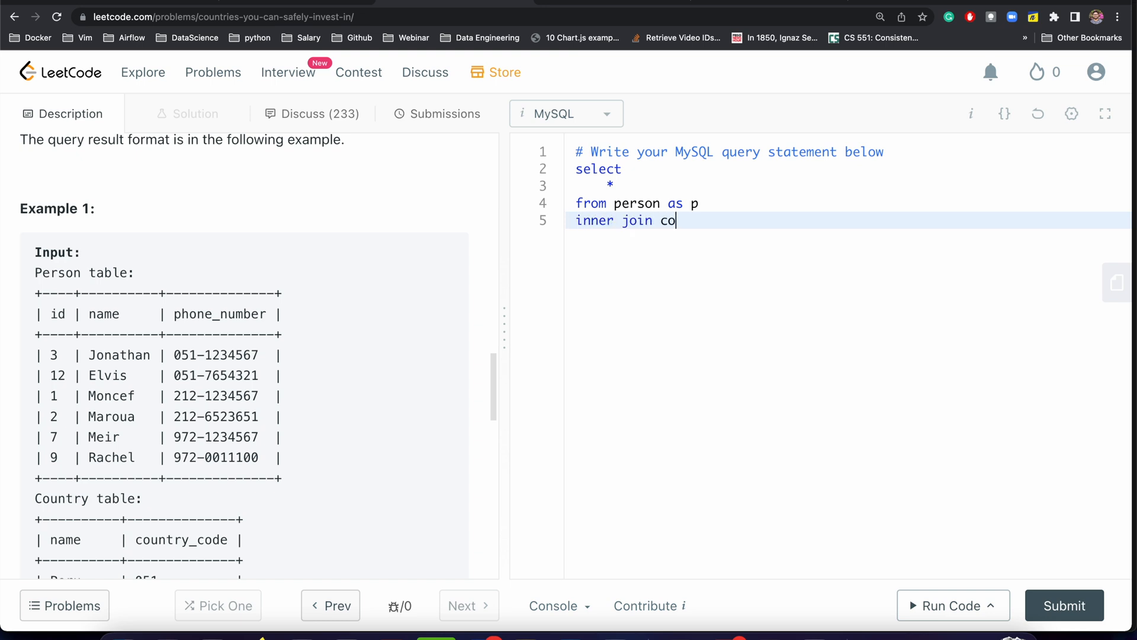
type("untry as c")
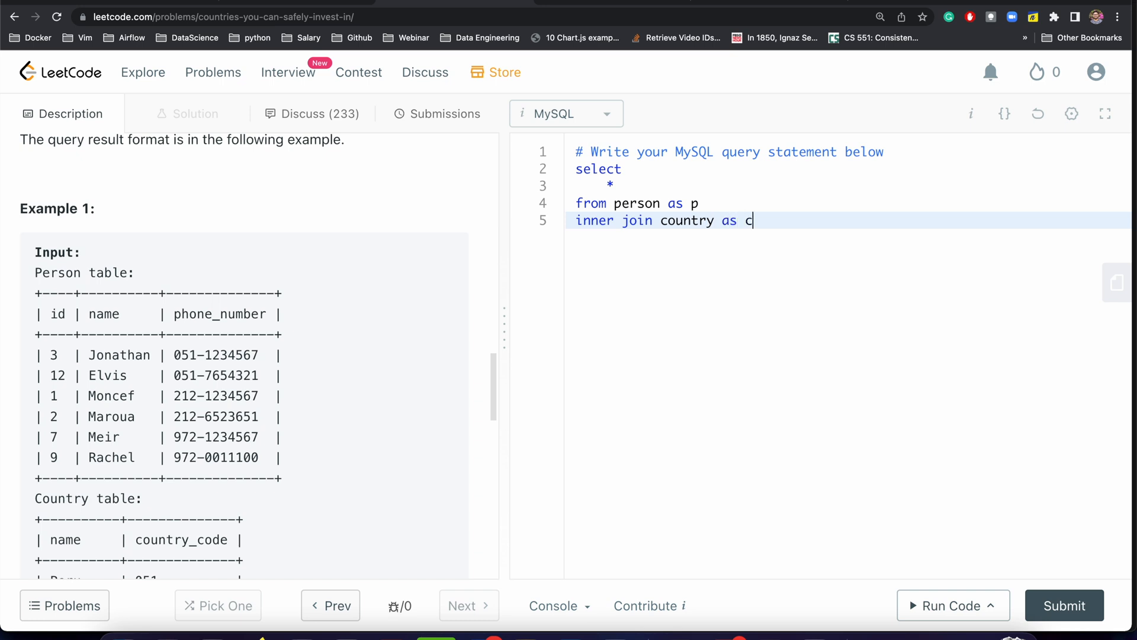
type("n")
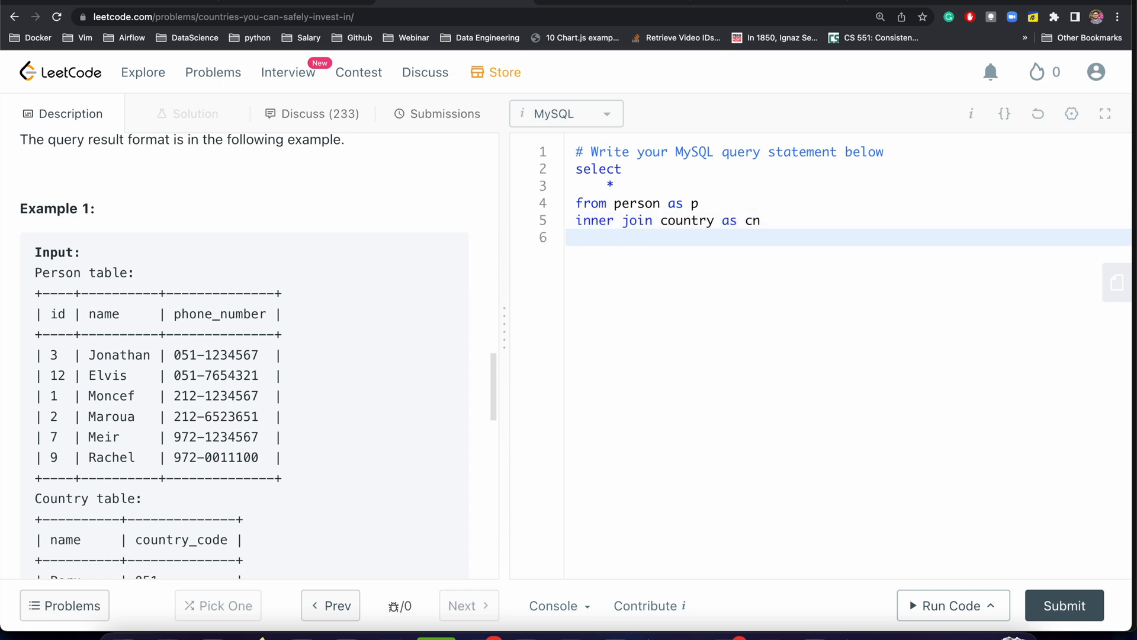
type("on p.")
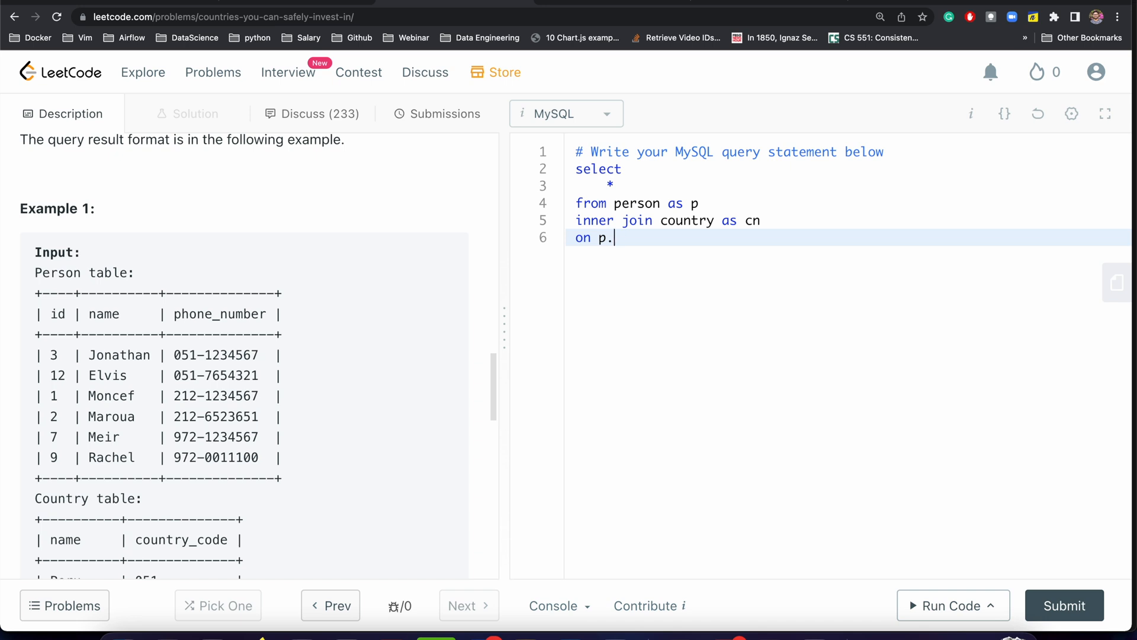
type("cn")
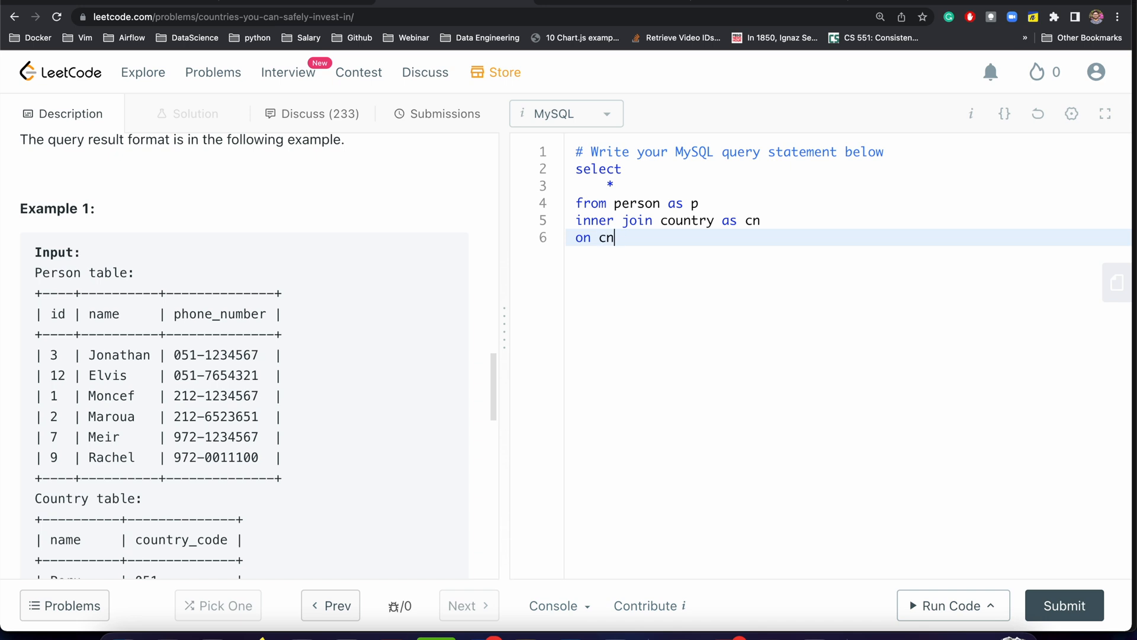
type(".country_code =")
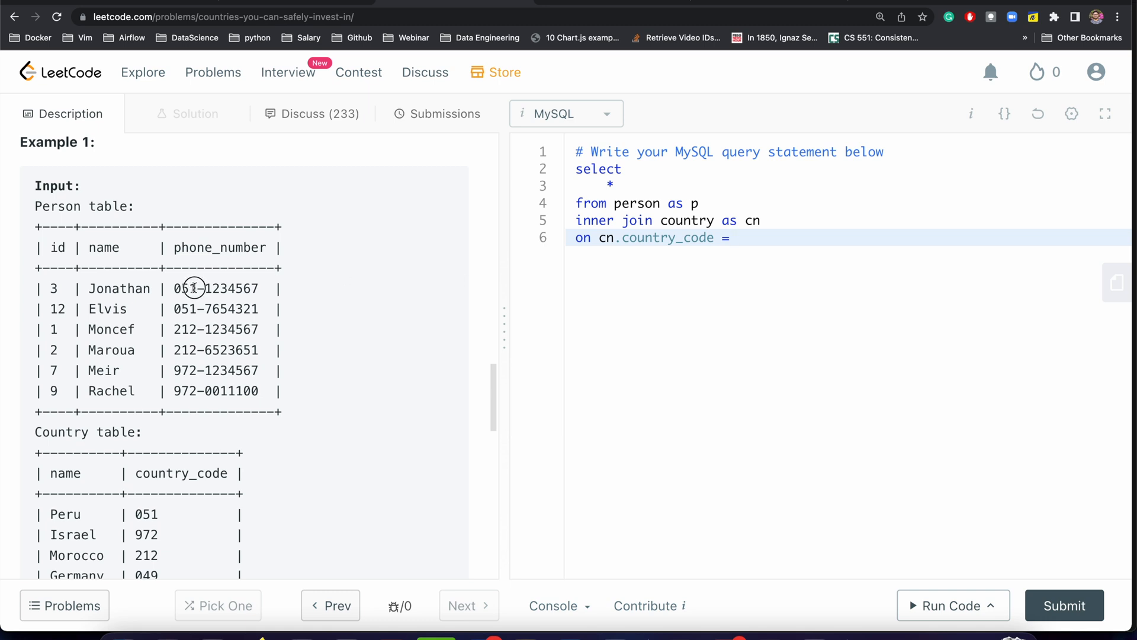
double_click(185, 289)
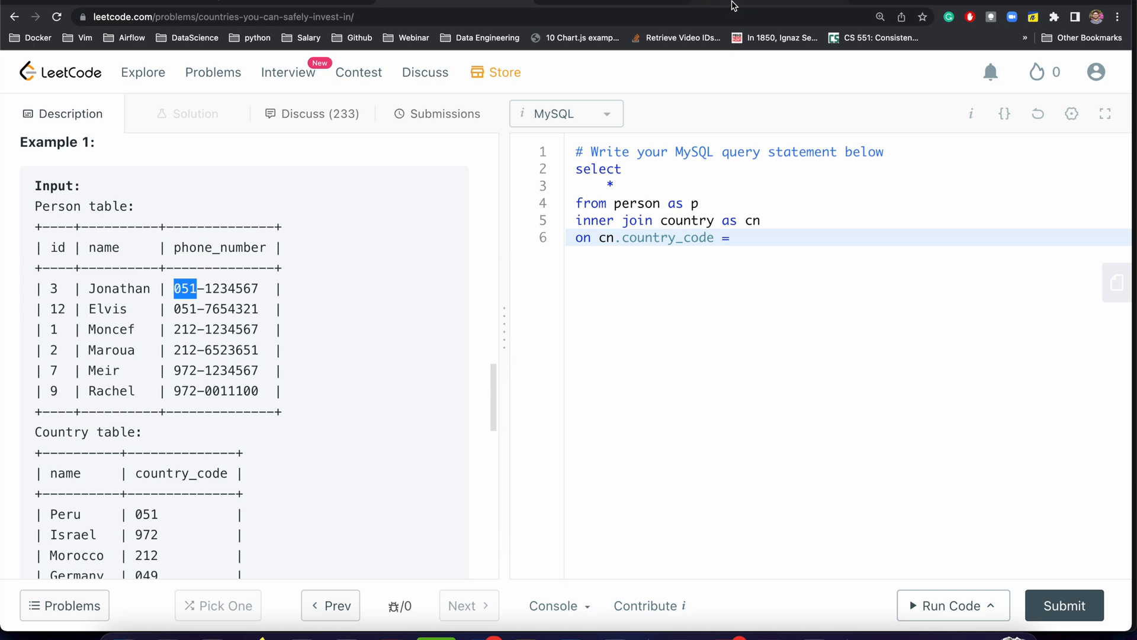
mouse_move(711, 6)
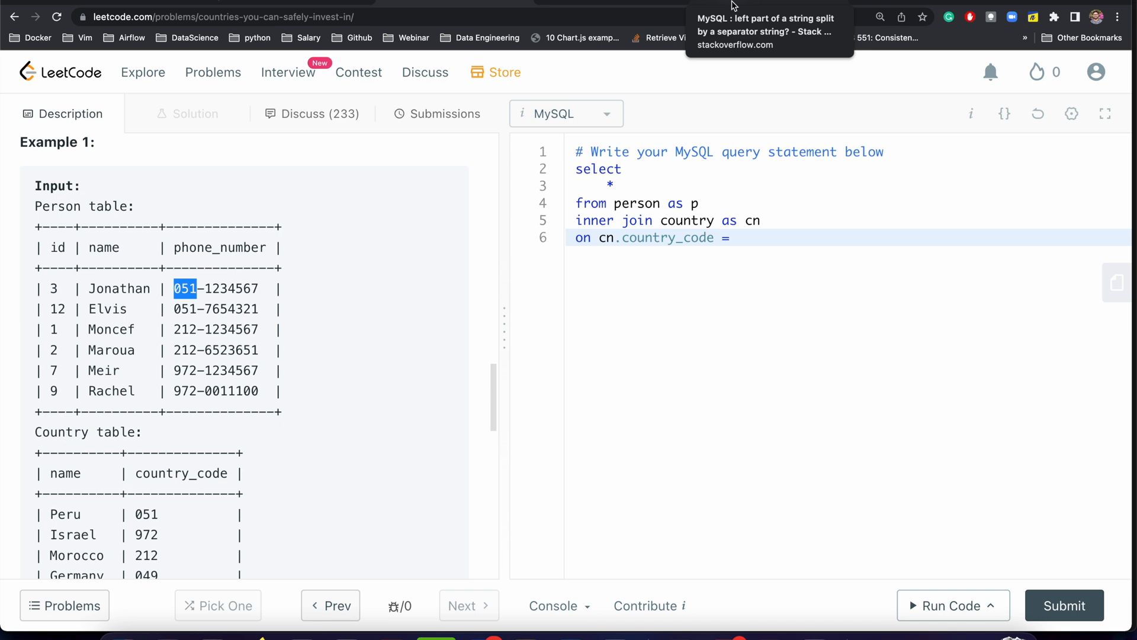
left_click(734, 16)
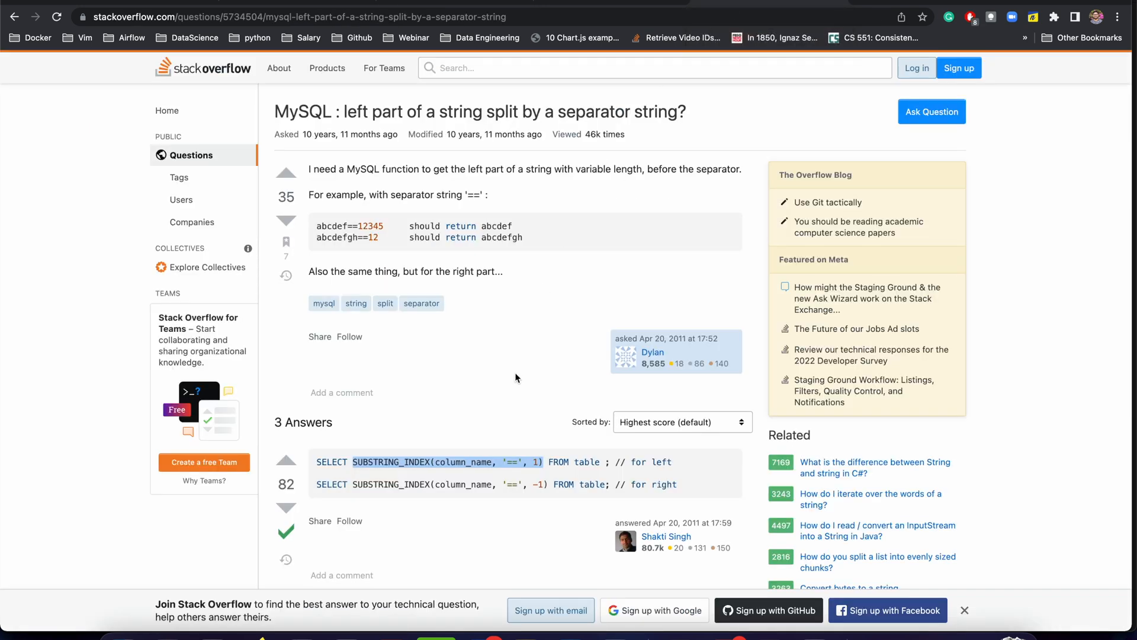
mouse_move(504, 411)
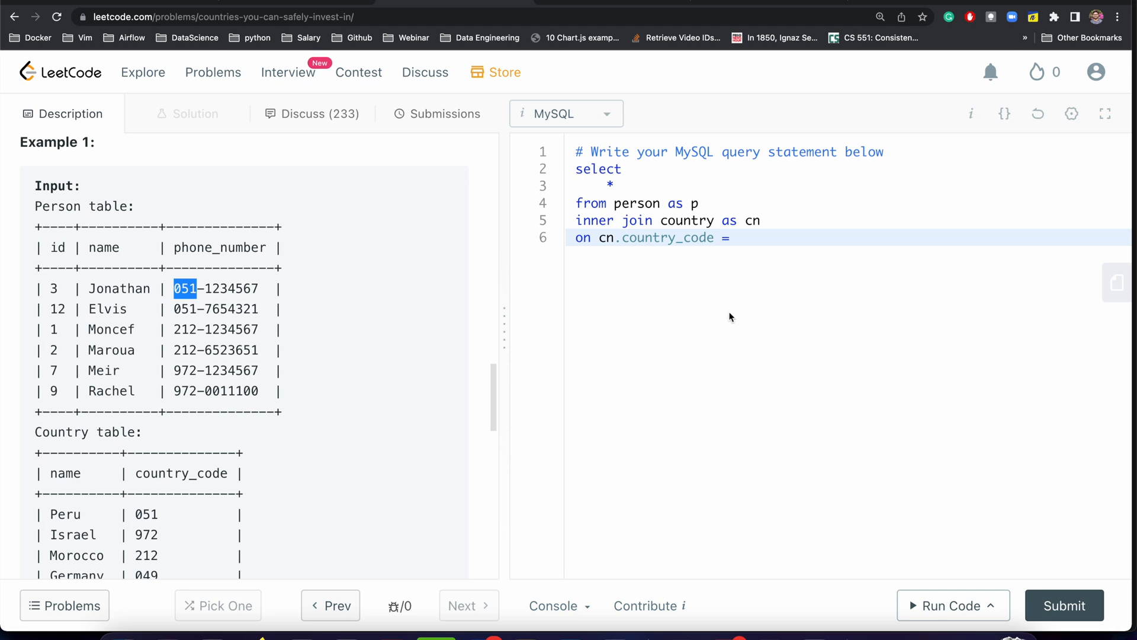
Compare the country code to SUBSTRING_INDEX(column_name, '-', 1), then start 'inner join calls as c on'
type("SUBSTRING_INDEX(column_name, '==', 1)")
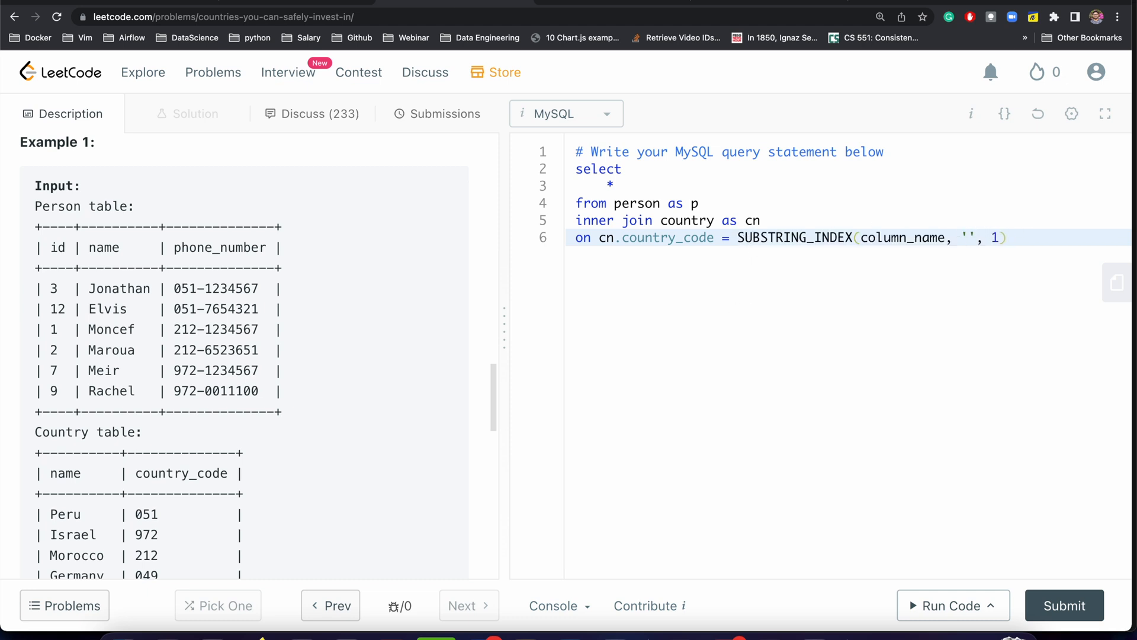
type("-")
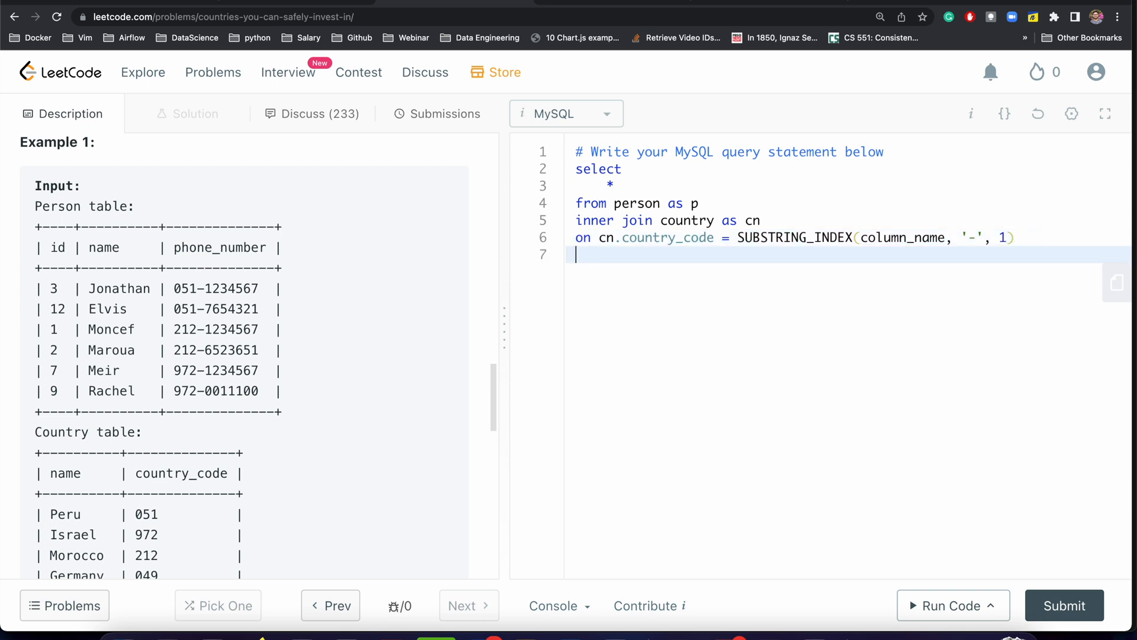
type("inner j")
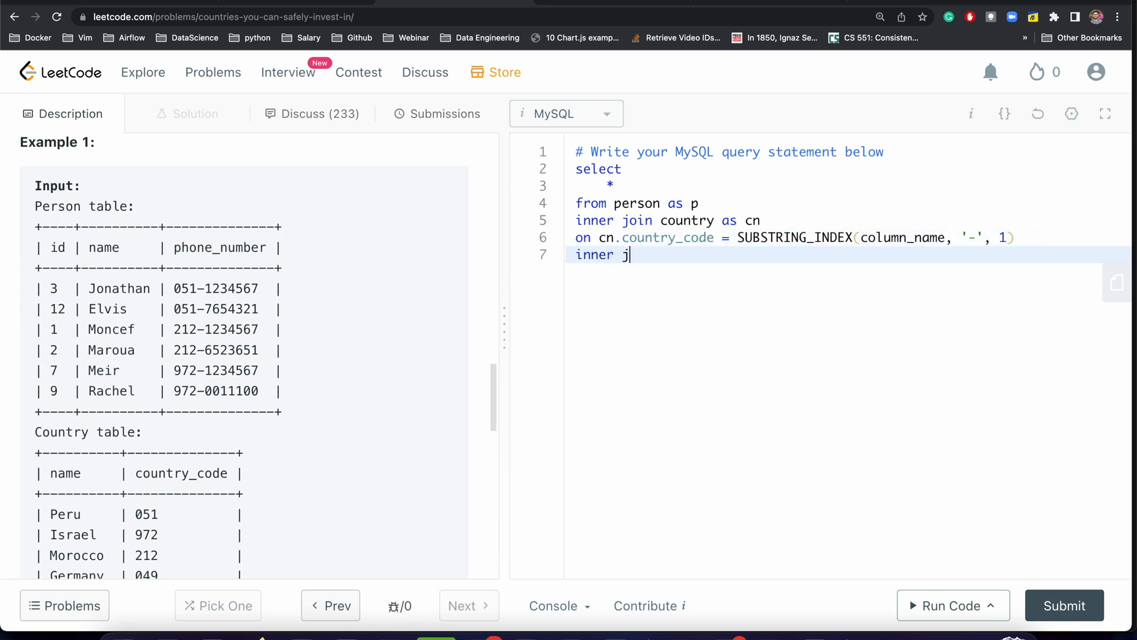
type("oin")
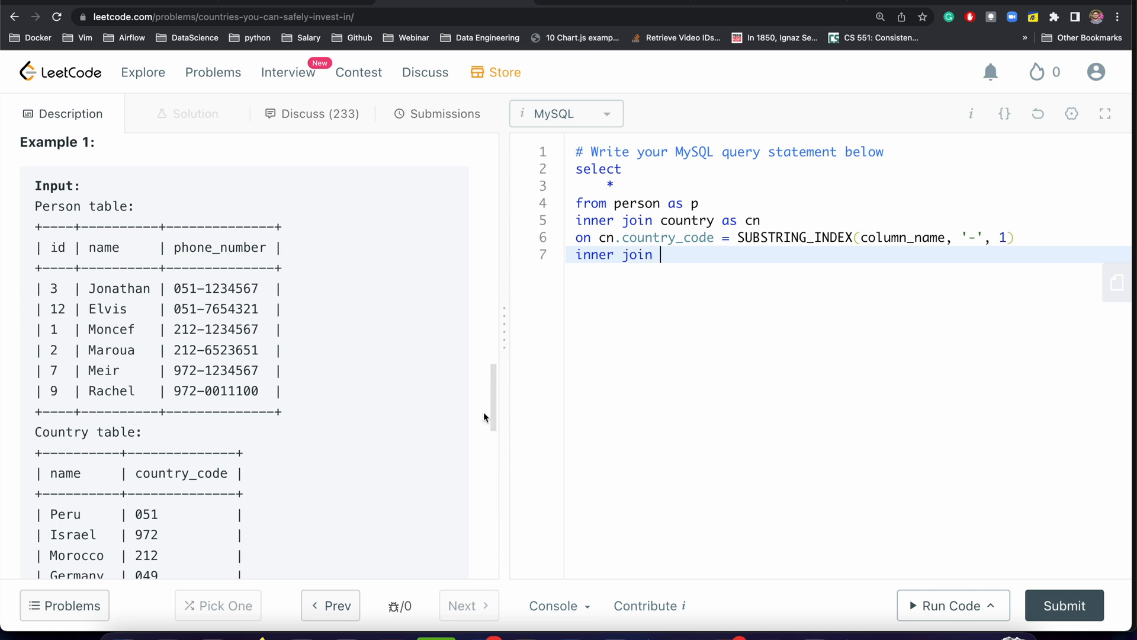
type("c")
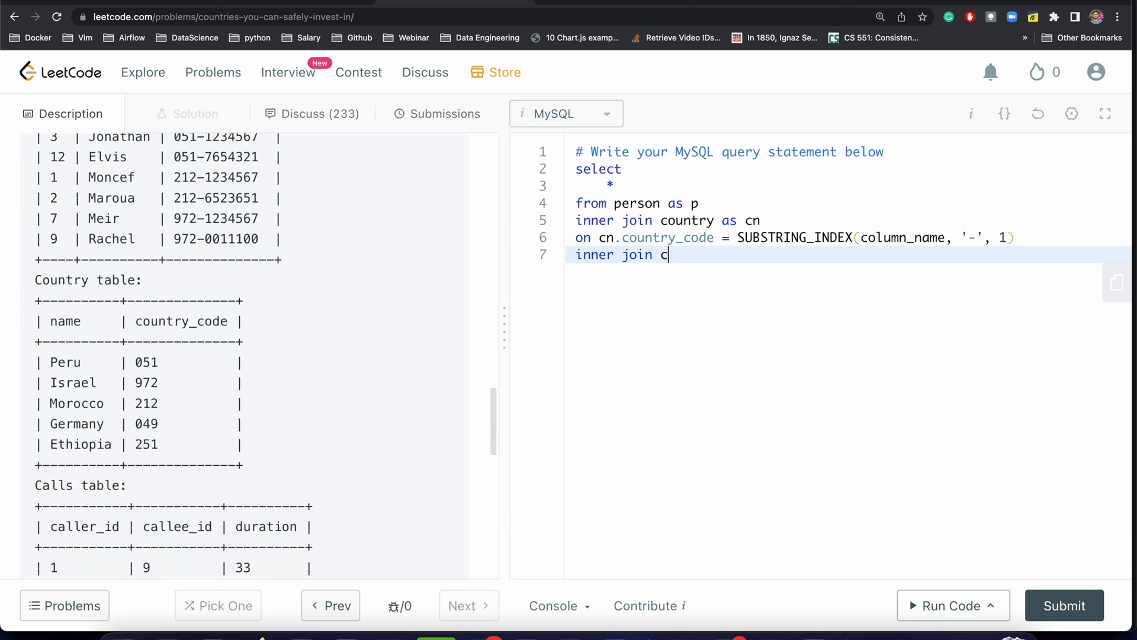
type("alls as c")
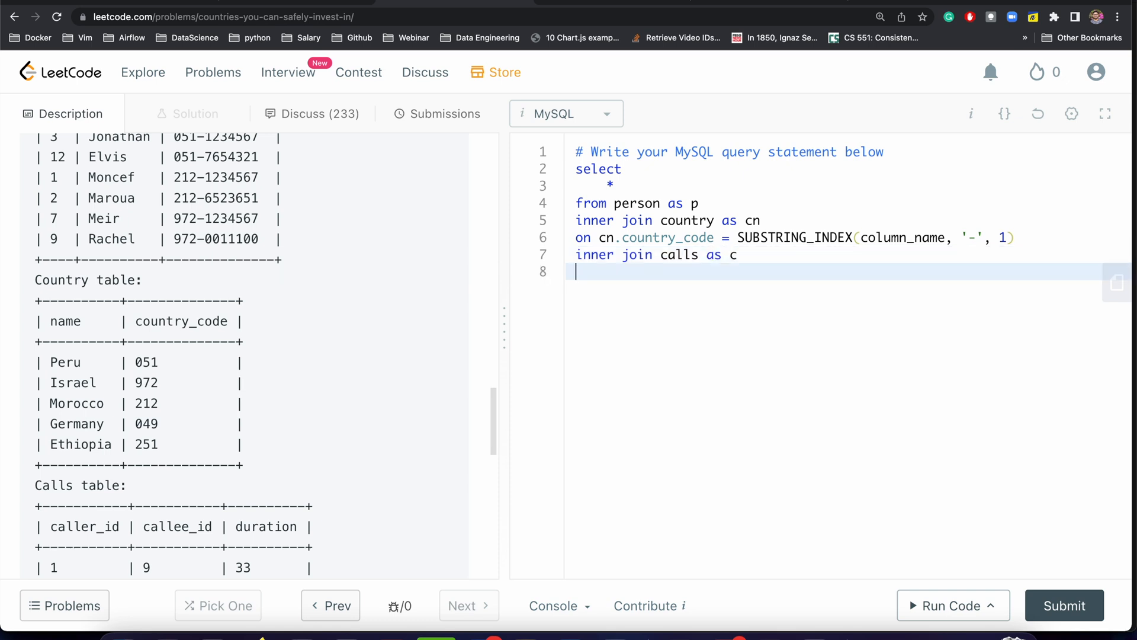
type("on")
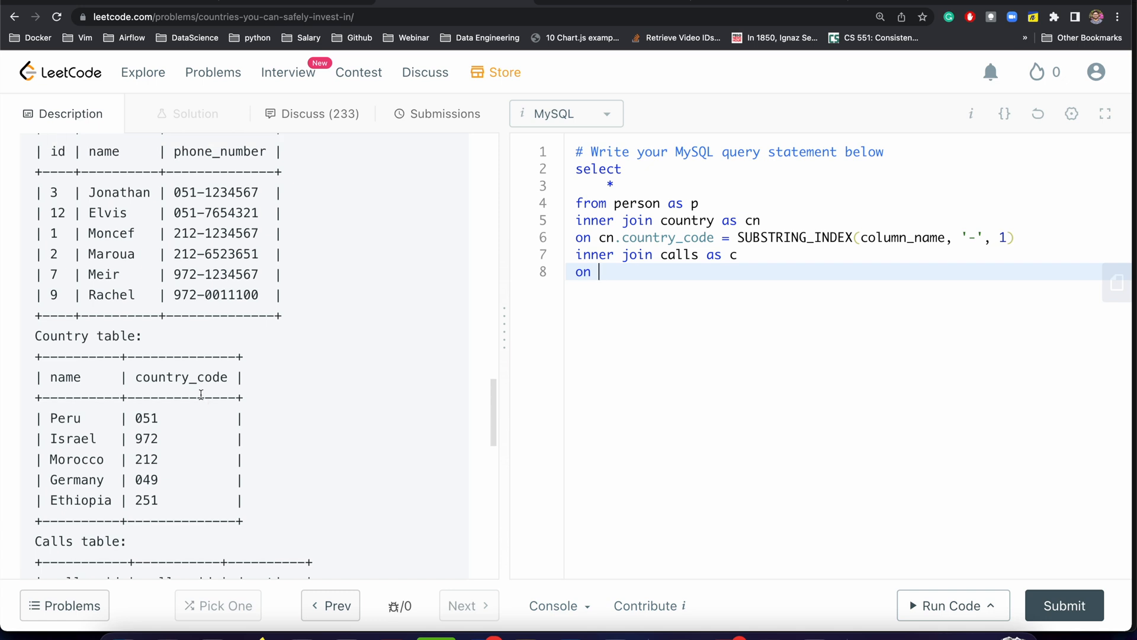
Finish the calls join as 'p.id IN (caller_id, callee_id)', copying column names from the Calls table
scroll("down", 3)
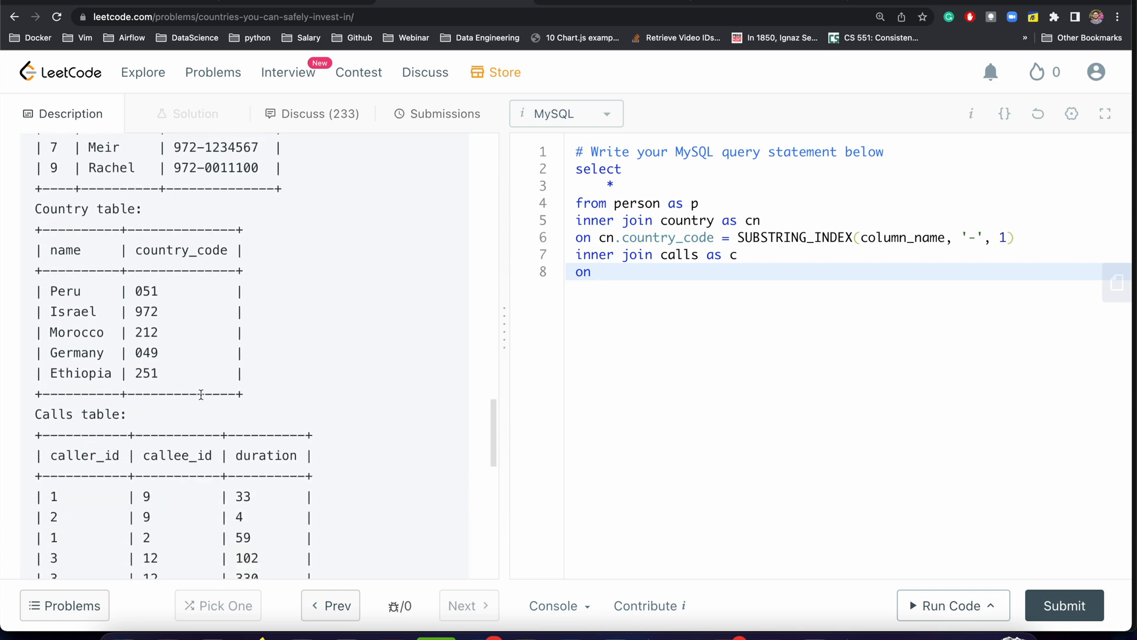
type("p")
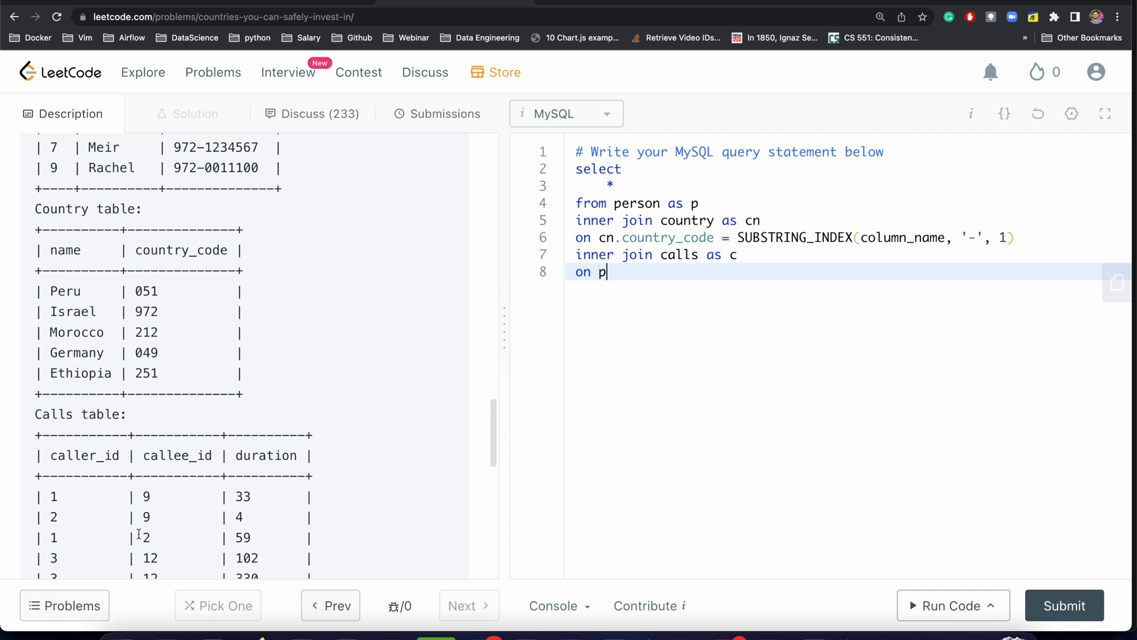
type(".id")
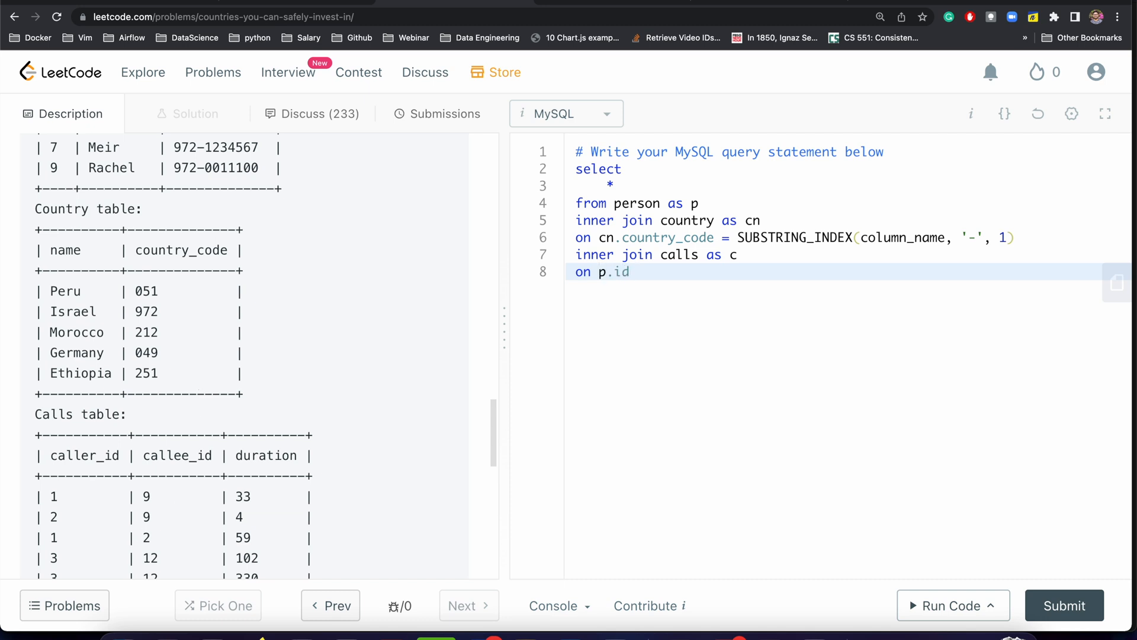
mouse_move(192, 450)
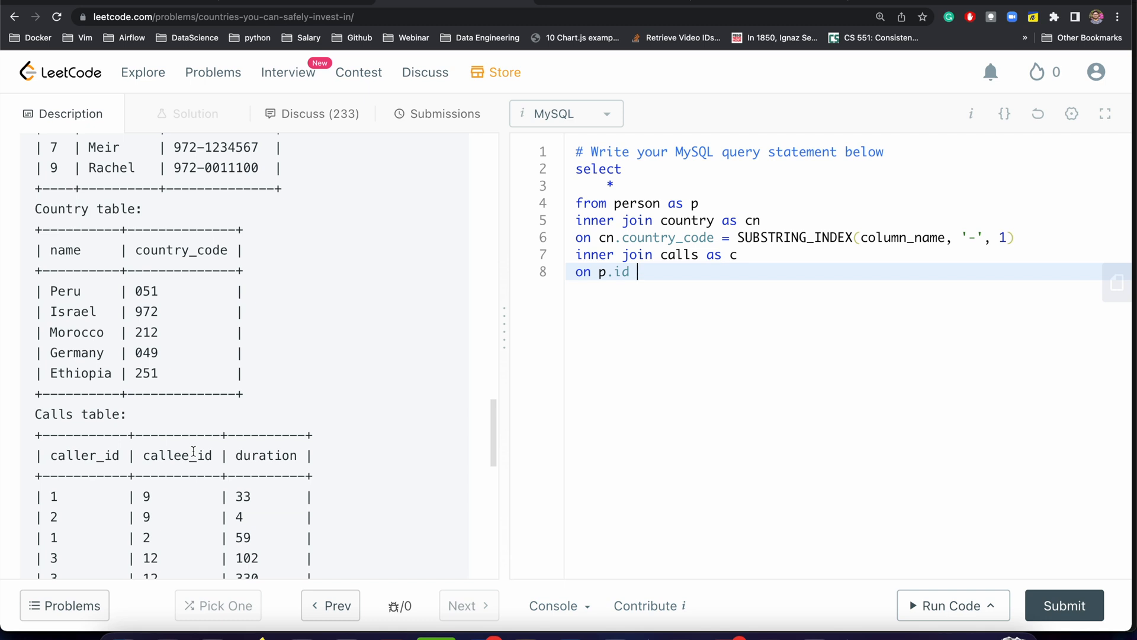
type("IN")
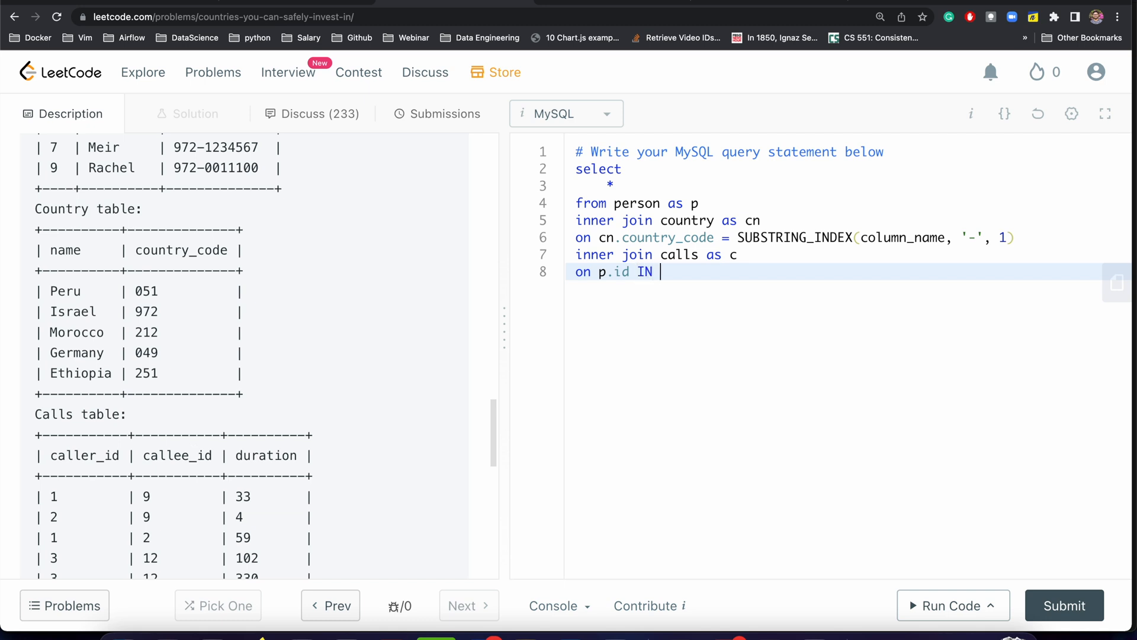
type("(")
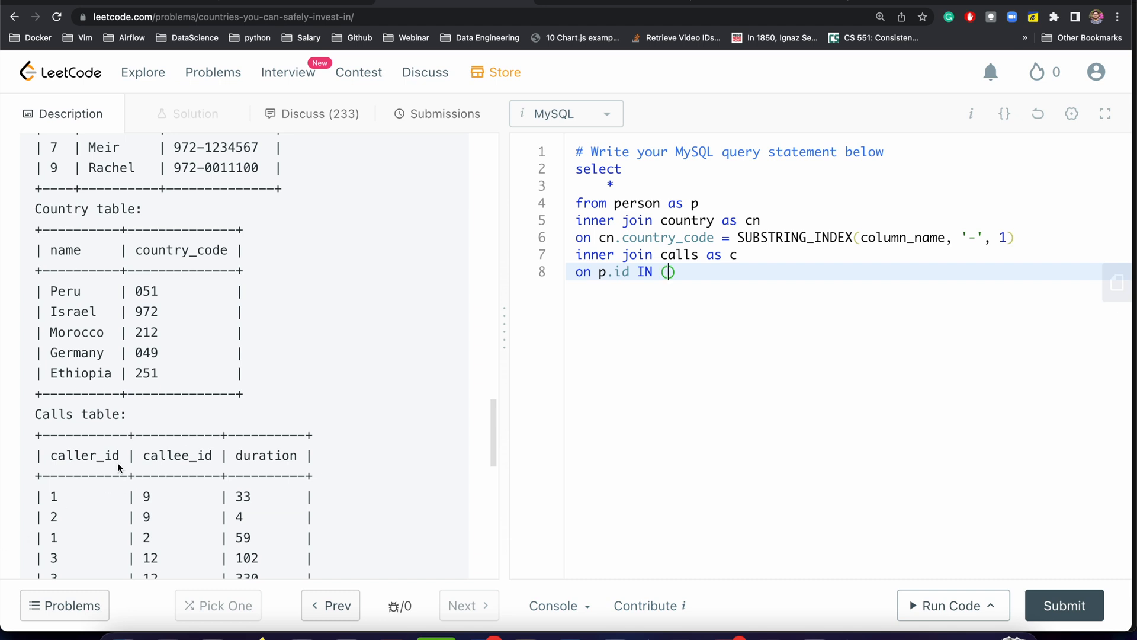
double_click(83, 455)
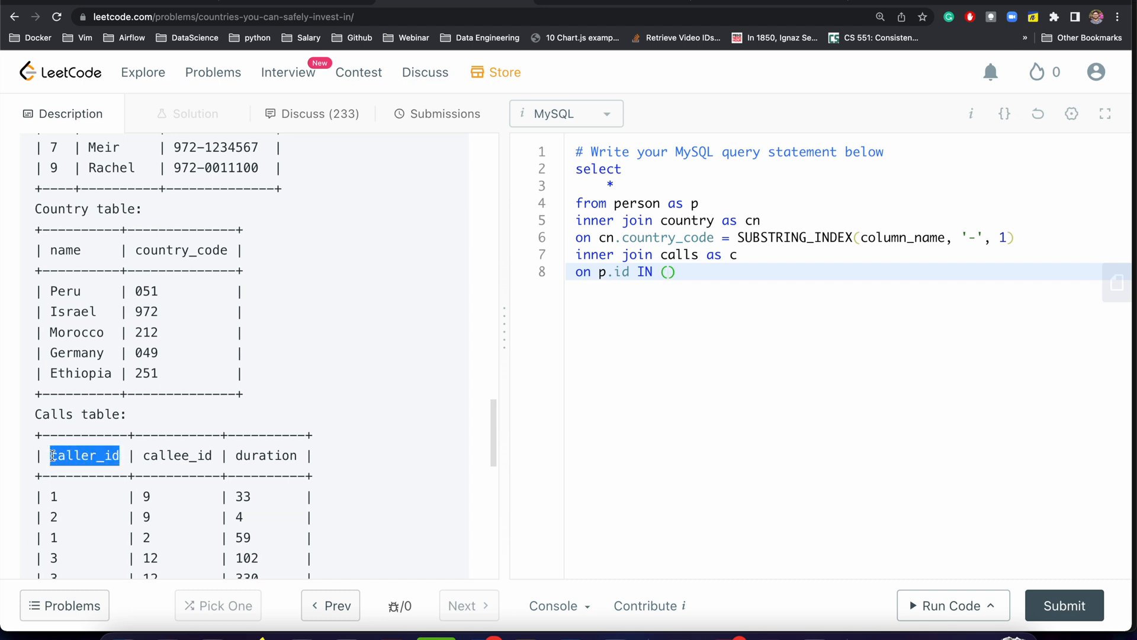
left_click(667, 271)
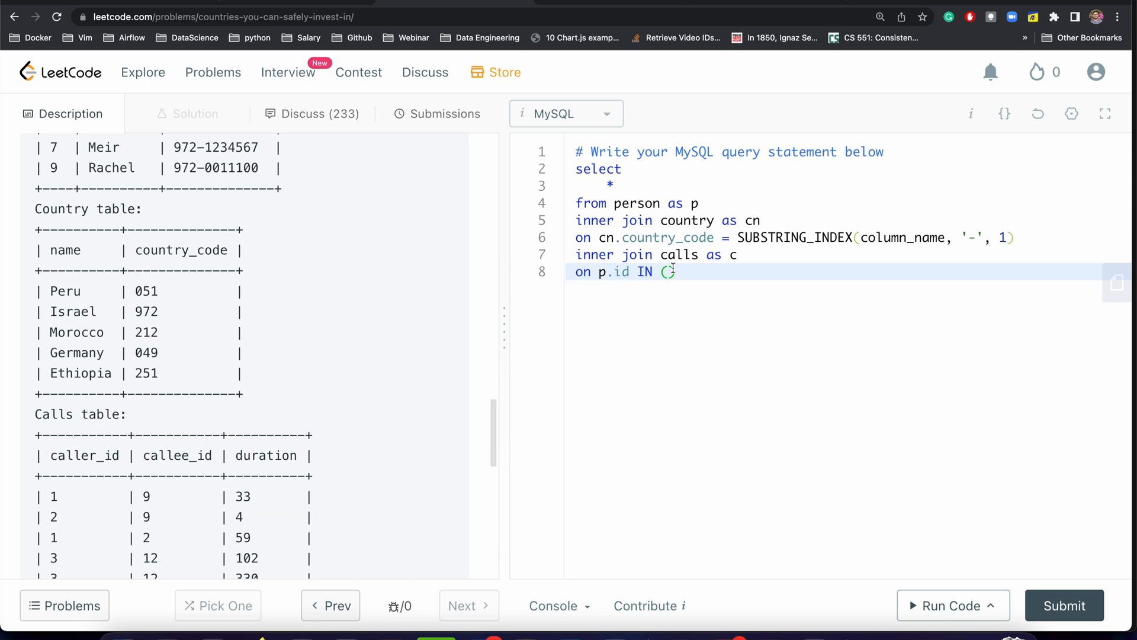
type("caller_id,")
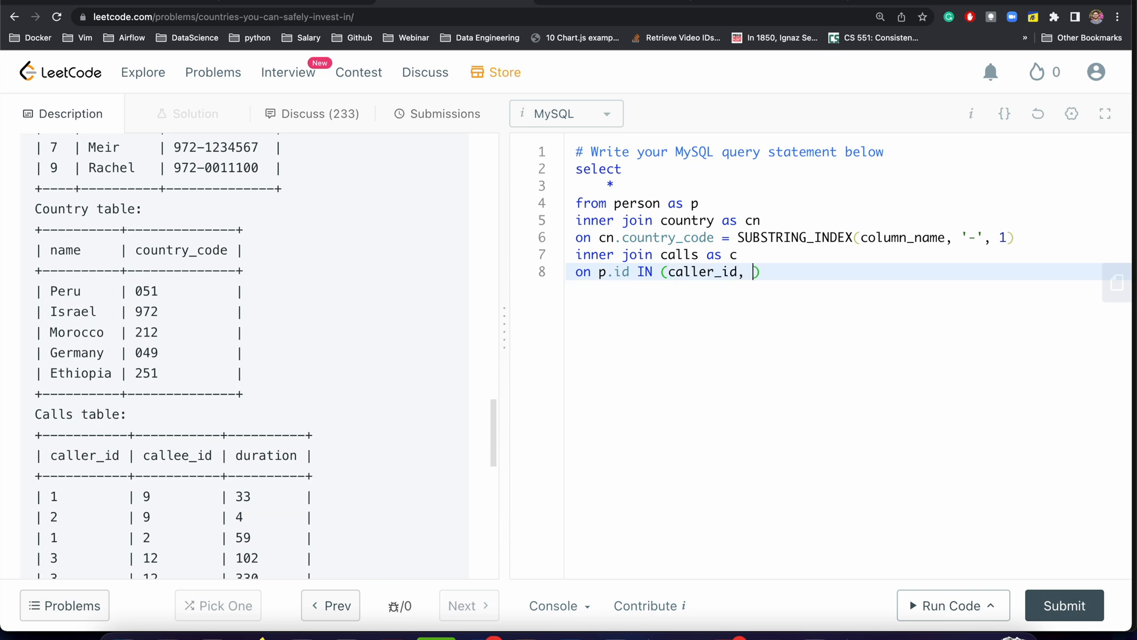
mouse_move(211, 457)
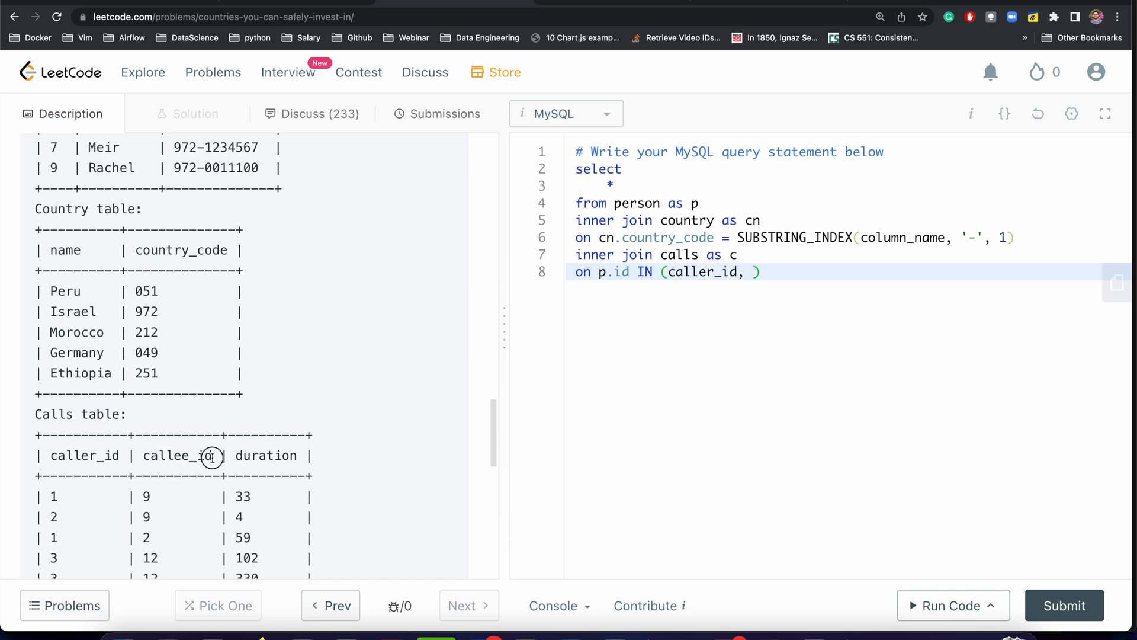
double_click(177, 456)
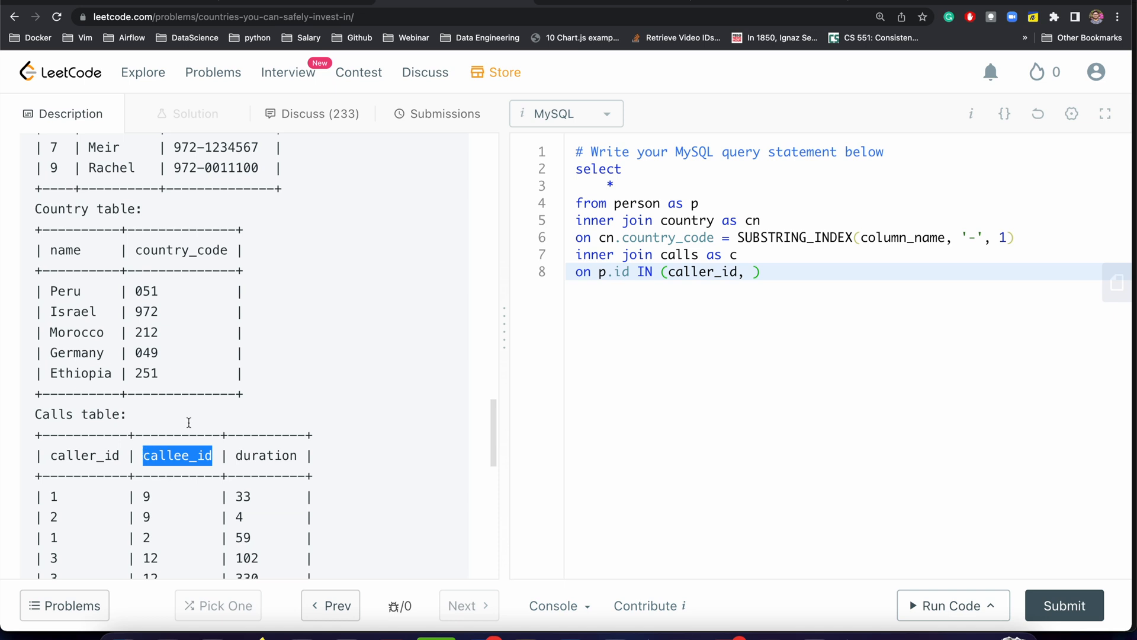
type("callee_id")
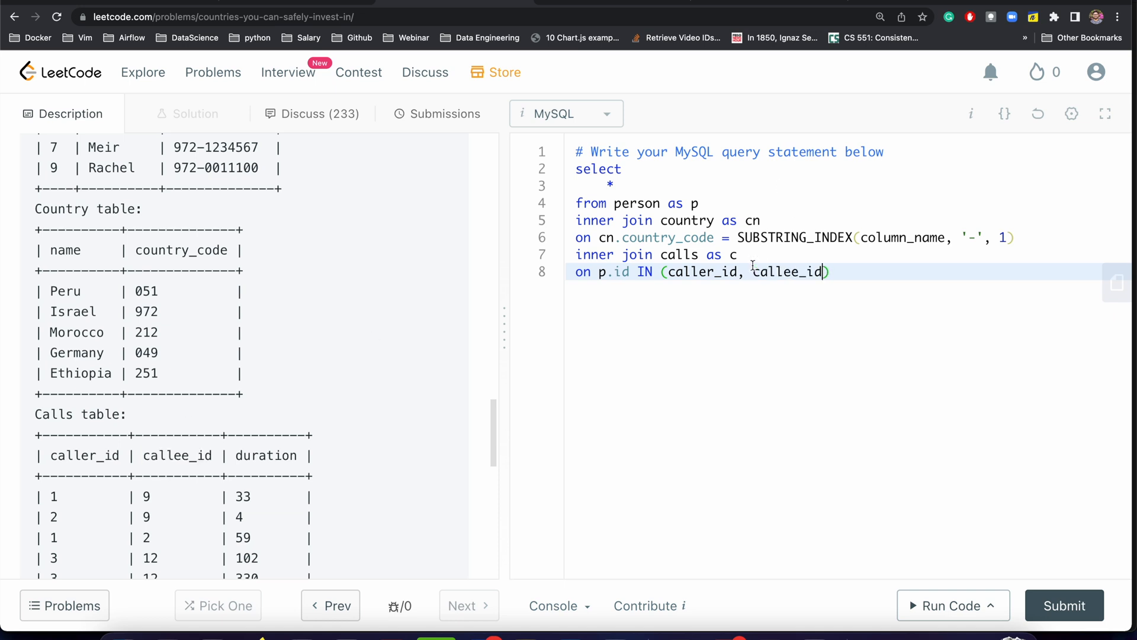
scroll("down", 3)
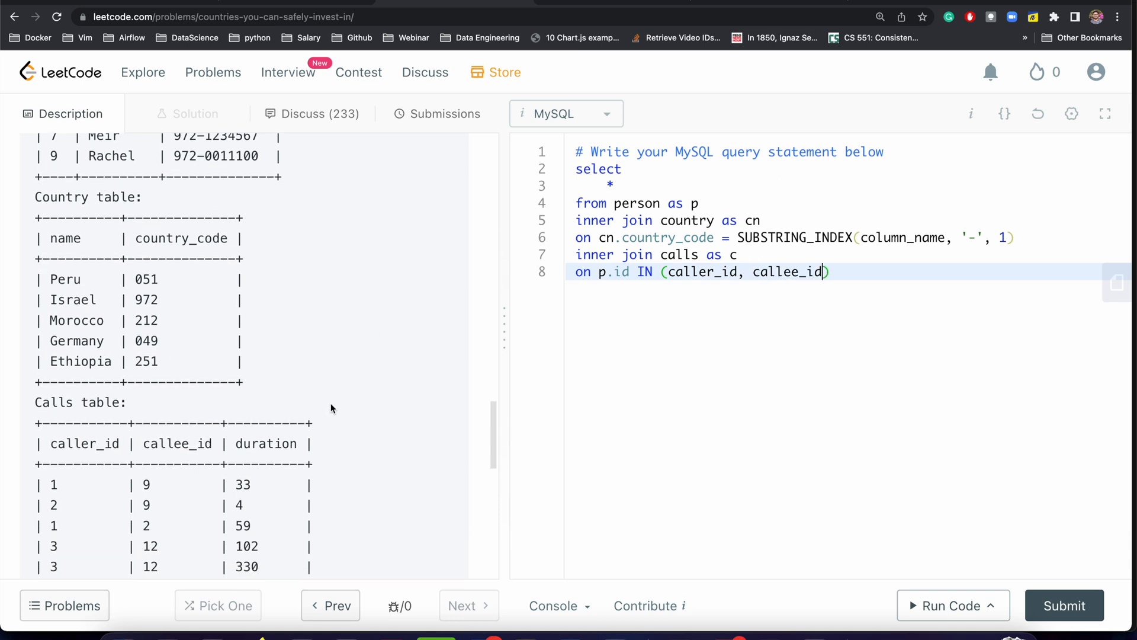
scroll("down", 3)
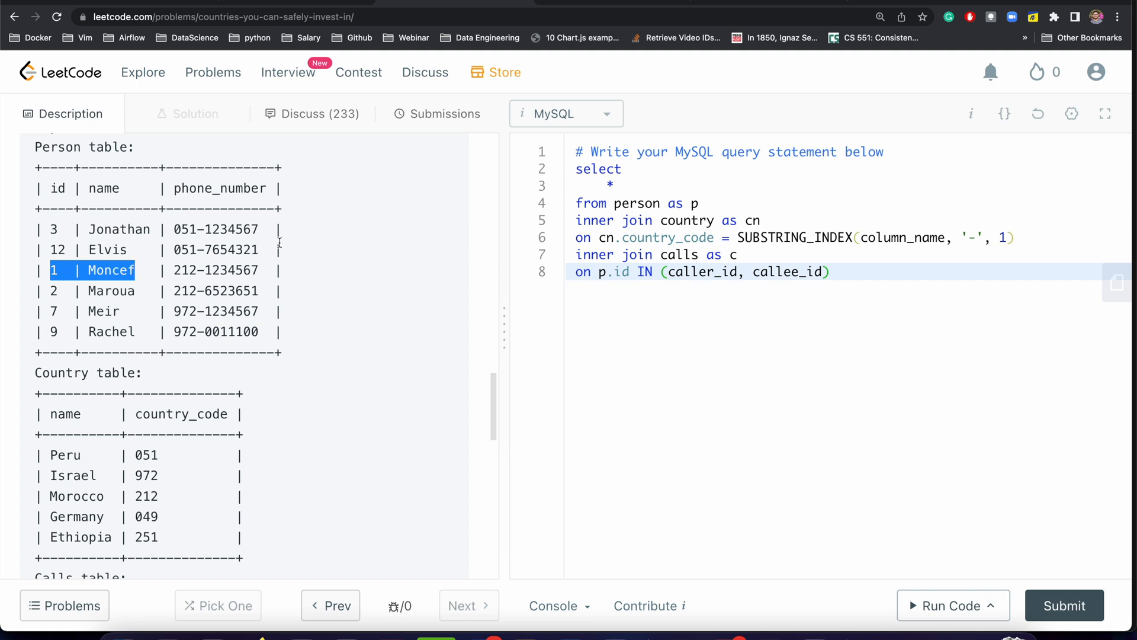
scroll("down", 3)
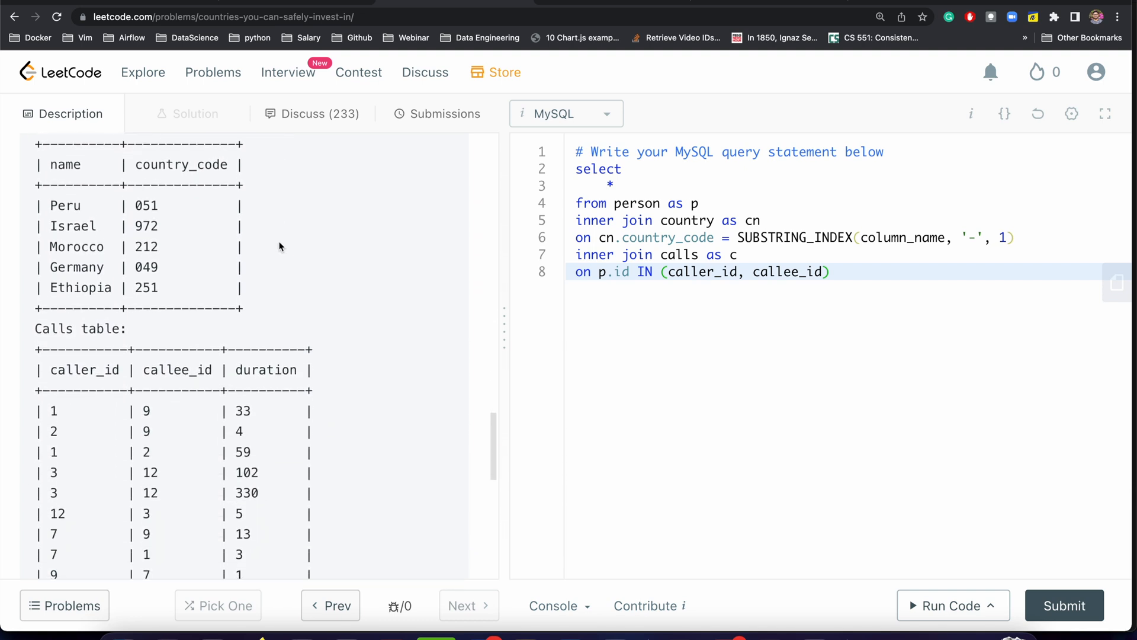
scroll("down", 3)
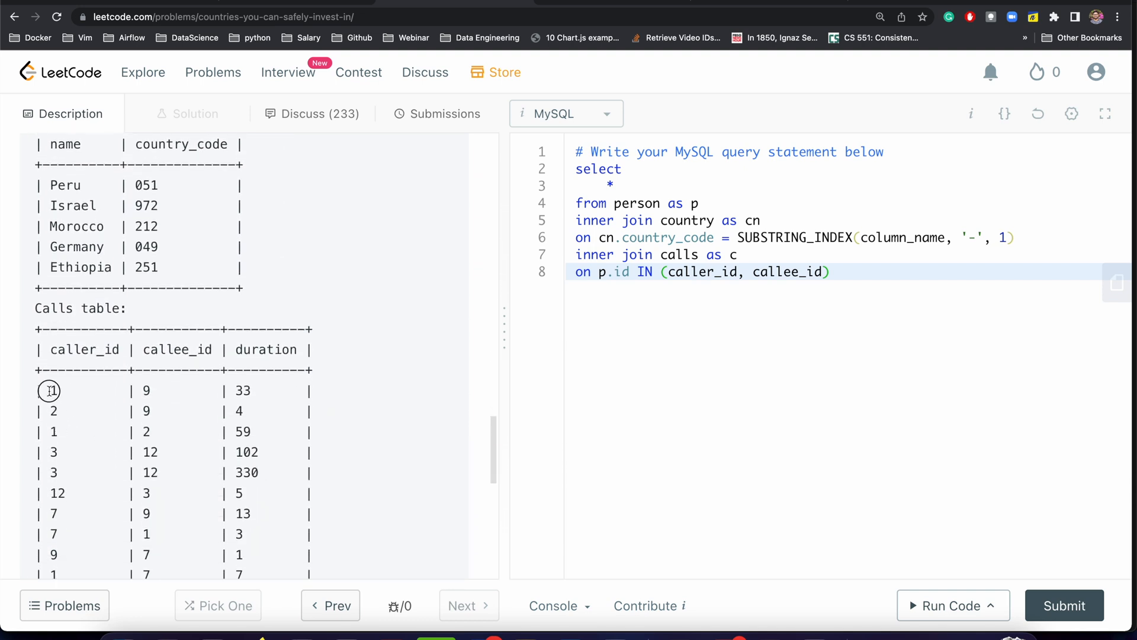
left_click_drag(48, 390, 290, 390)
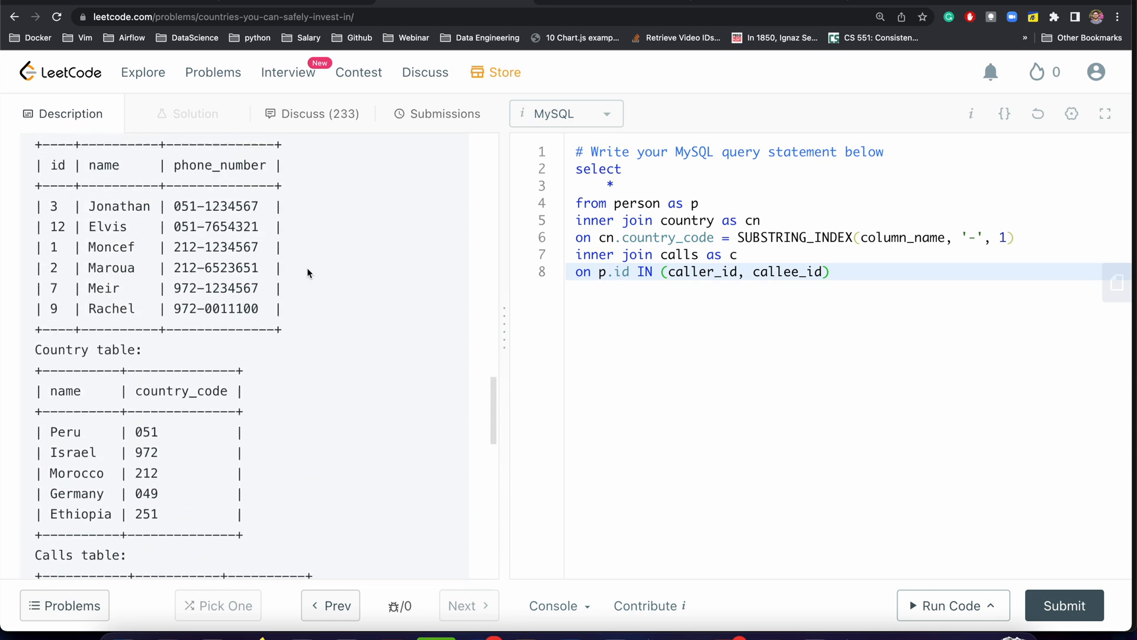
double_click(110, 249)
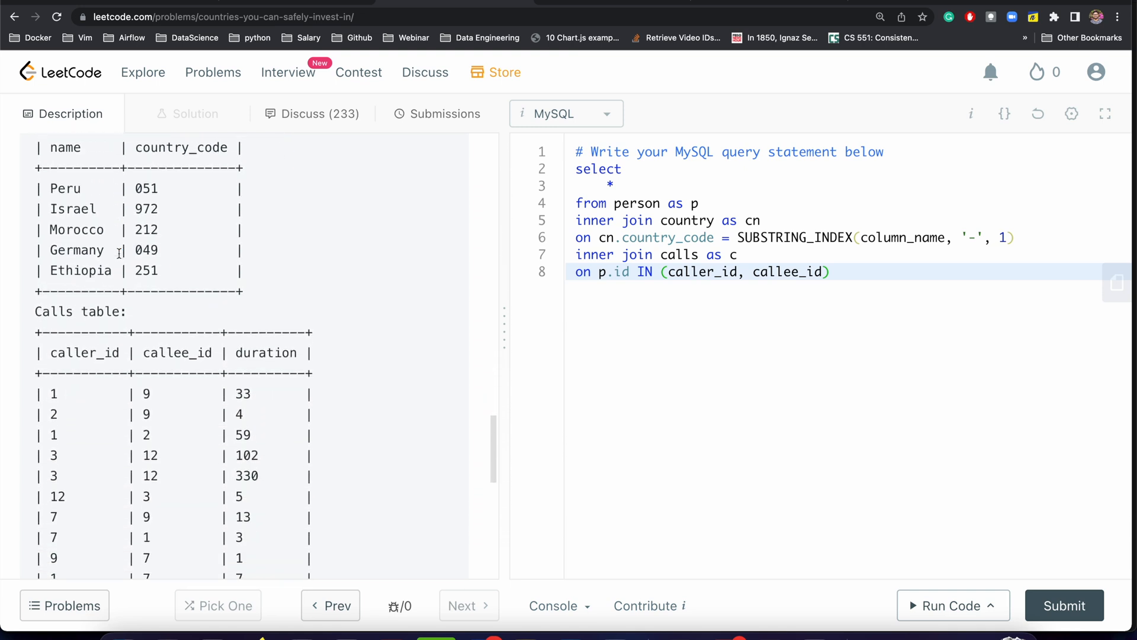
scroll("down", 3)
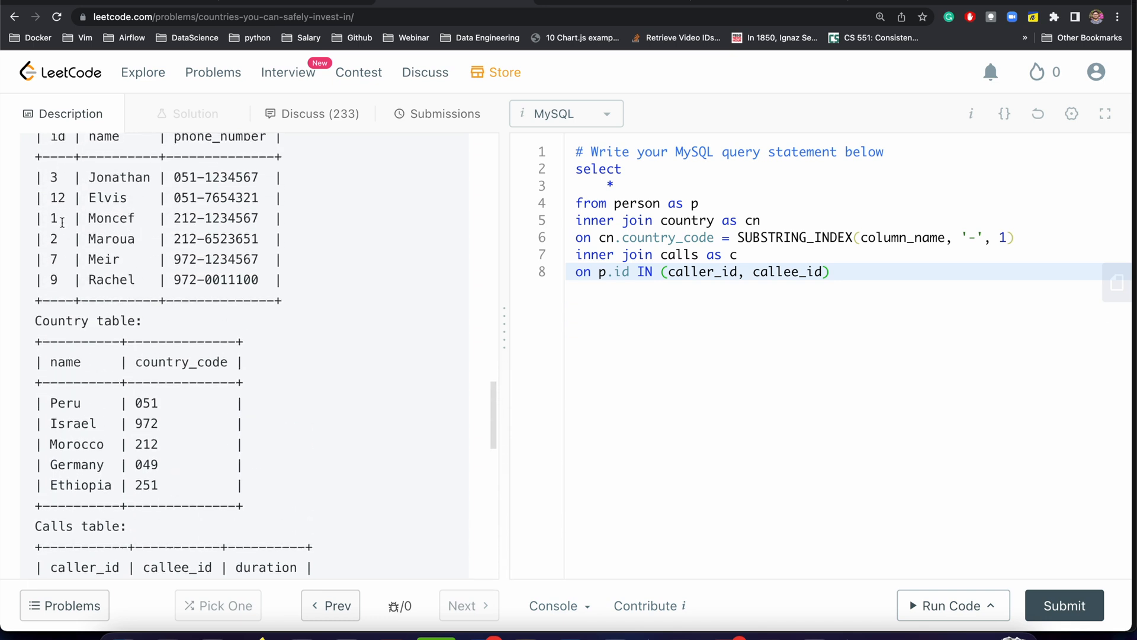
double_click(87, 219)
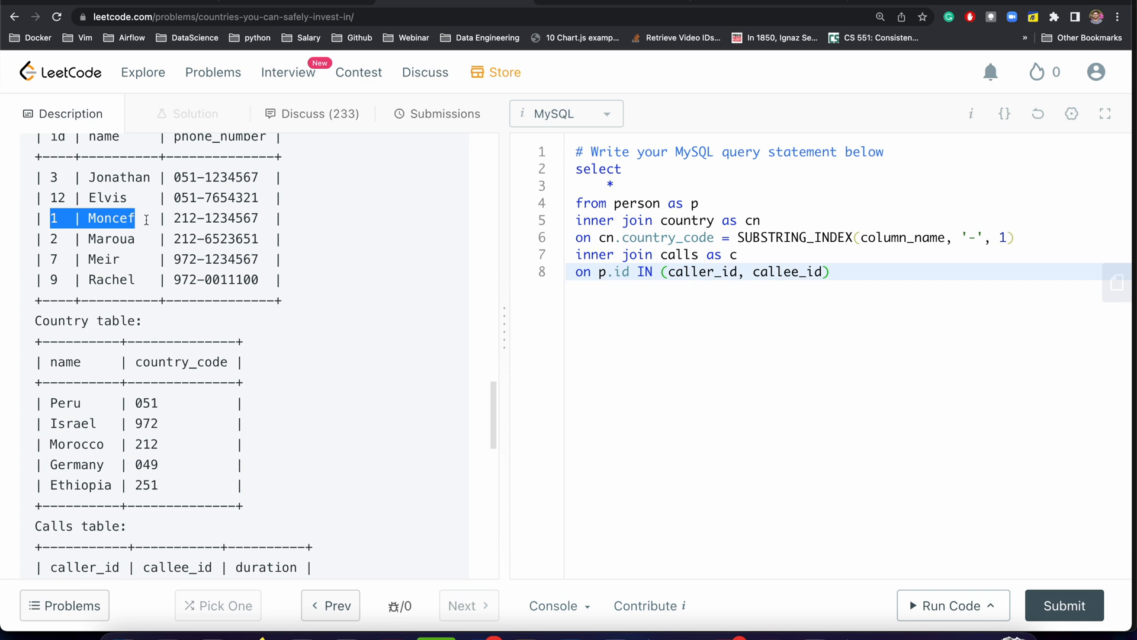
scroll("down", 3)
type("orde")
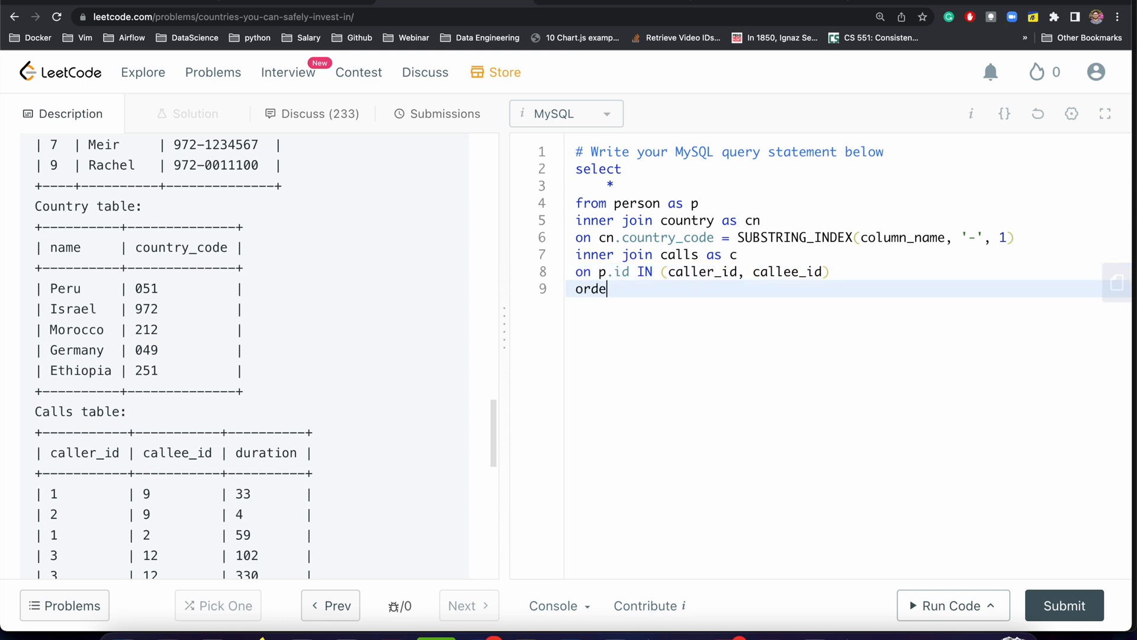
Add 'order by id' and run the query, hitting an unknown column 'column_name' error
type("r by")
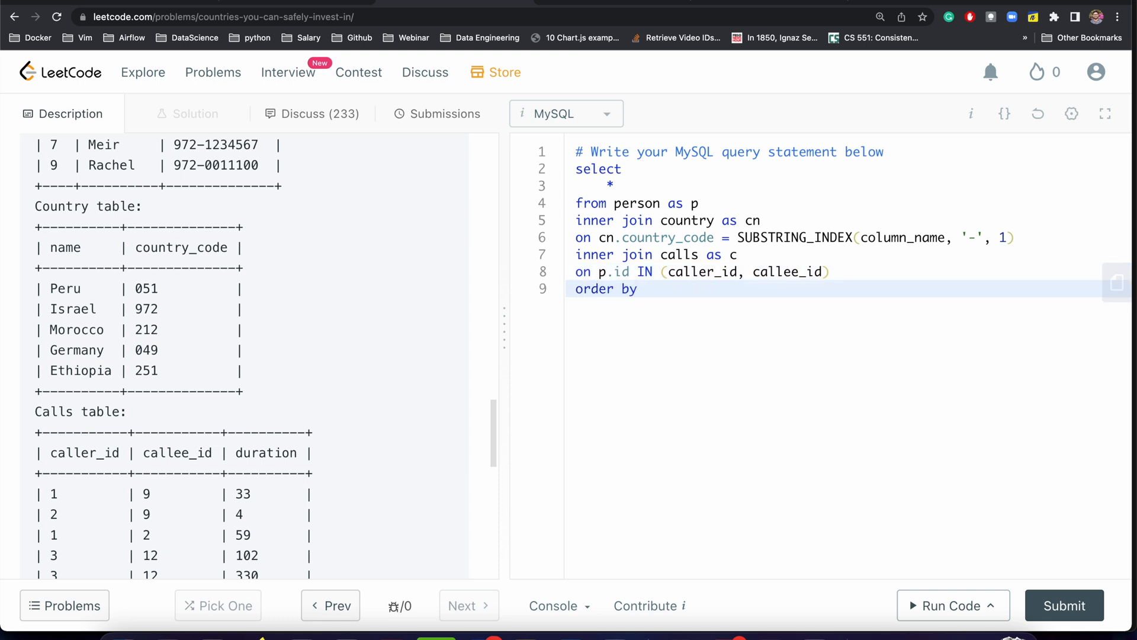
type("id")
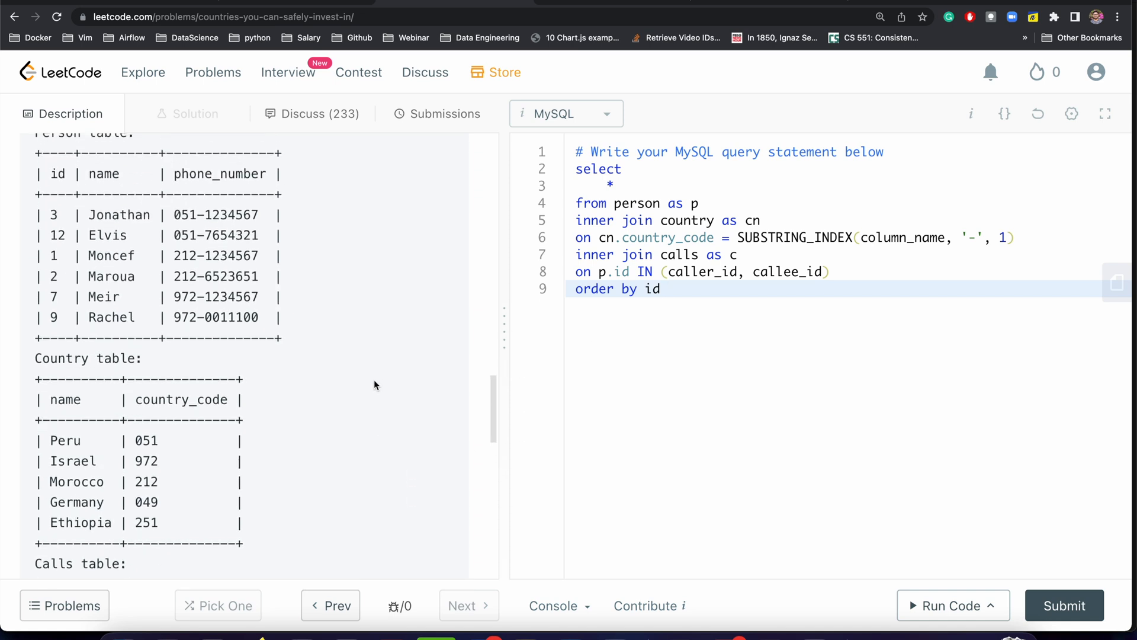
scroll("down", 3)
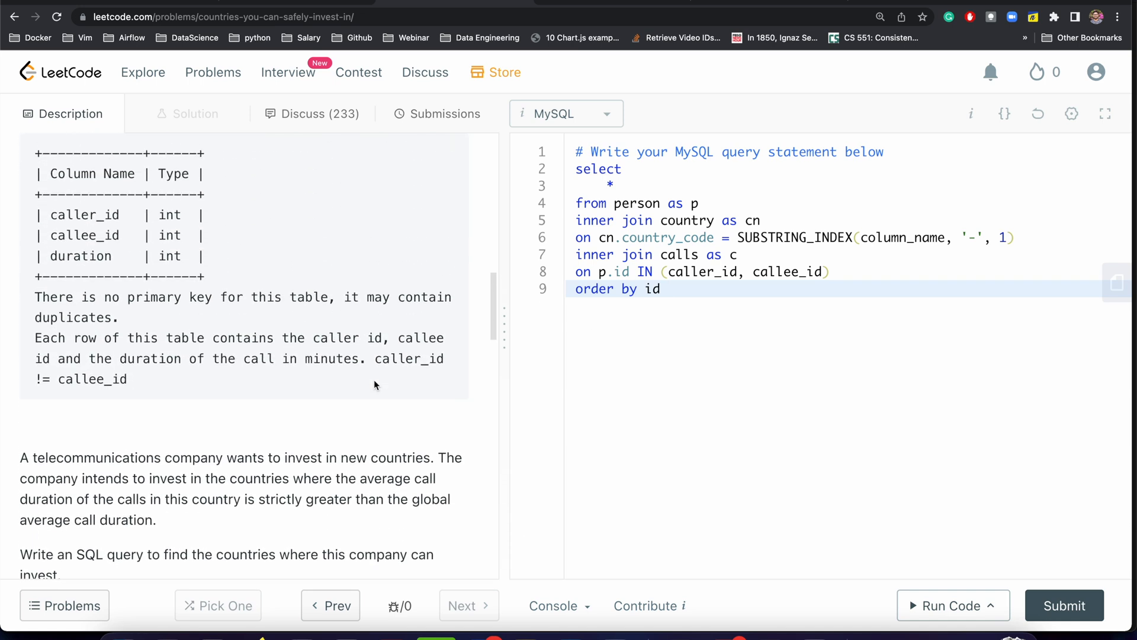
scroll("down", 3)
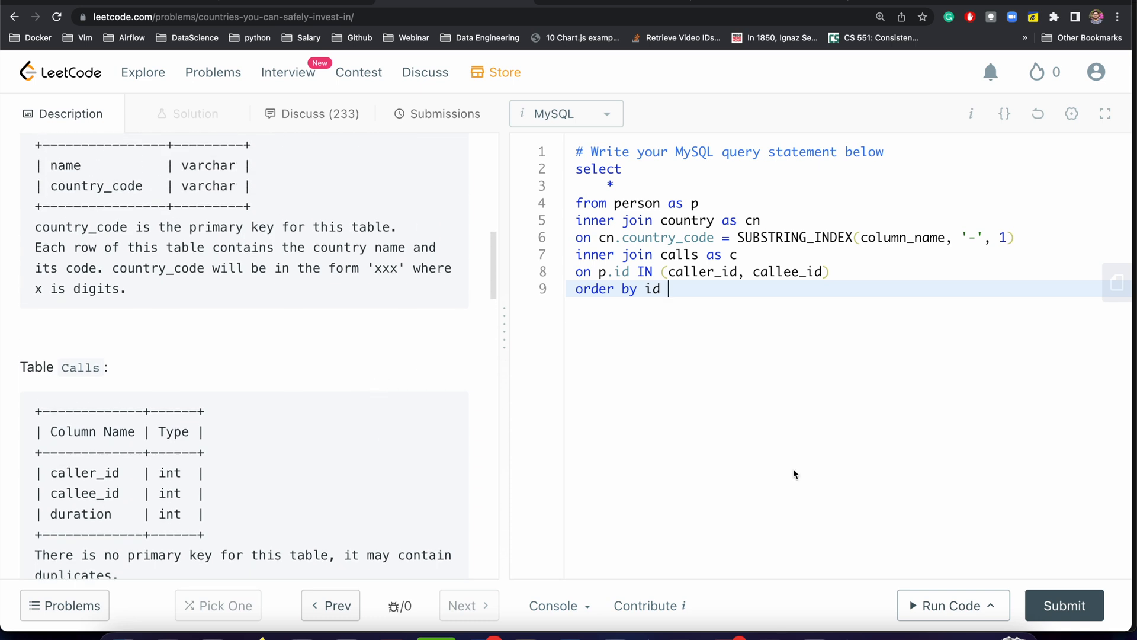
left_click(952, 605)
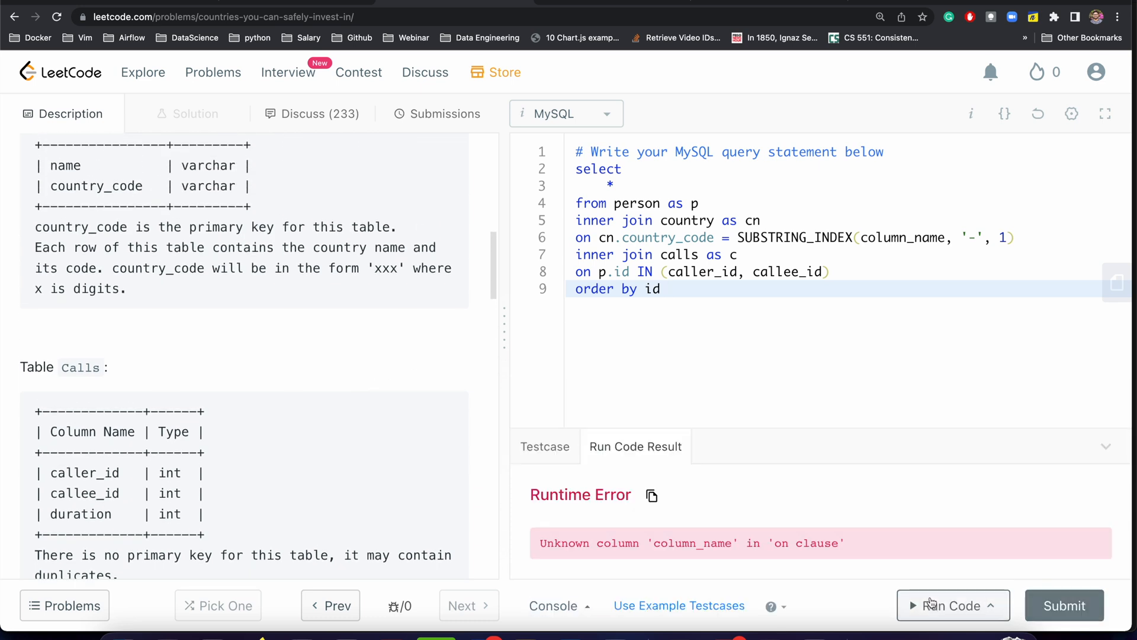
mouse_move(729, 408)
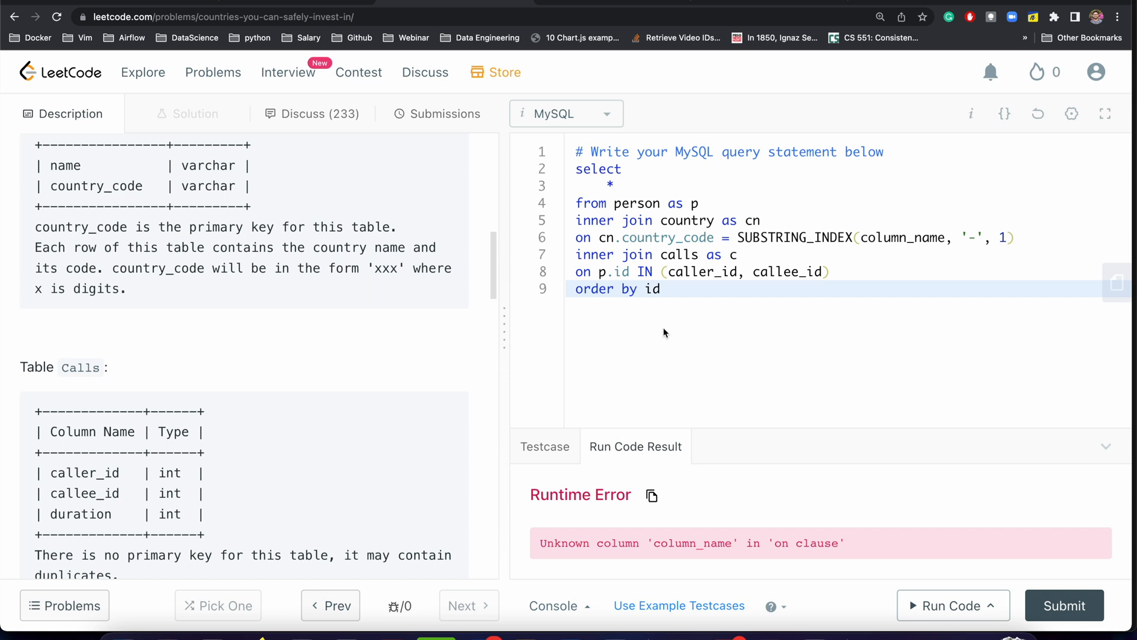
Qualify caller_id and callee_id with 'c.' and split p.phone_number in SUBSTRING_INDEX
type("c.")
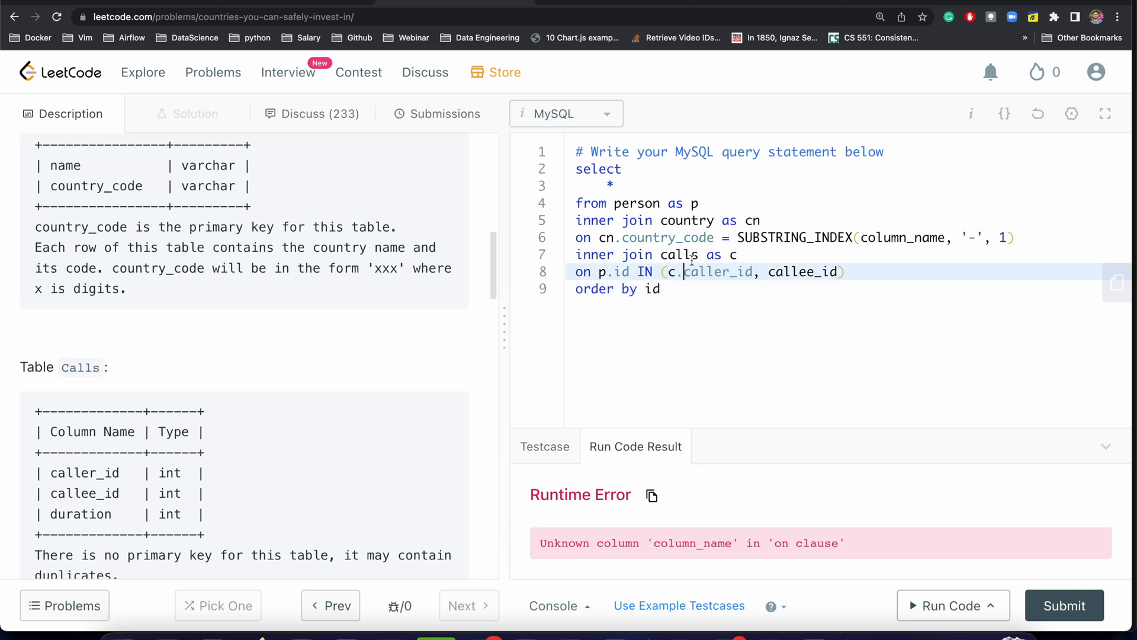
type("c.c")
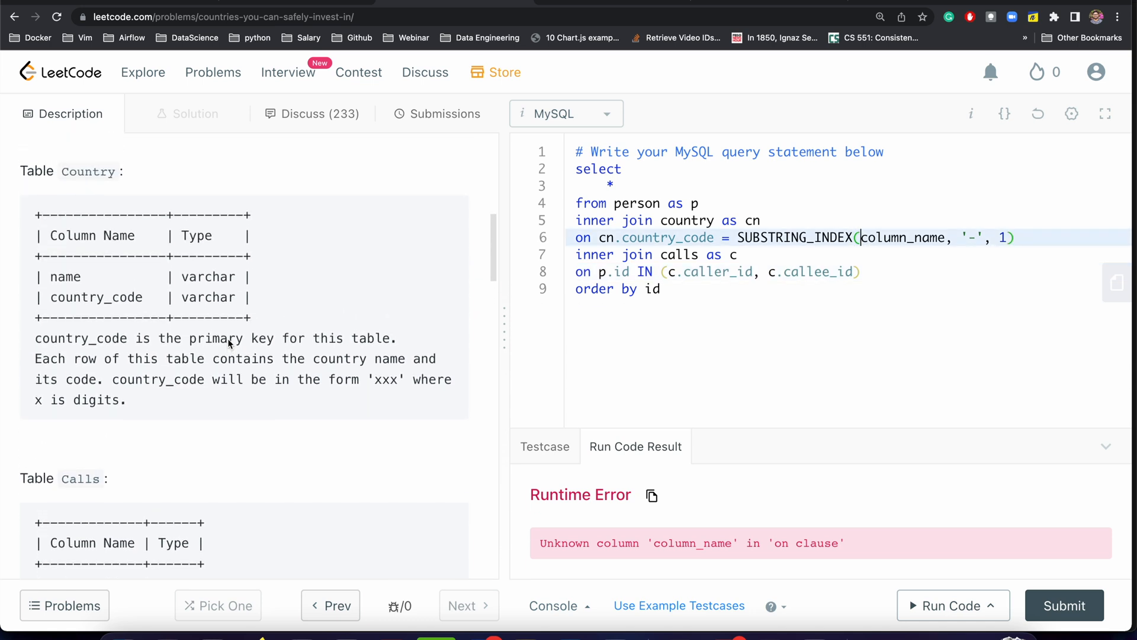
scroll("down", 3)
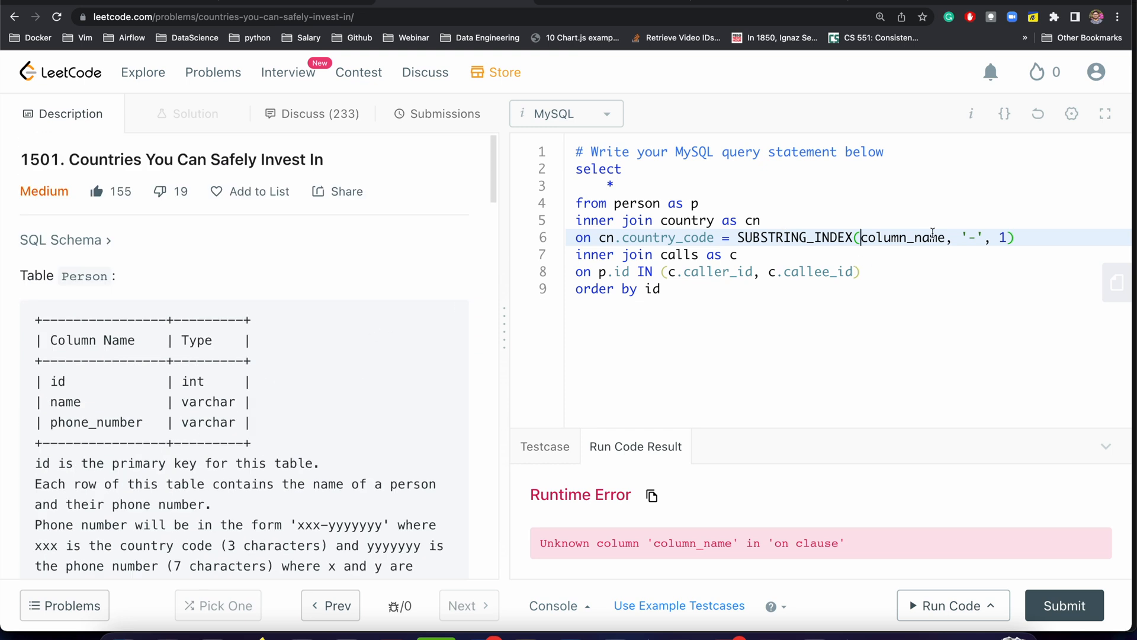
key("Backspace")
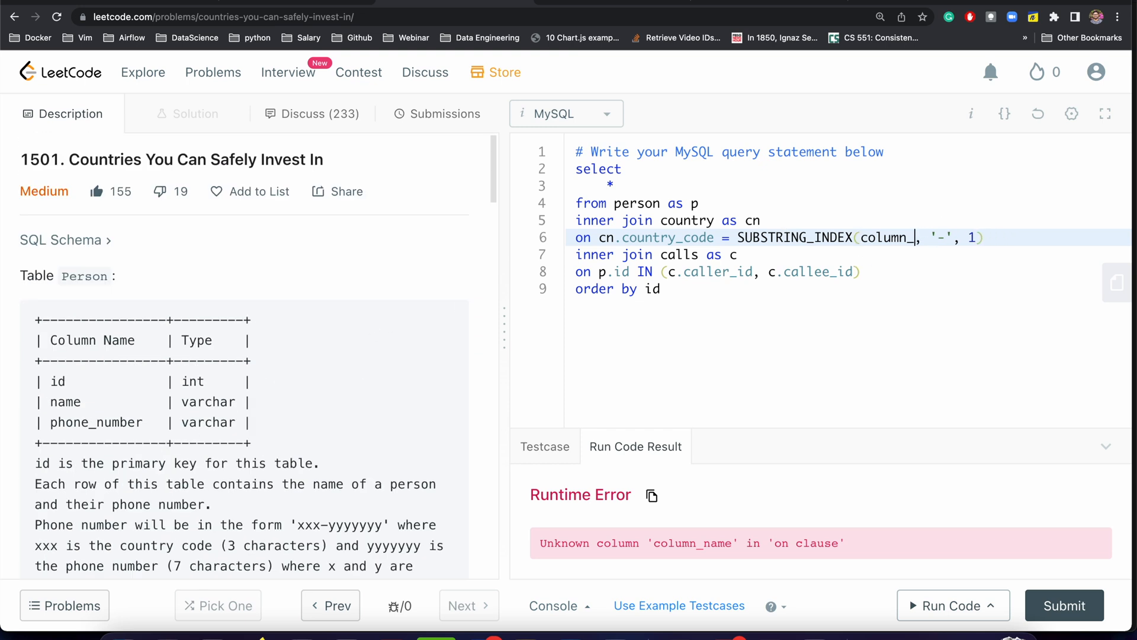
type("p.")
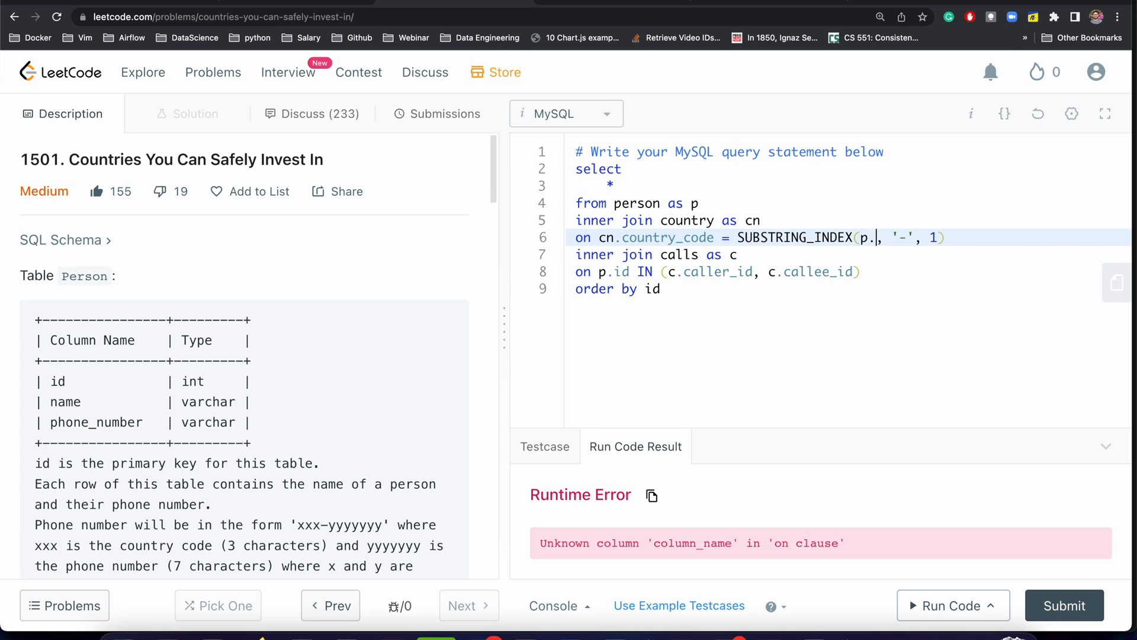
type("phone_num")
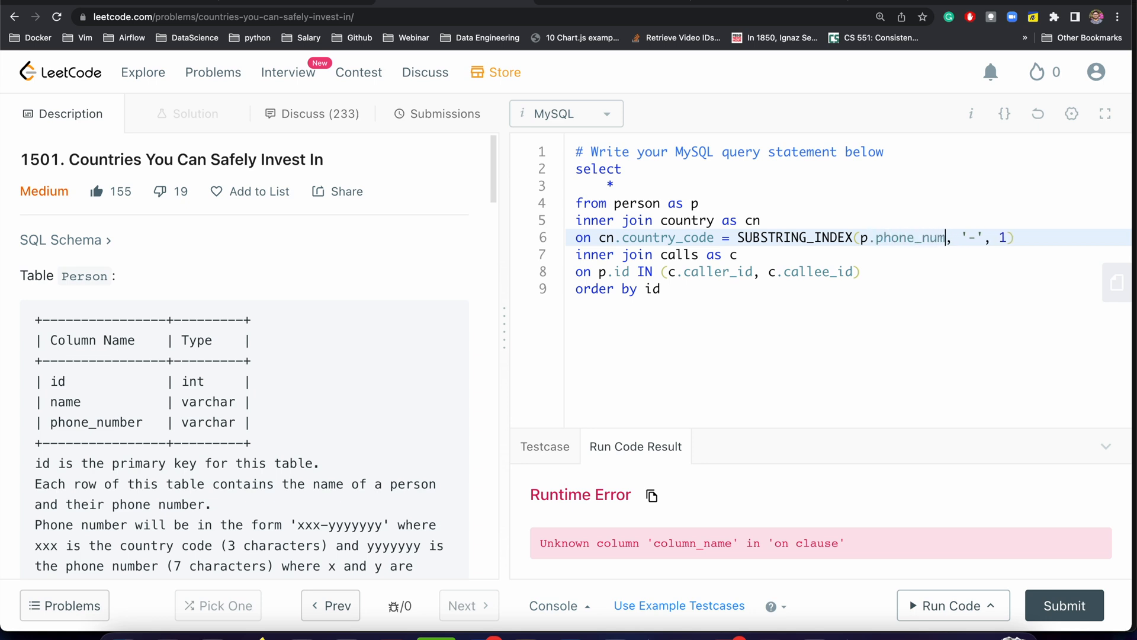
type("ber")
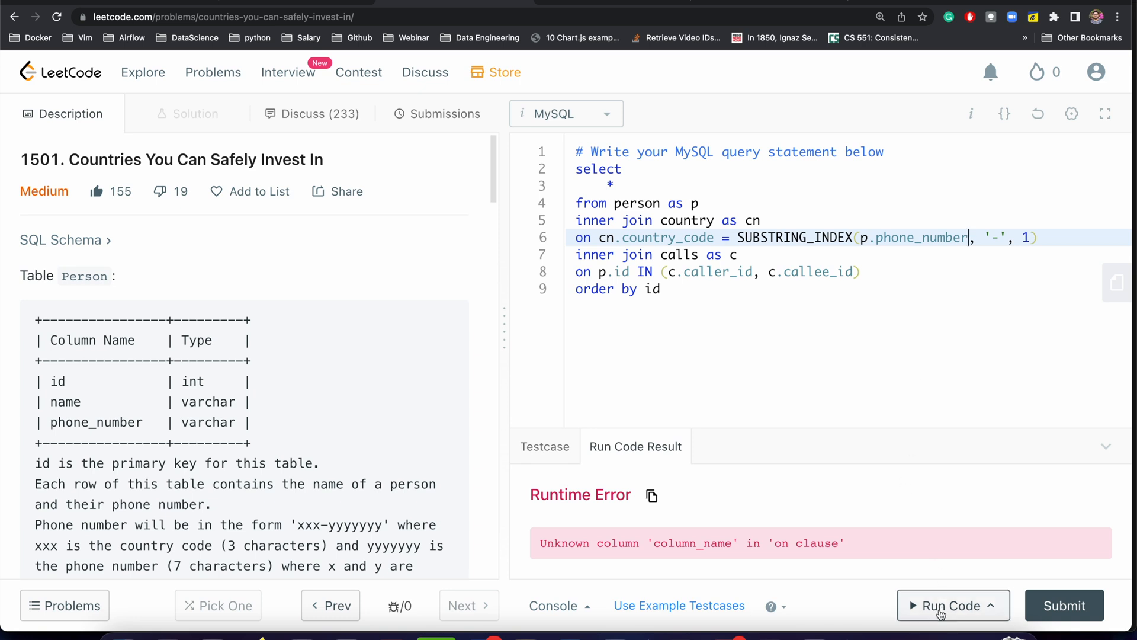
Run the query, get Wrong Answer, and compare the joined rows against Example 1's tables
left_click(953, 605)
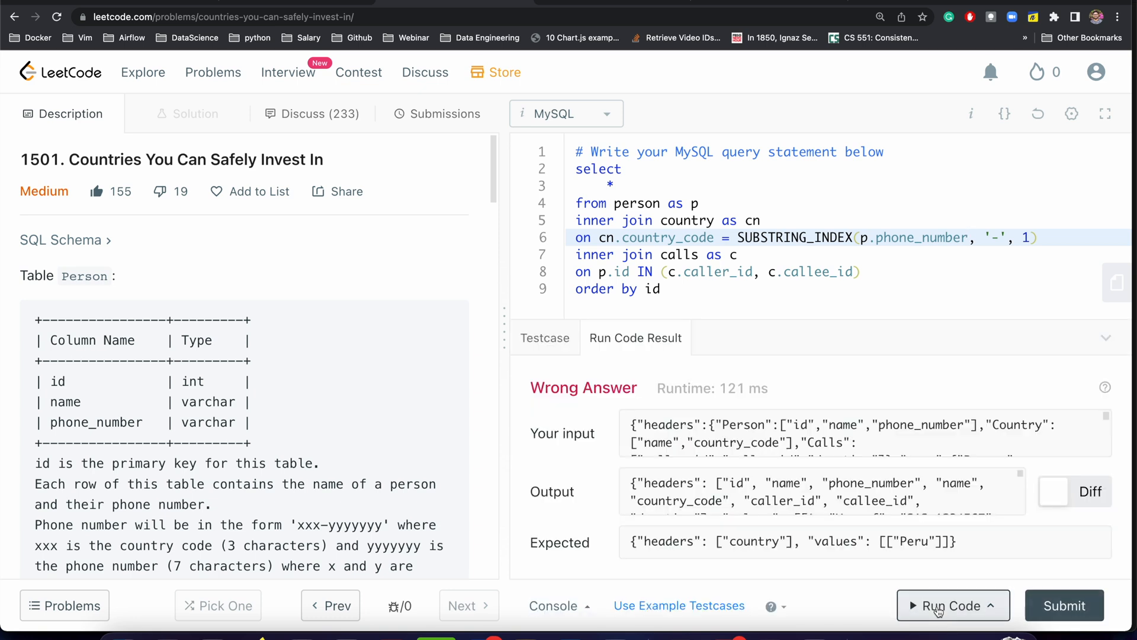
scroll("down", 3)
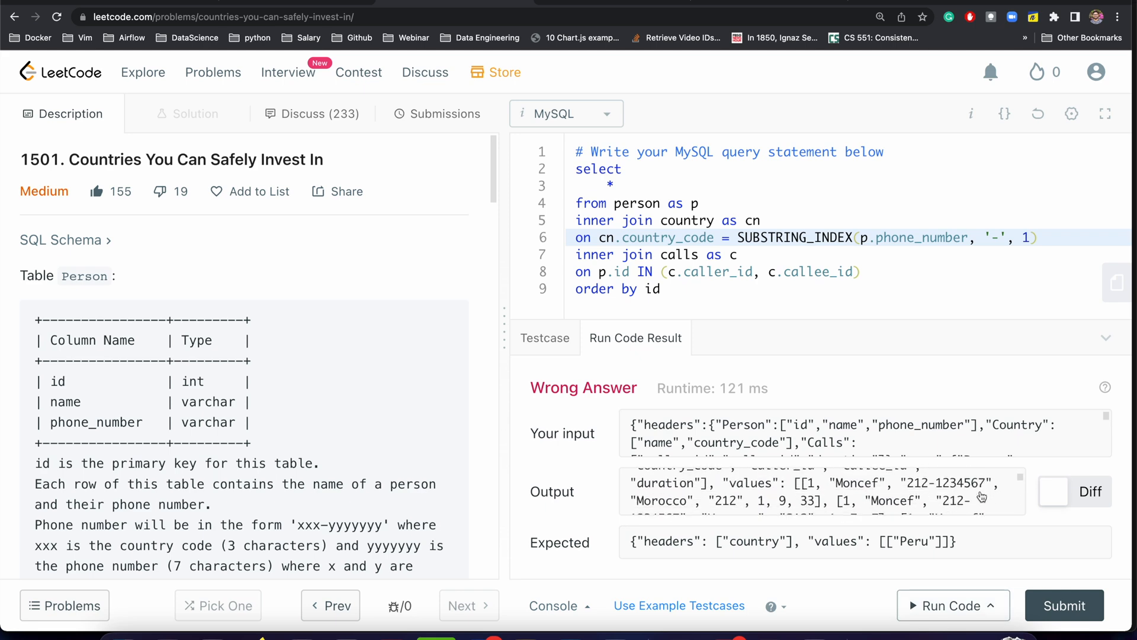
scroll("down", 3)
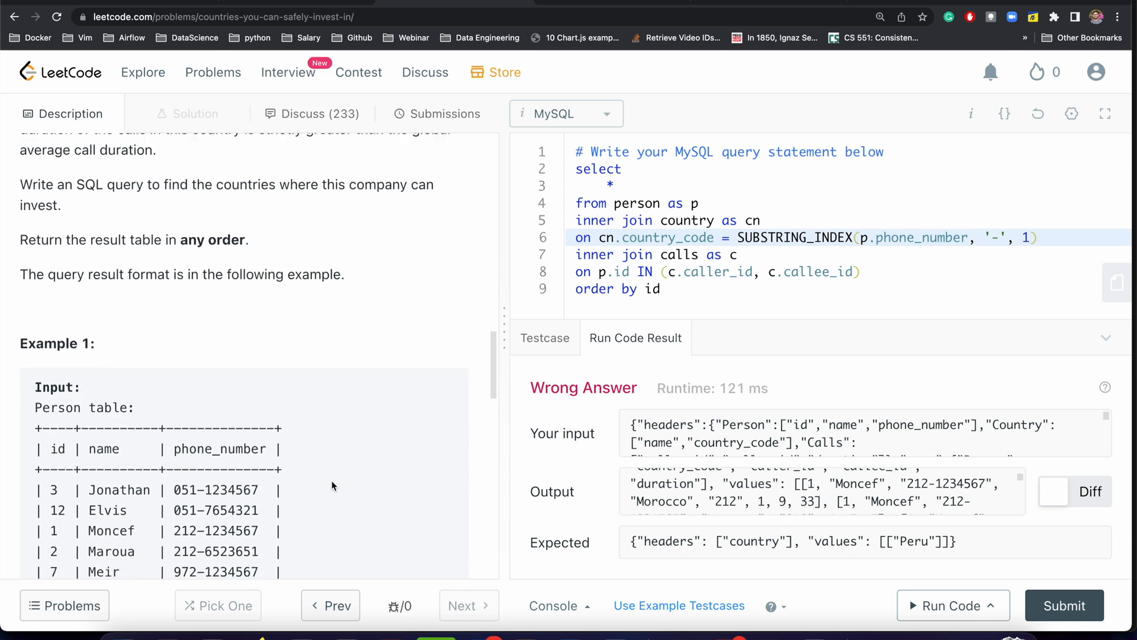
scroll("down", 3)
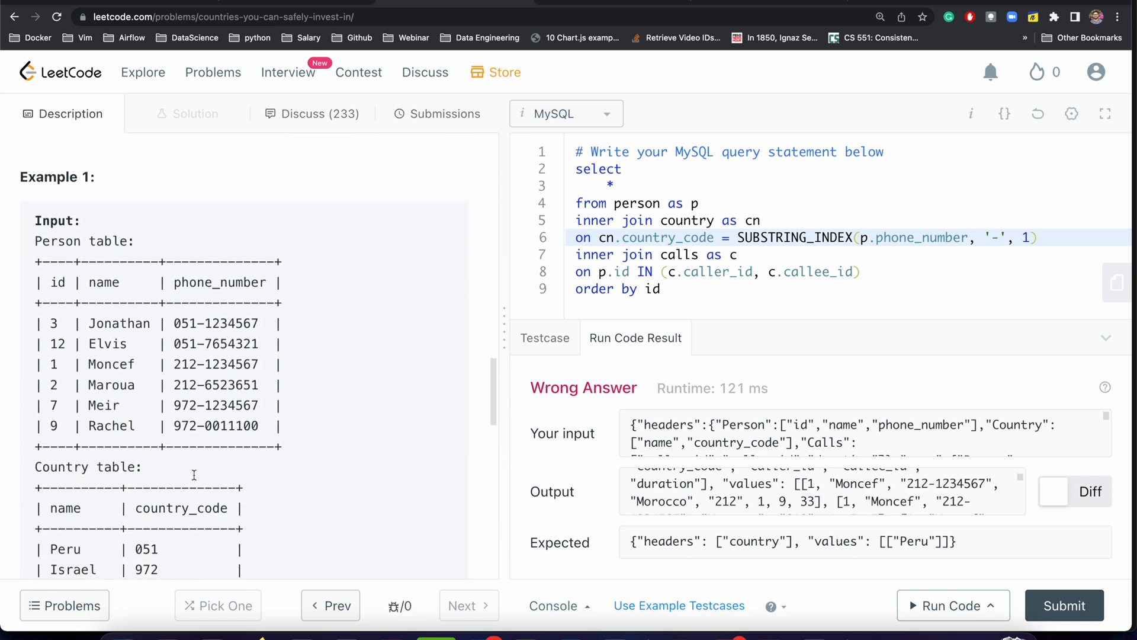
scroll("down", 3)
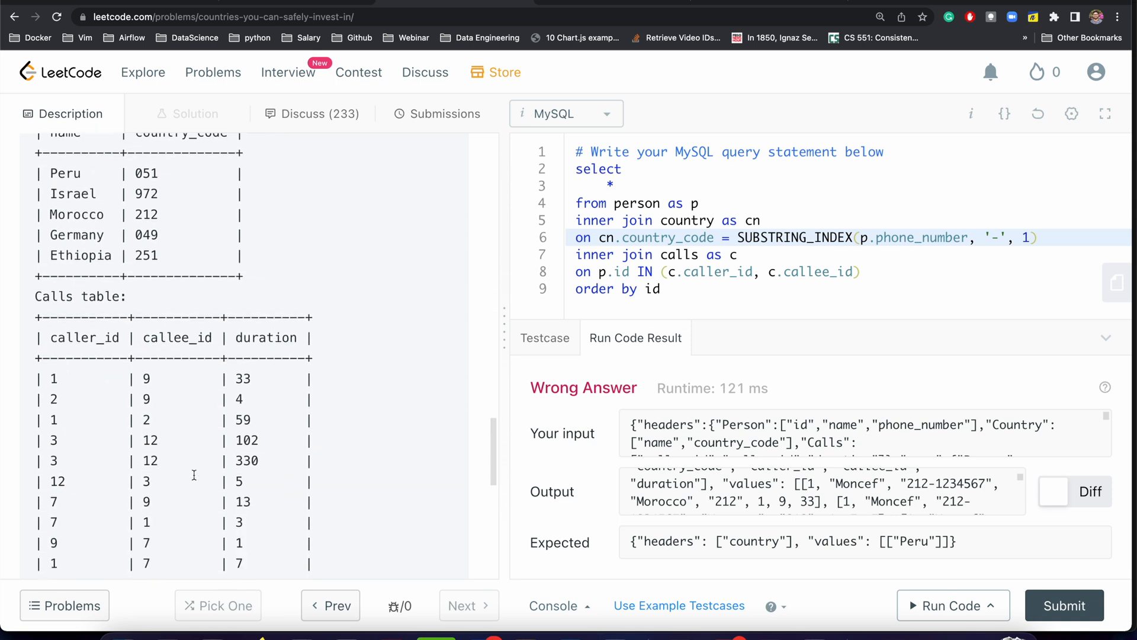
scroll("down", 3)
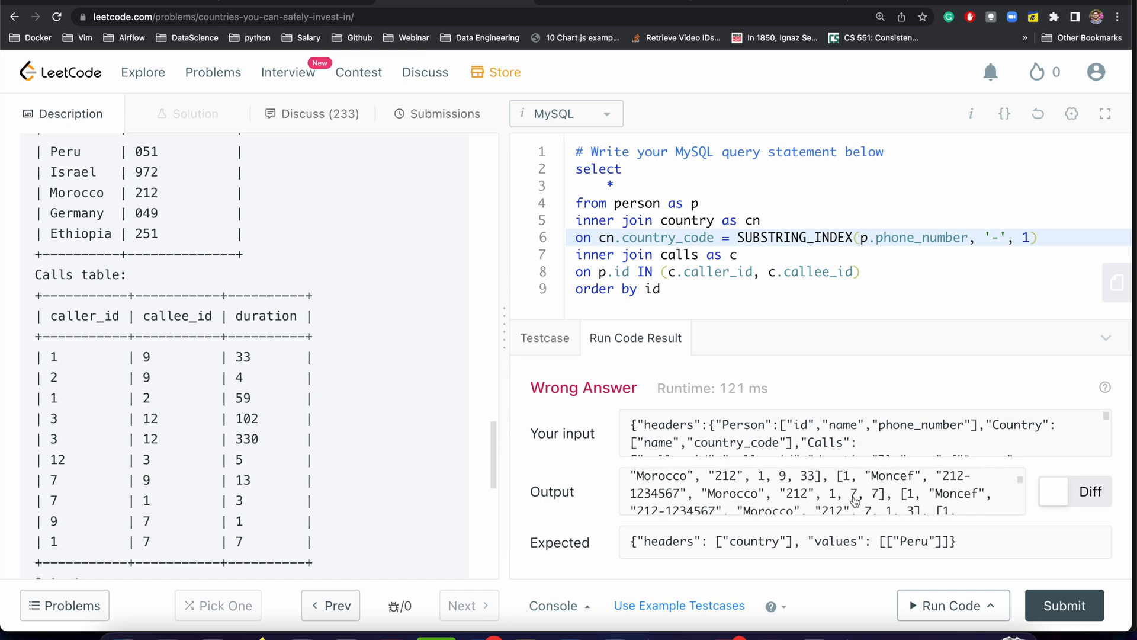
mouse_move(182, 397)
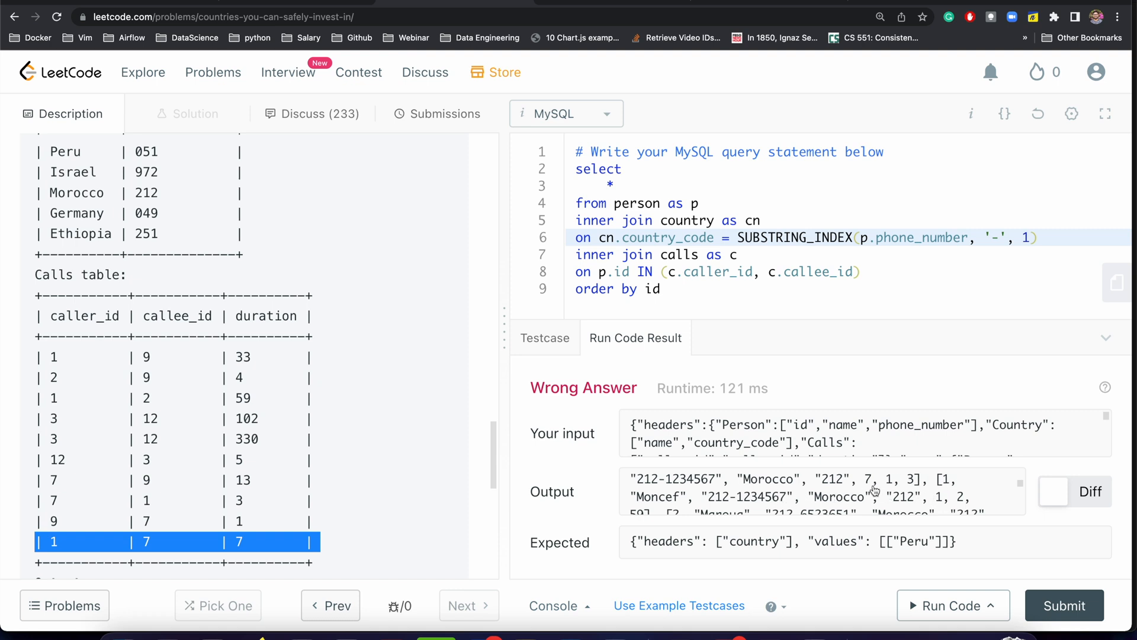
mouse_move(161, 403)
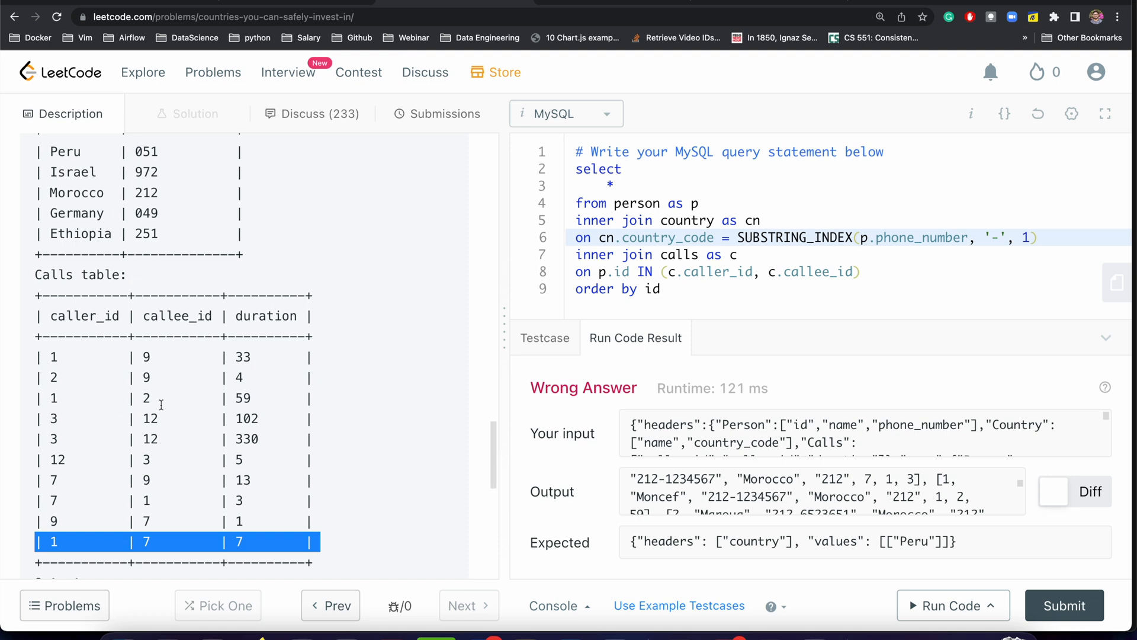
left_click(145, 397)
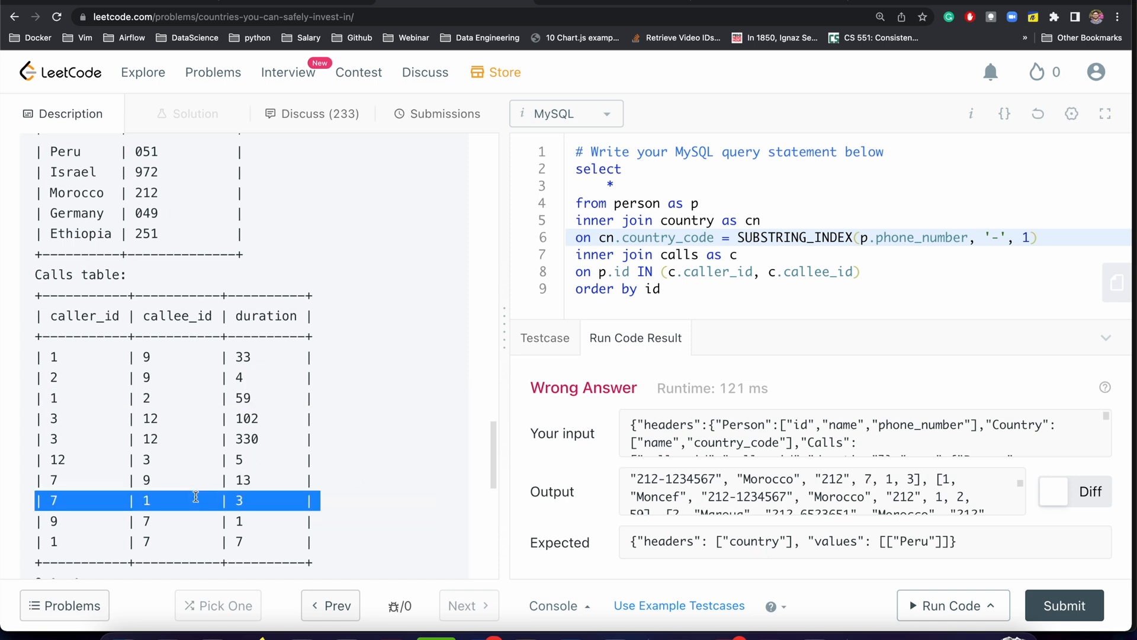
left_click(667, 288)
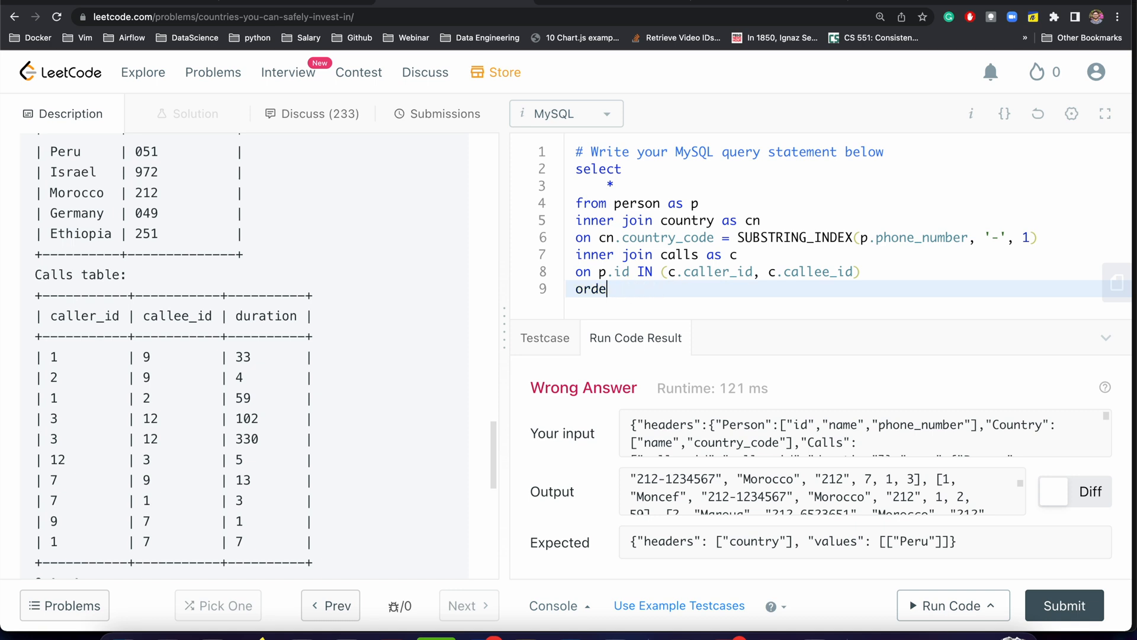
Add 'group by cn.name' and 'having avg(c.duration) > (select avg(duration) from calls)'
type("gr")
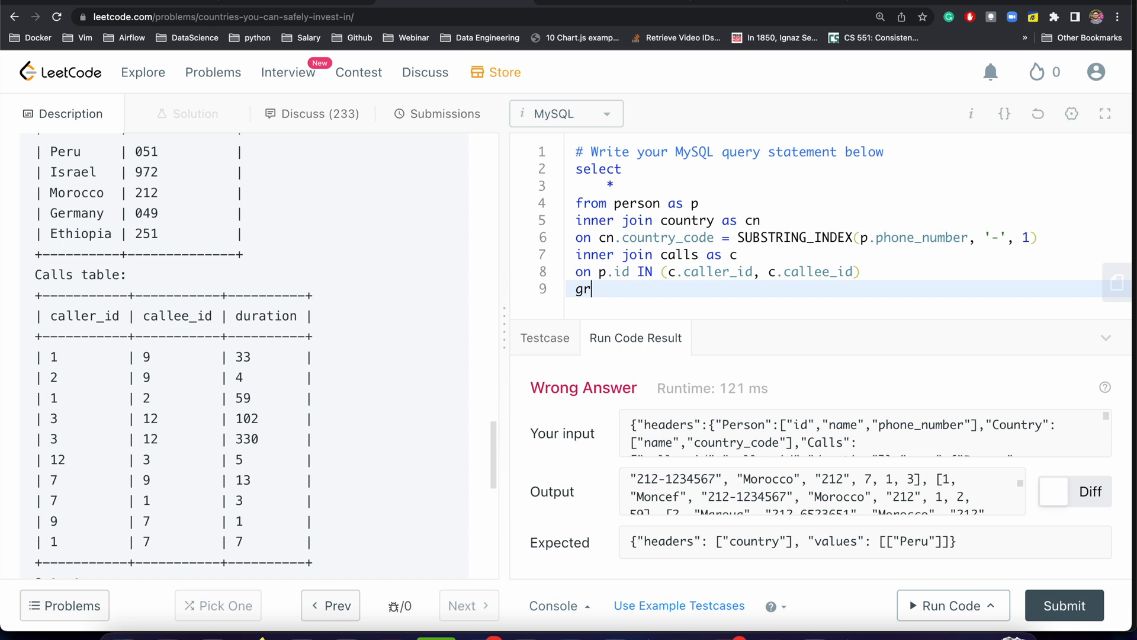
type("oup by")
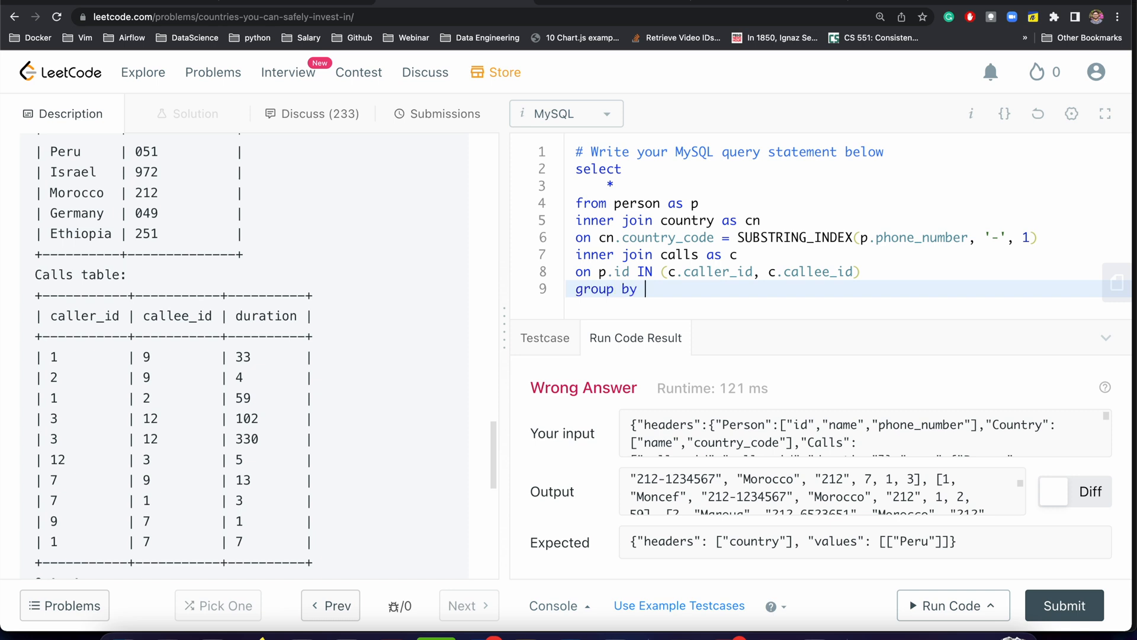
type("cn")
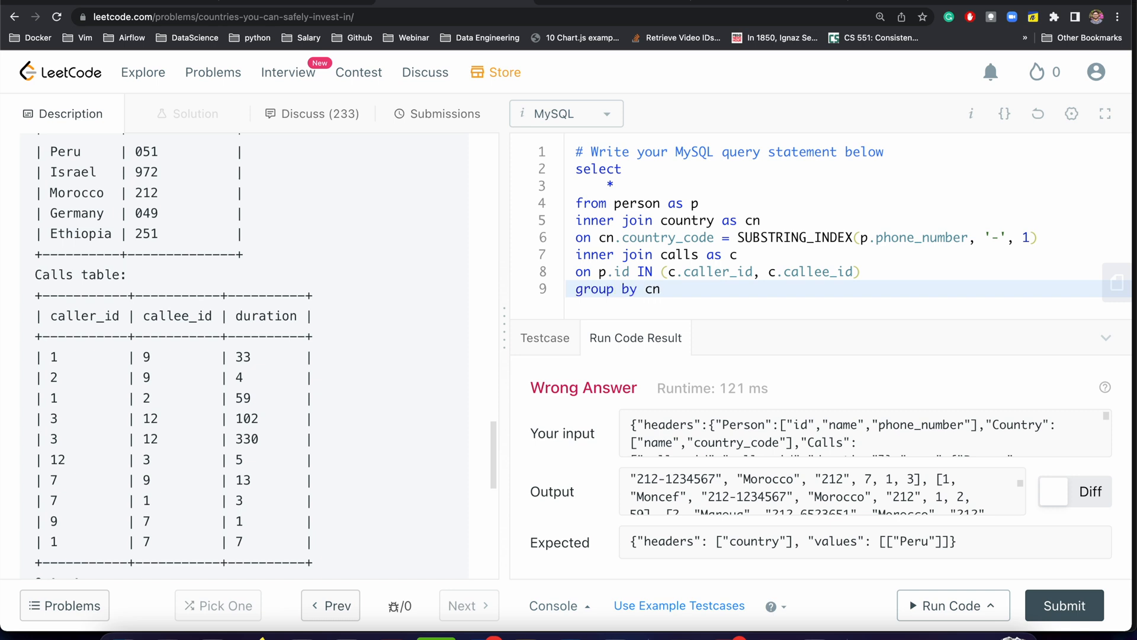
type("having")
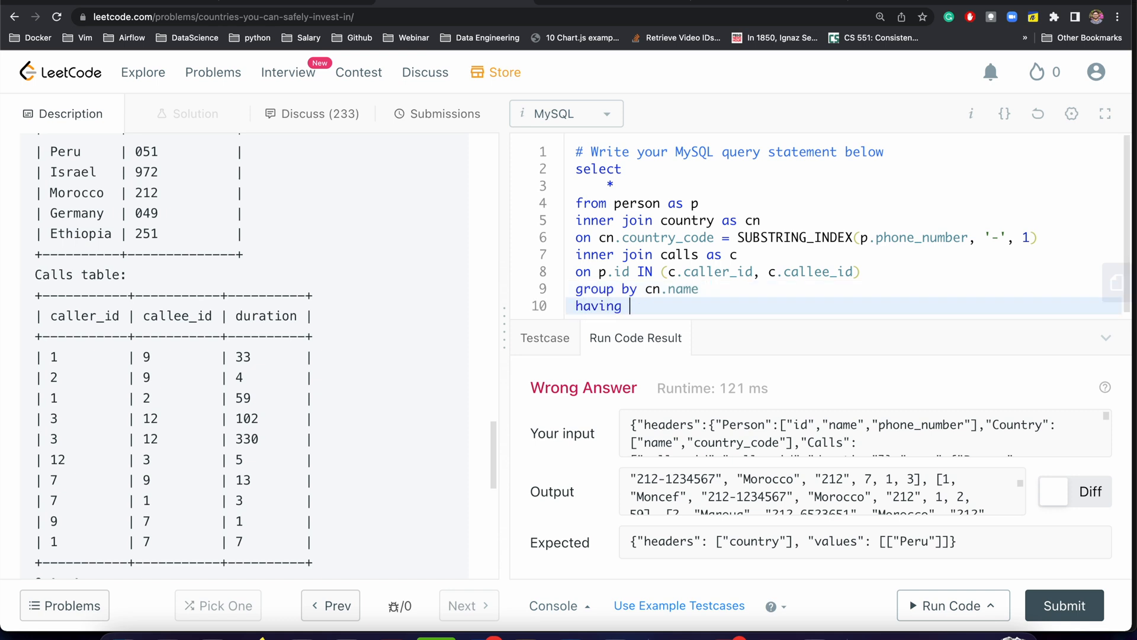
type("a")
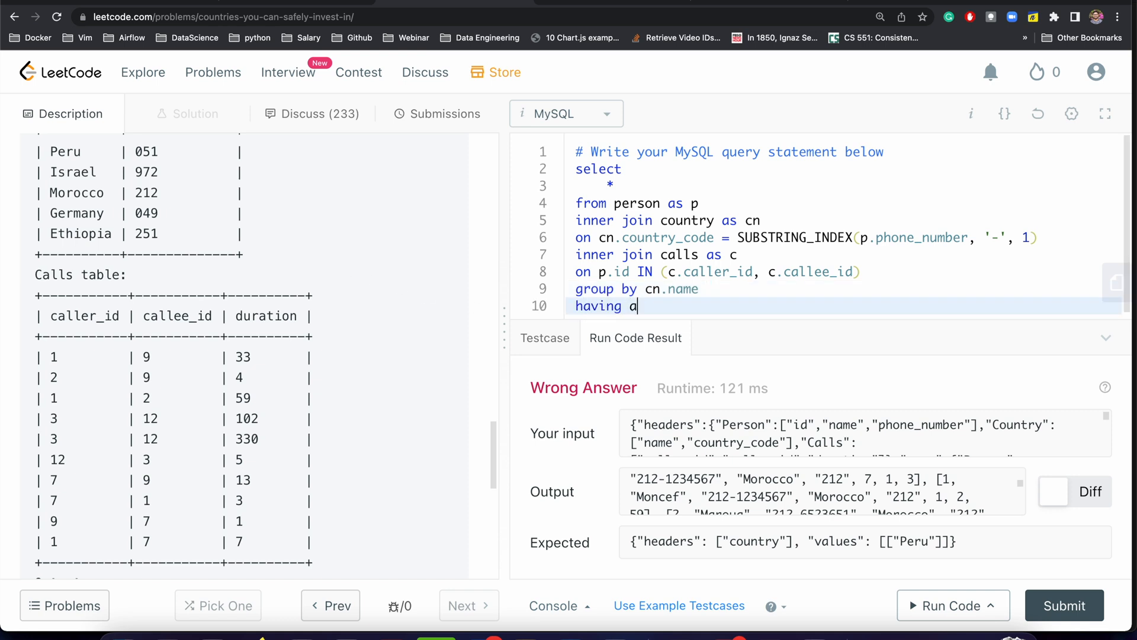
type("vg()")
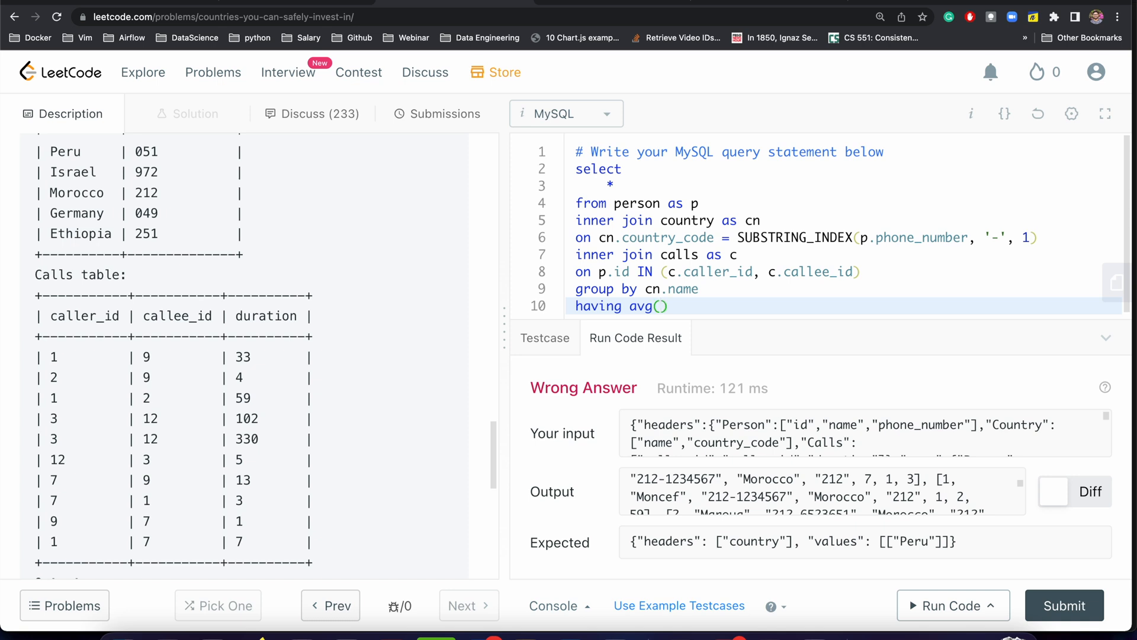
type("c")
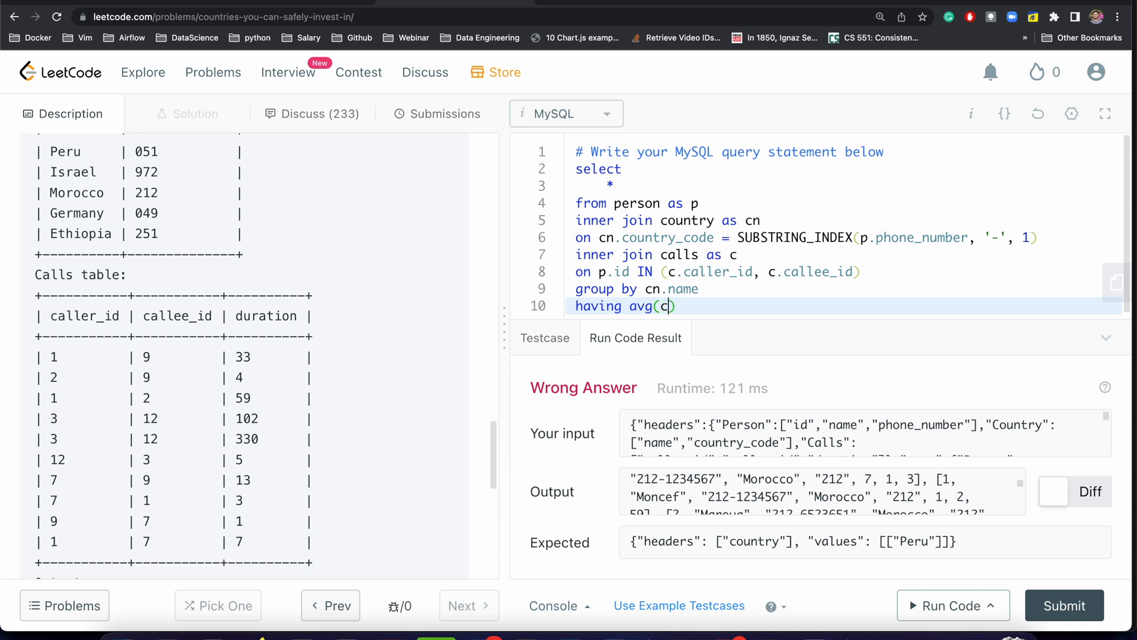
type(".duratio")
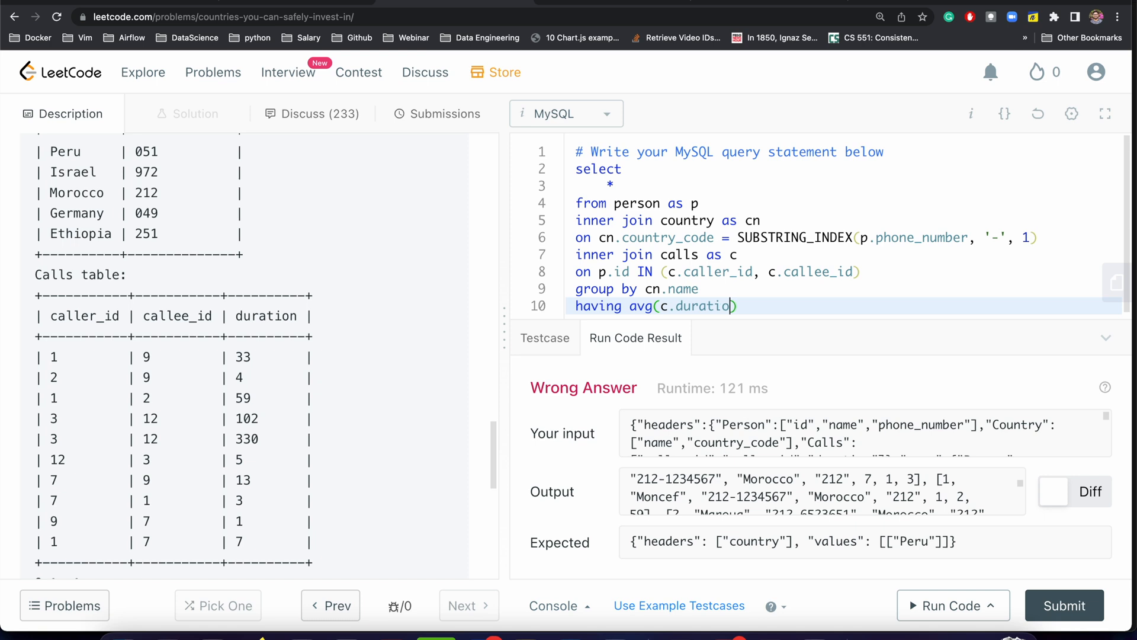
type("n)")
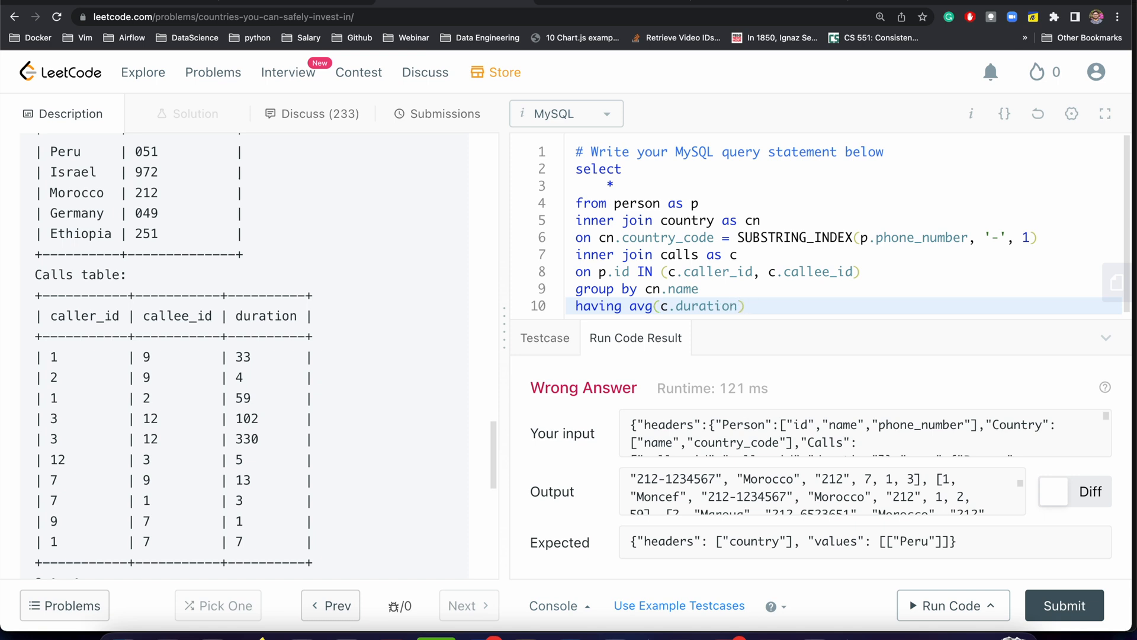
type("> (select avg)")
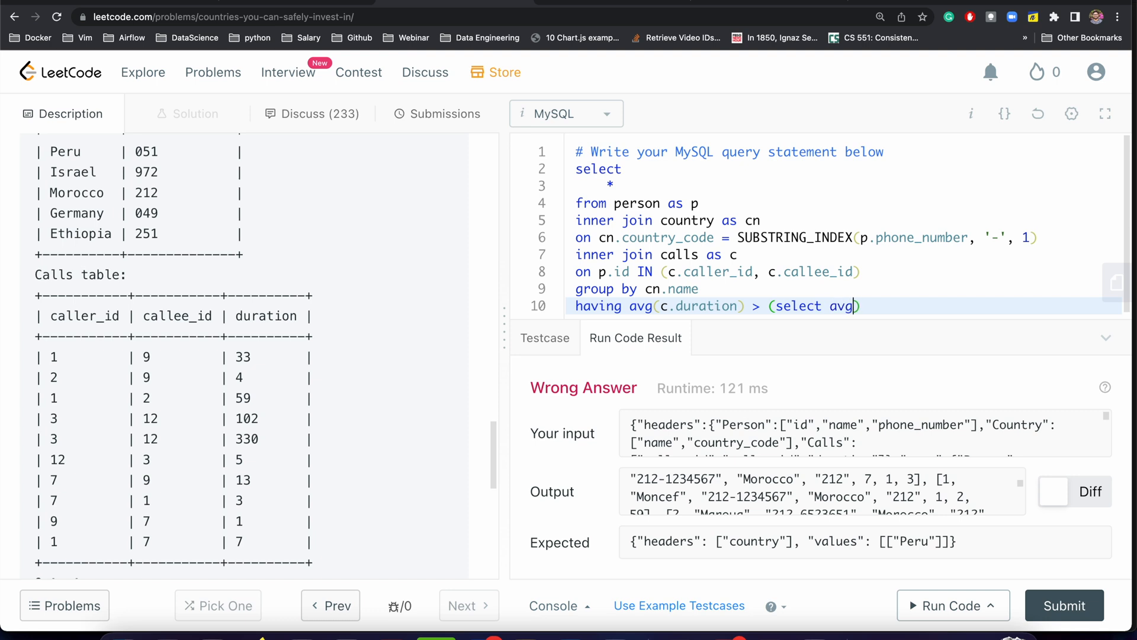
type("dura")
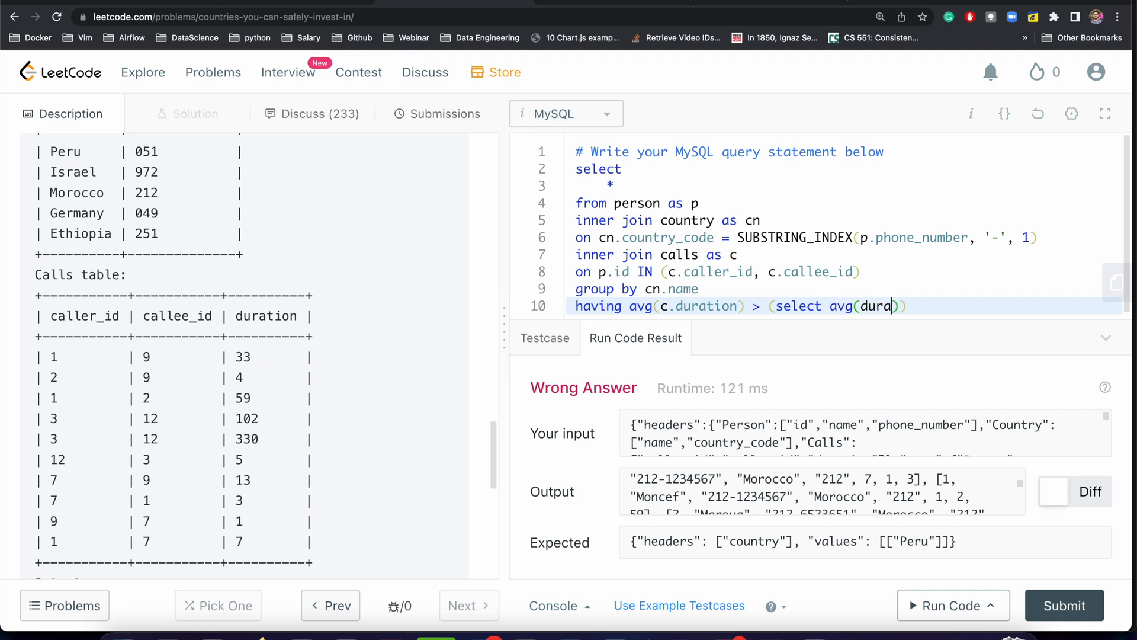
type("tion) from calls")
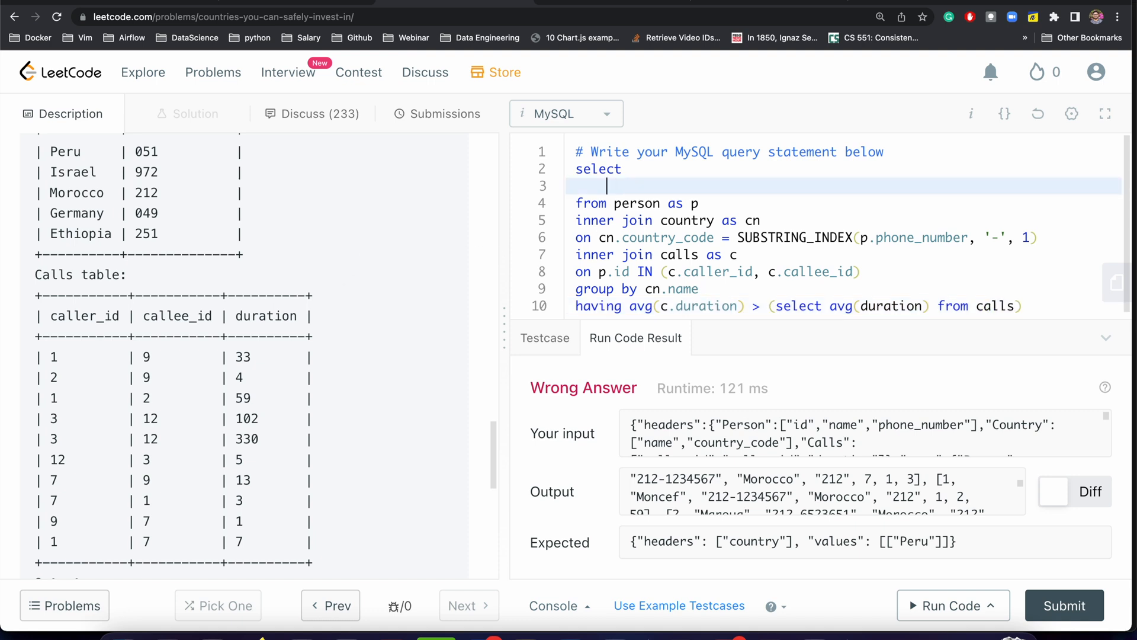
Change the select list on line 3 to cn.name as country and run the example test
type("c.name as")
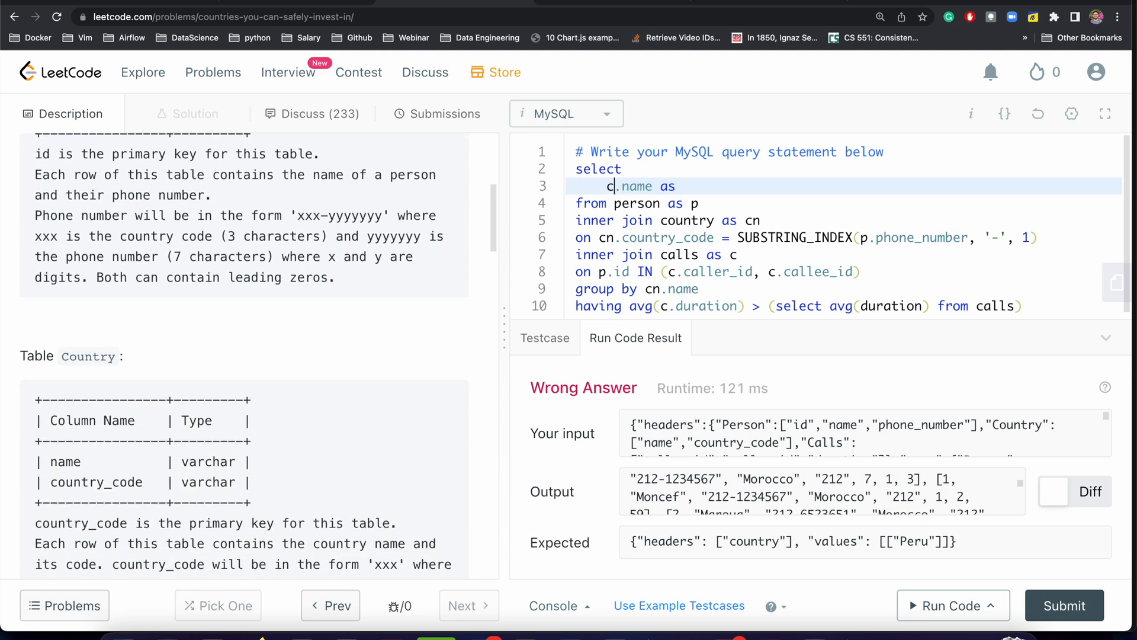
type("n")
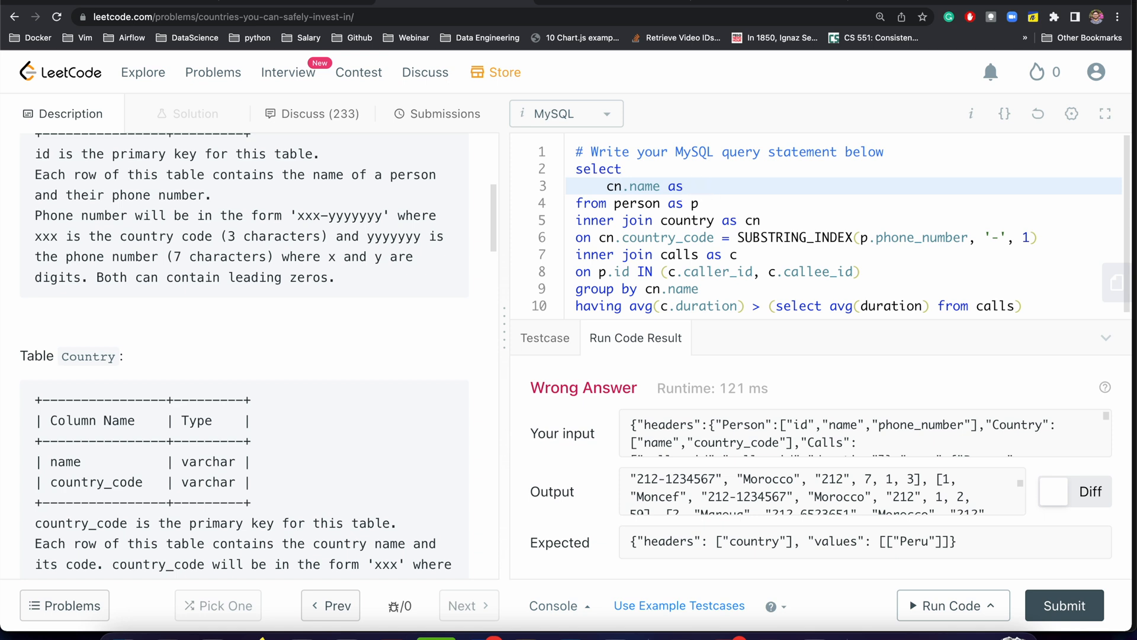
type("country")
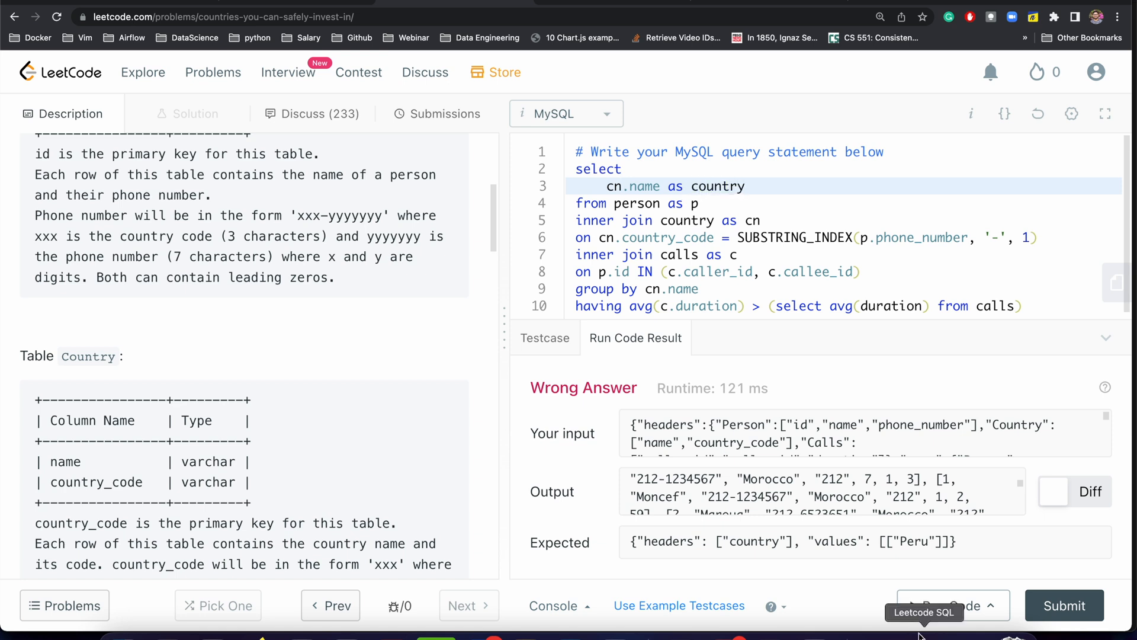
left_click(947, 605)
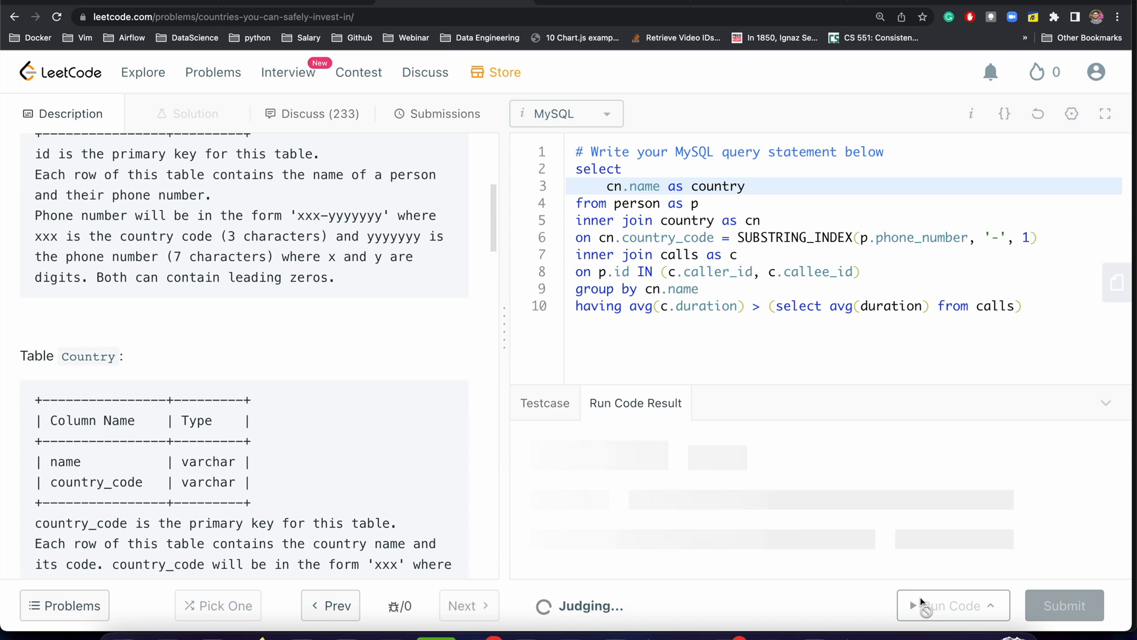
Submit the query and get it accepted, faster than 83.45% of MySQL submissions
left_click(1064, 605)
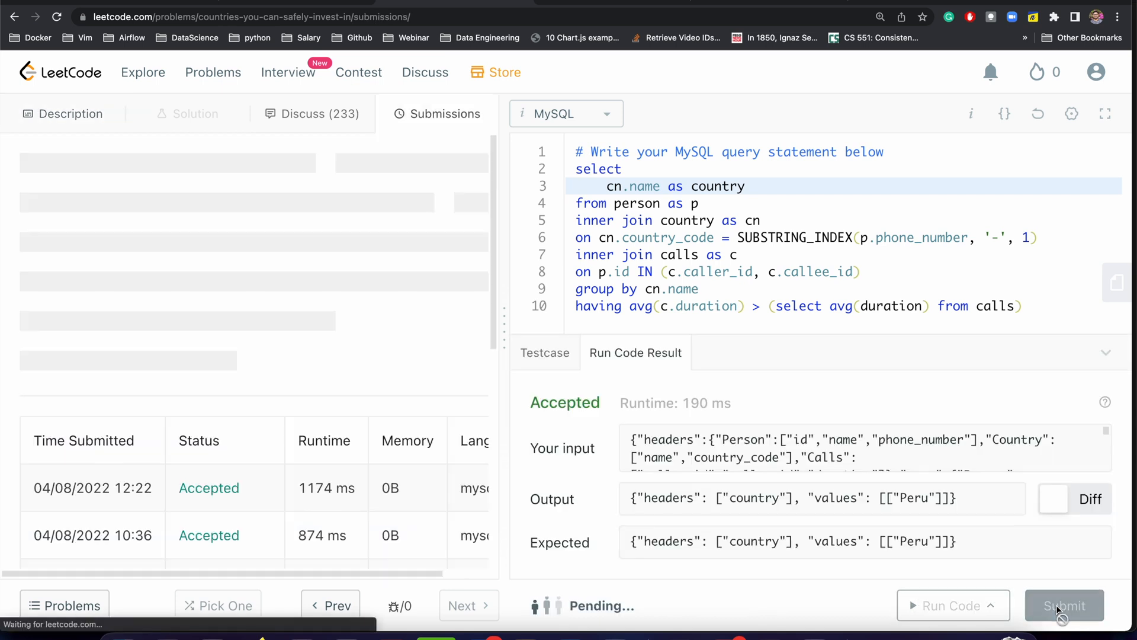
left_click(1063, 606)
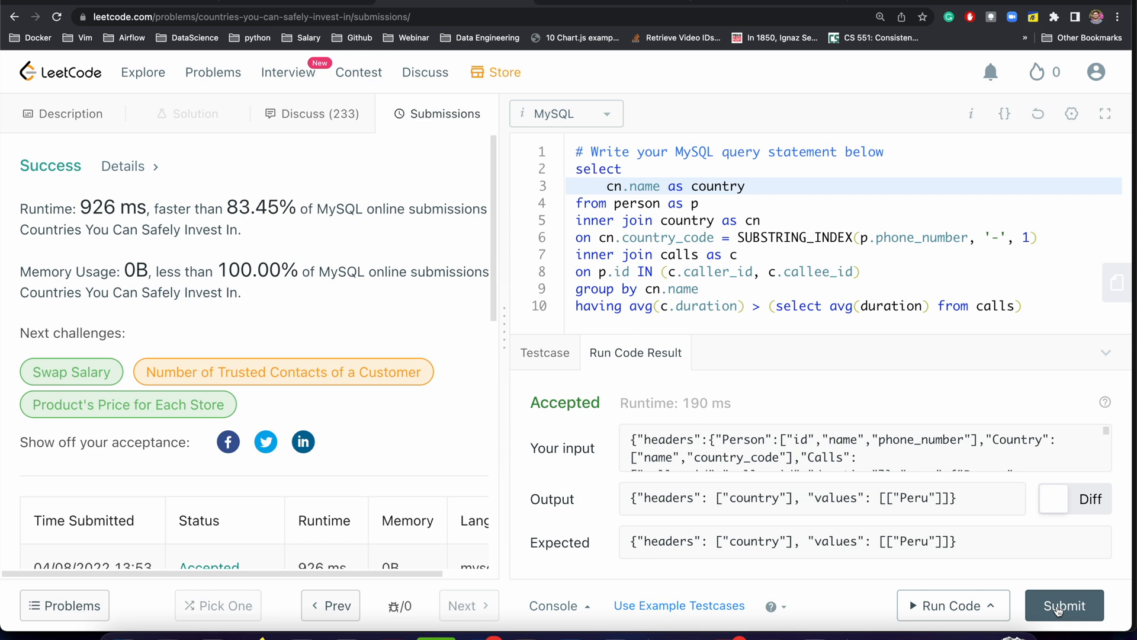
mouse_move(945, 58)
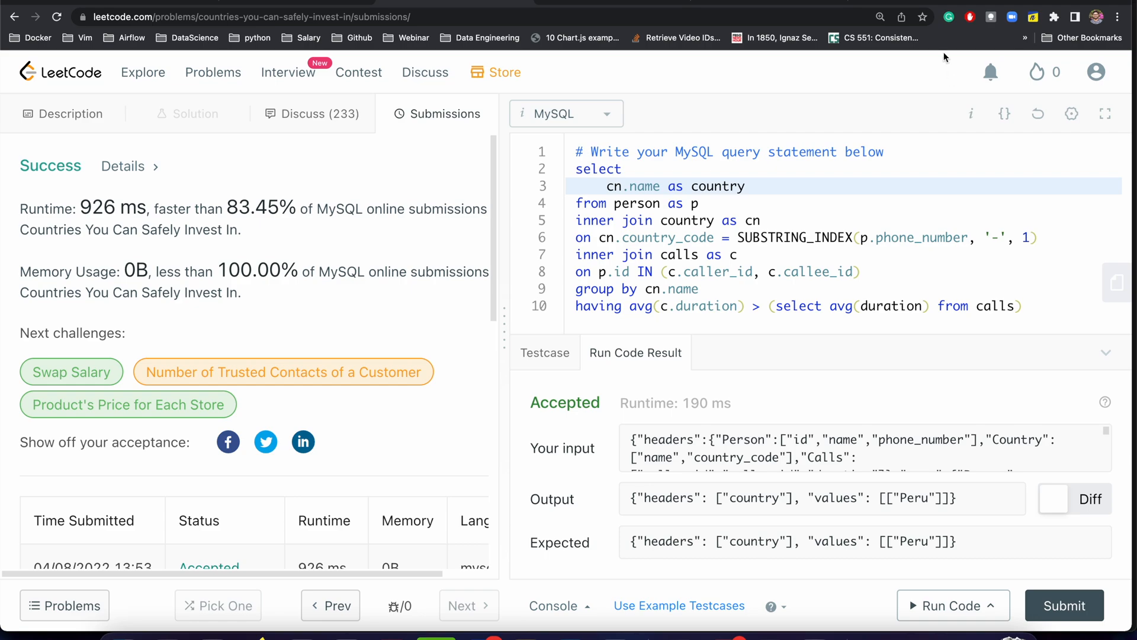